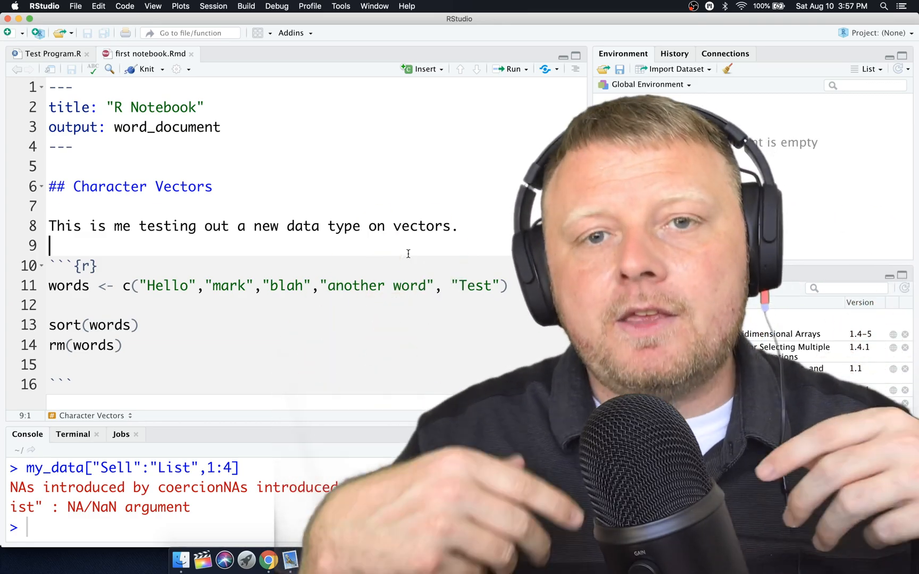
- Begin a new project in a new directory, discarding the unsaved workspace
click(678, 273)
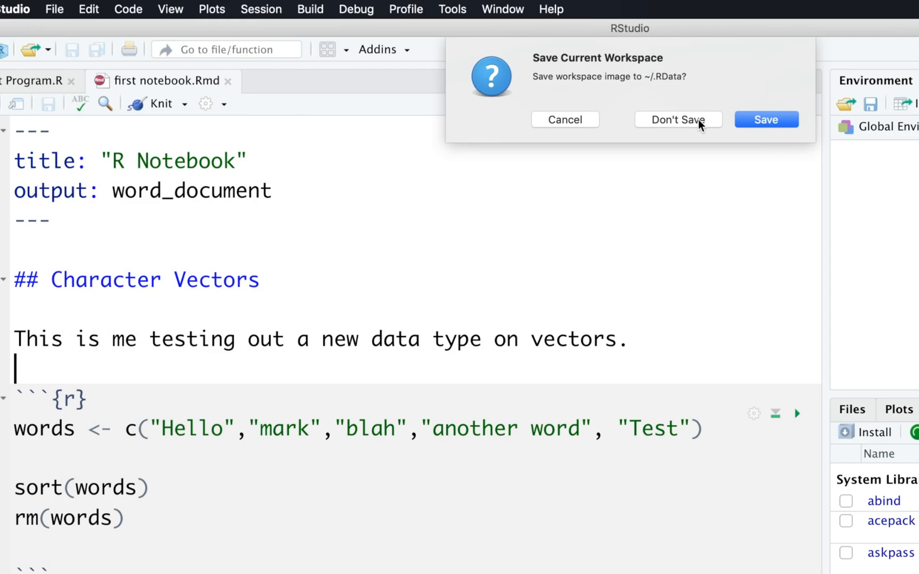
click(678, 119)
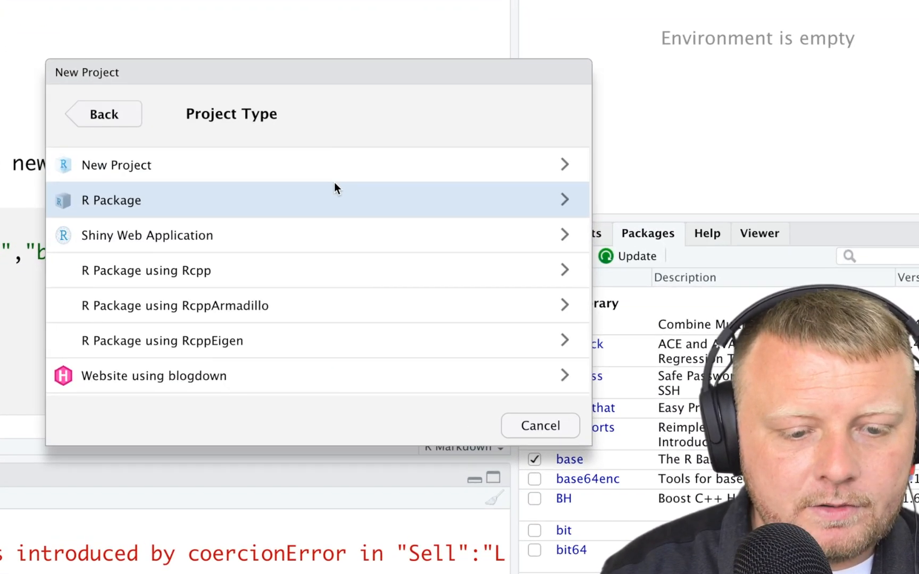
click(116, 165)
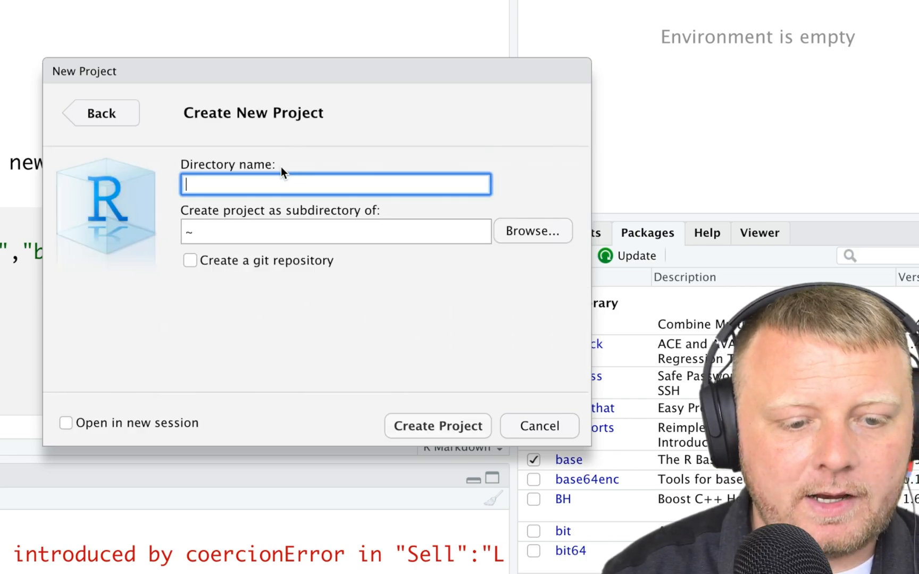
- Name the project directory "importing data" and create it
text(importing)
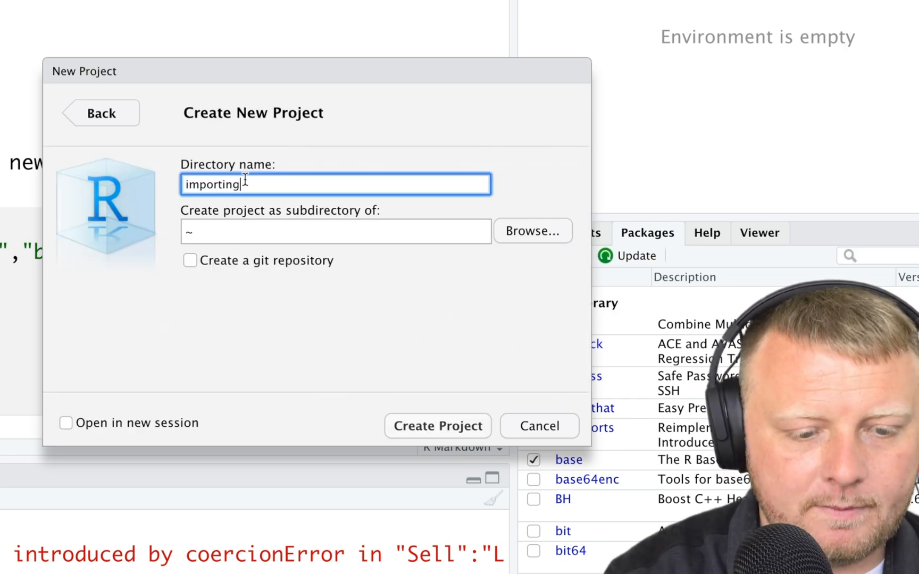
text(data)
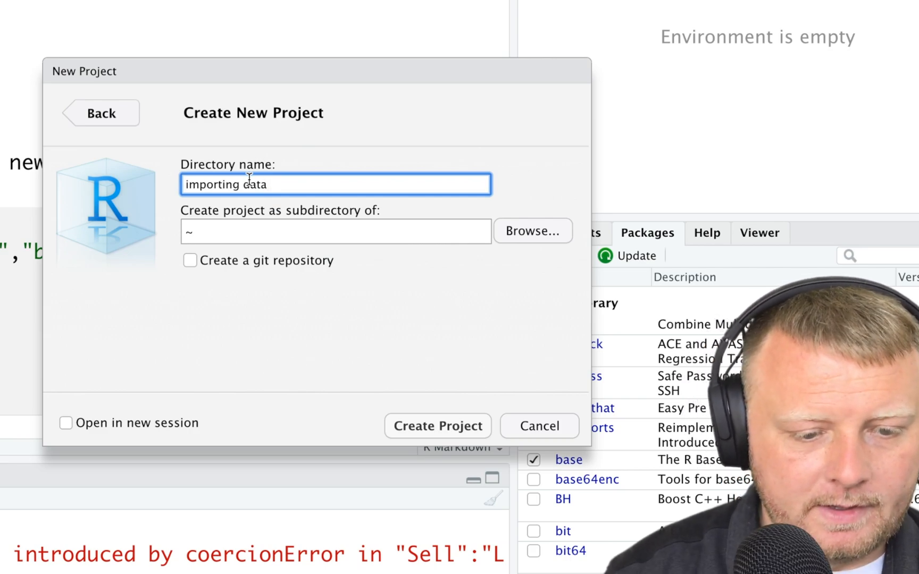
click(538, 426)
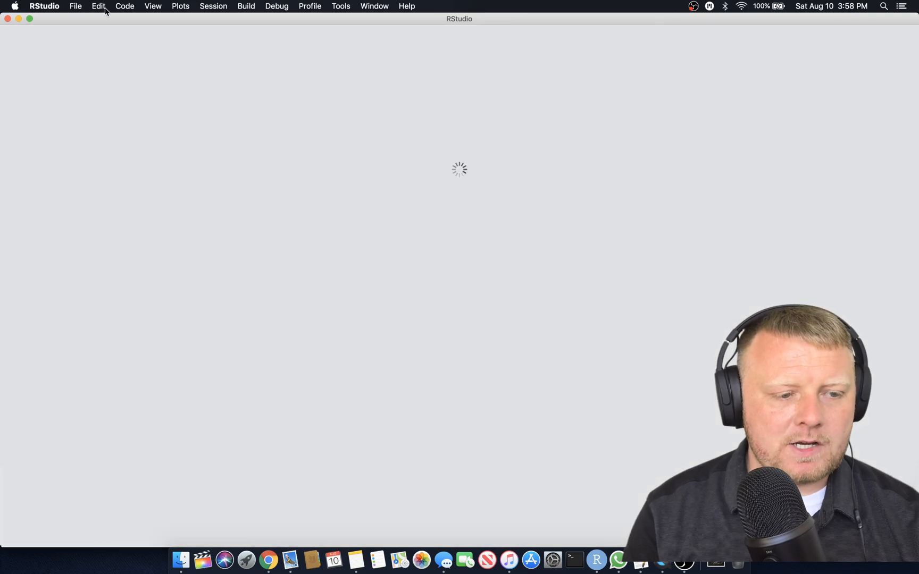
- Create an R Notebook, clear the template body and title it "Import Data (CSV)"
click(76, 7)
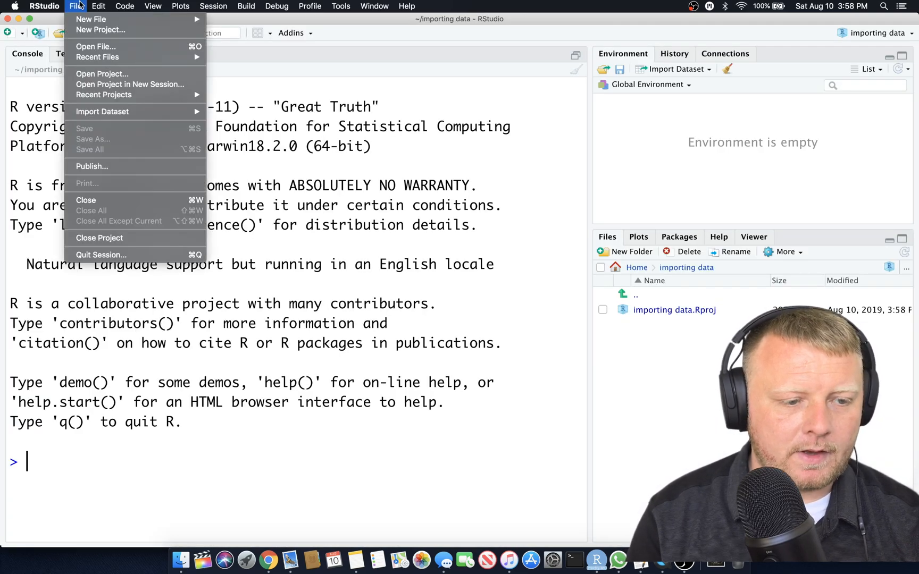
mouse_move(221, 28)
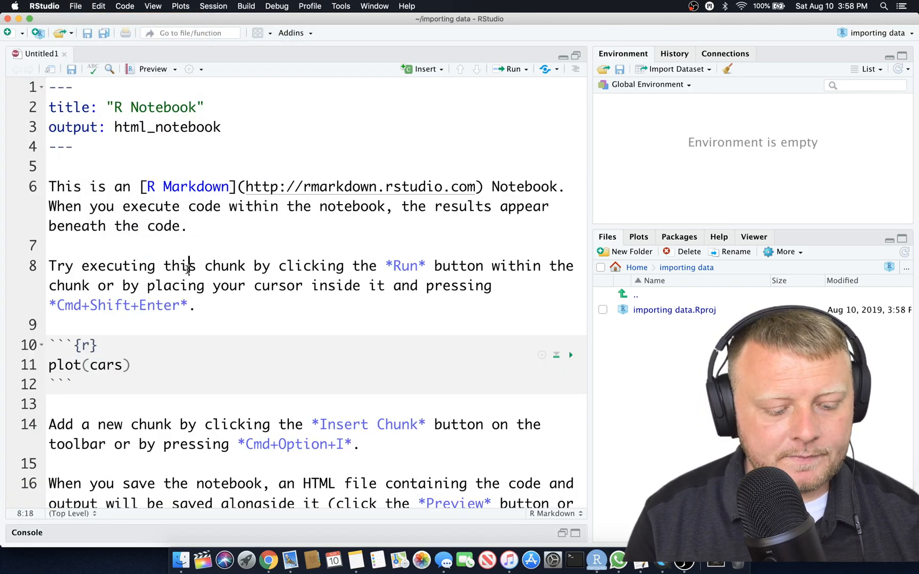
double_click(65, 186)
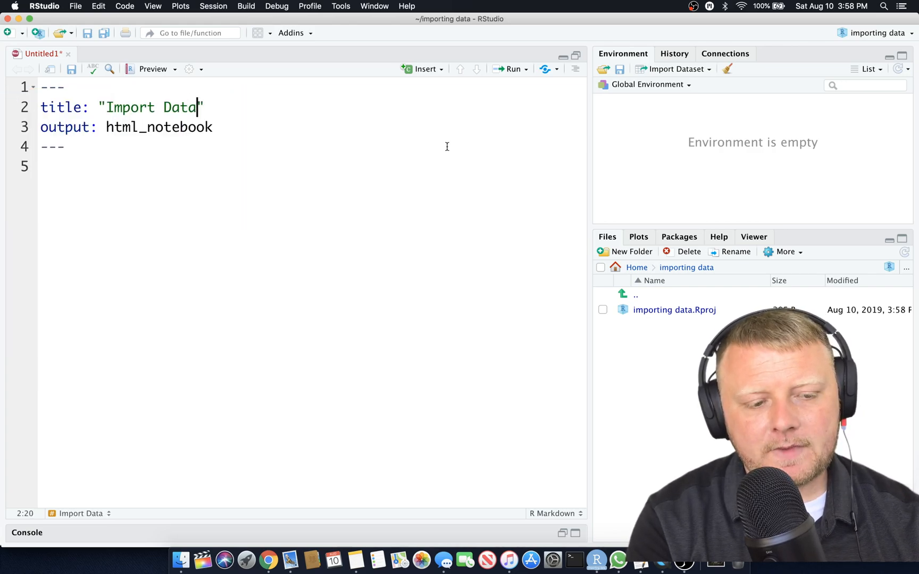
text((CSV))
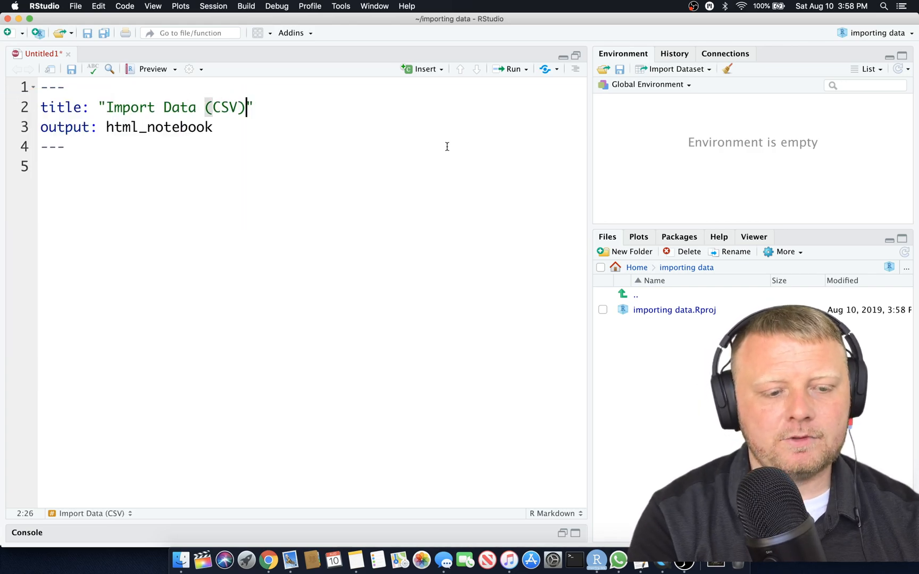
click(41, 165)
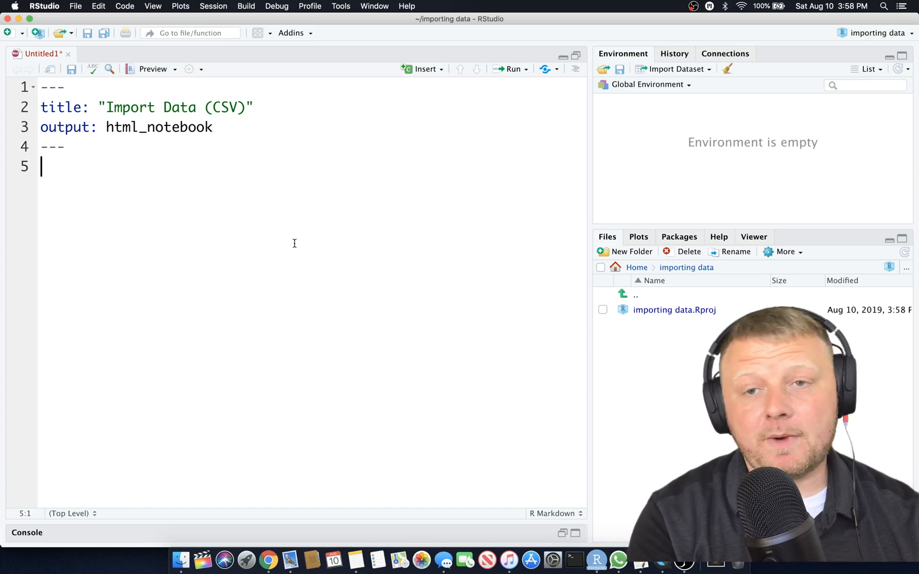
- Save the notebook as "Import Data Example 1" in the importing data folder
key(Return)
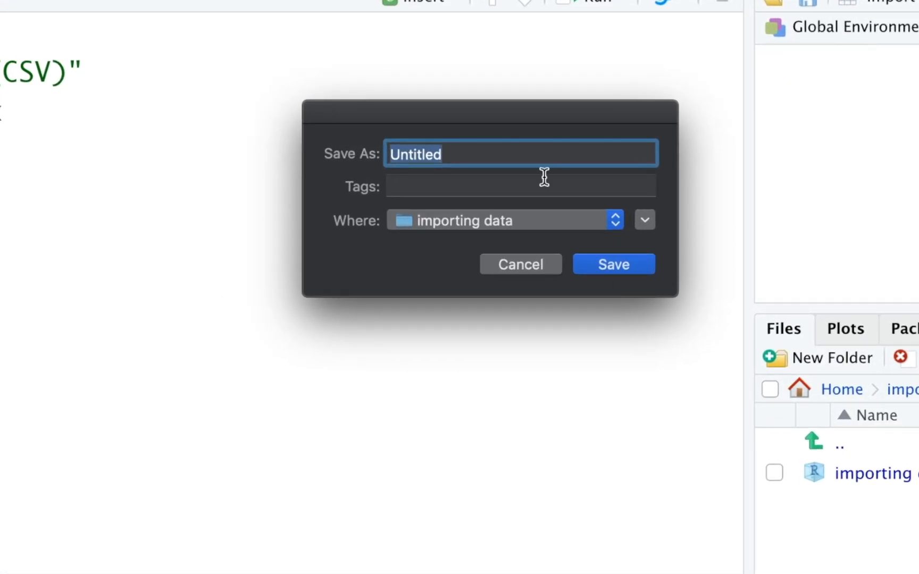
text(Import Data E)
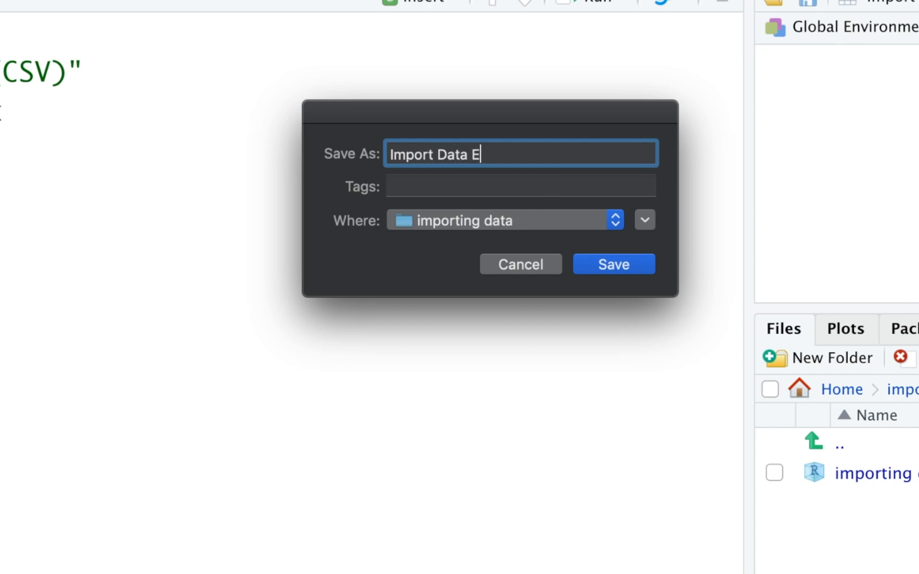
text(xample 1)
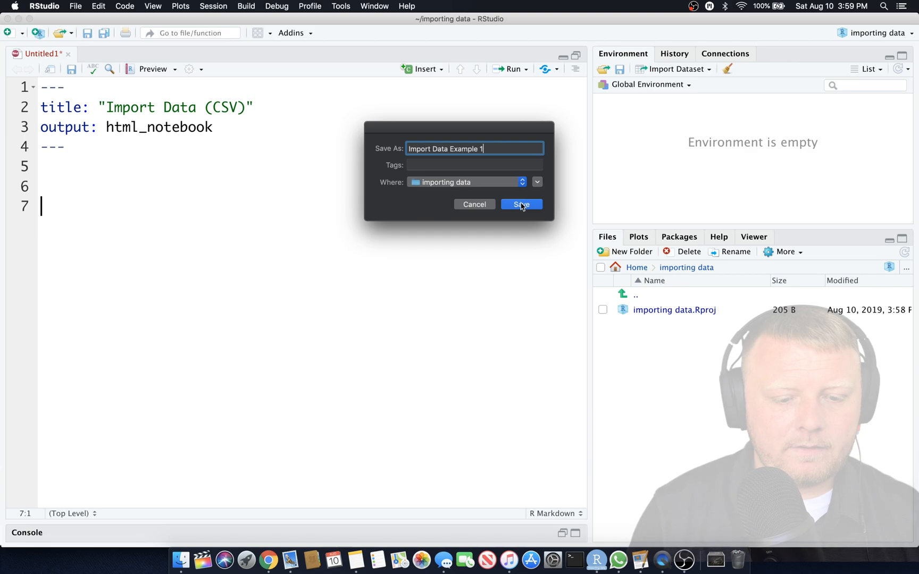
click(520, 205)
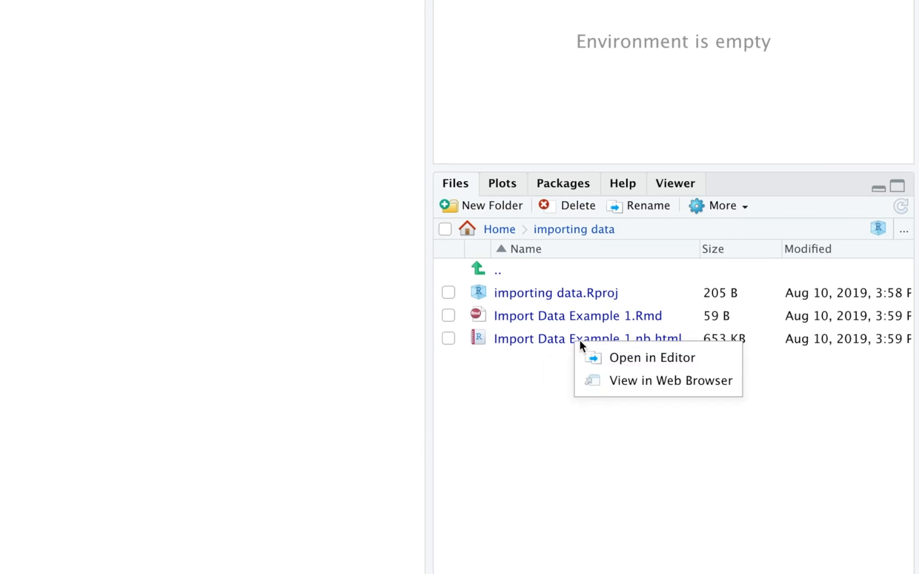
mouse_move(624, 380)
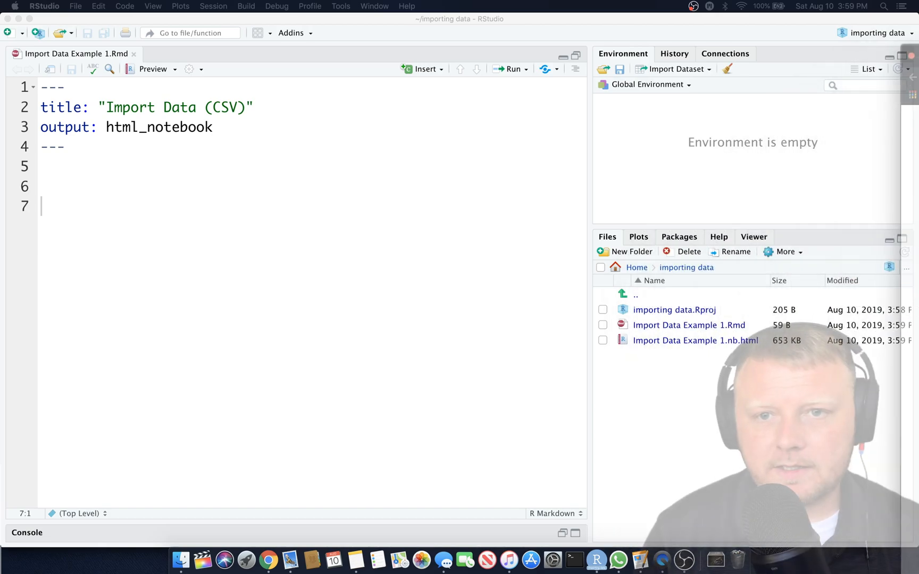
click(153, 69)
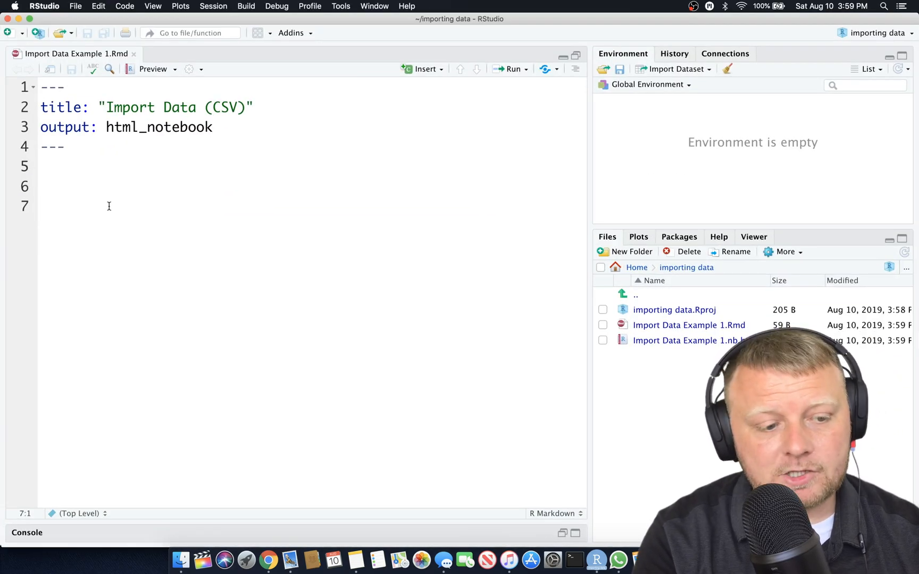
- Add an Intro heading with the line "Learning how to use tidyverse to import csv files."
text(##)
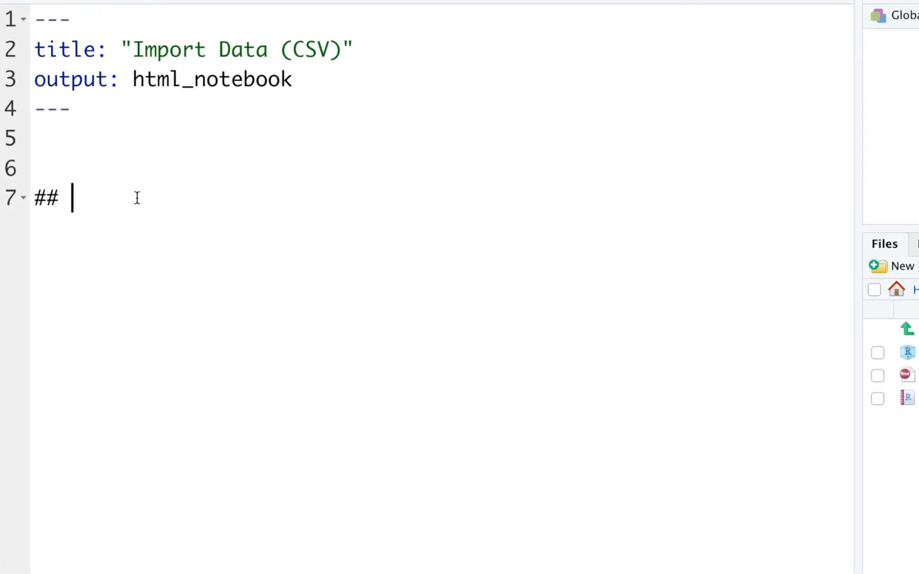
text(Intro)
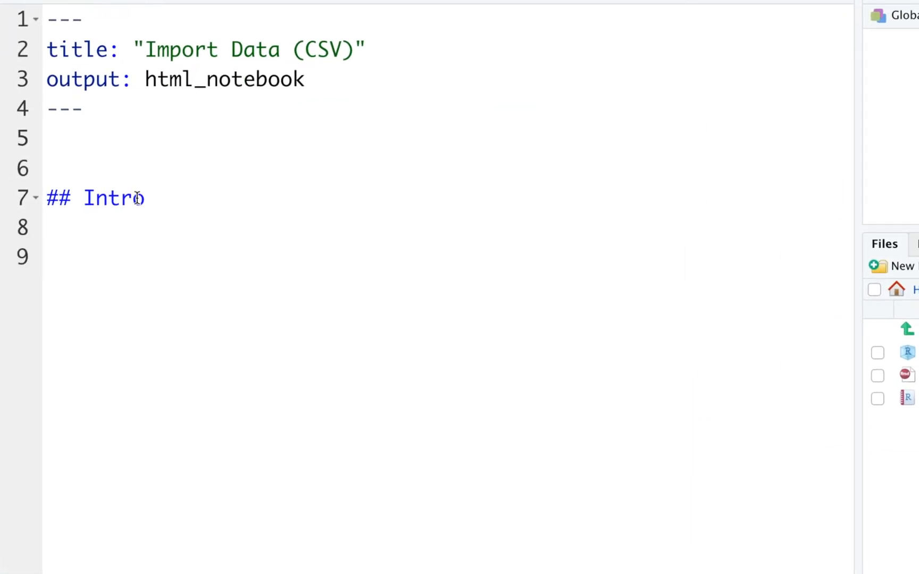
text(Learning how to)
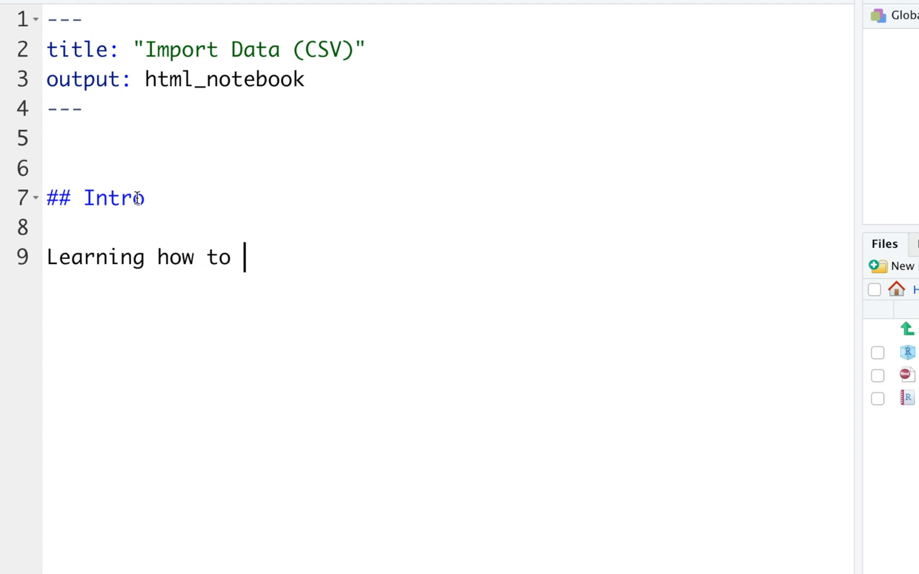
text(use tidyvers)
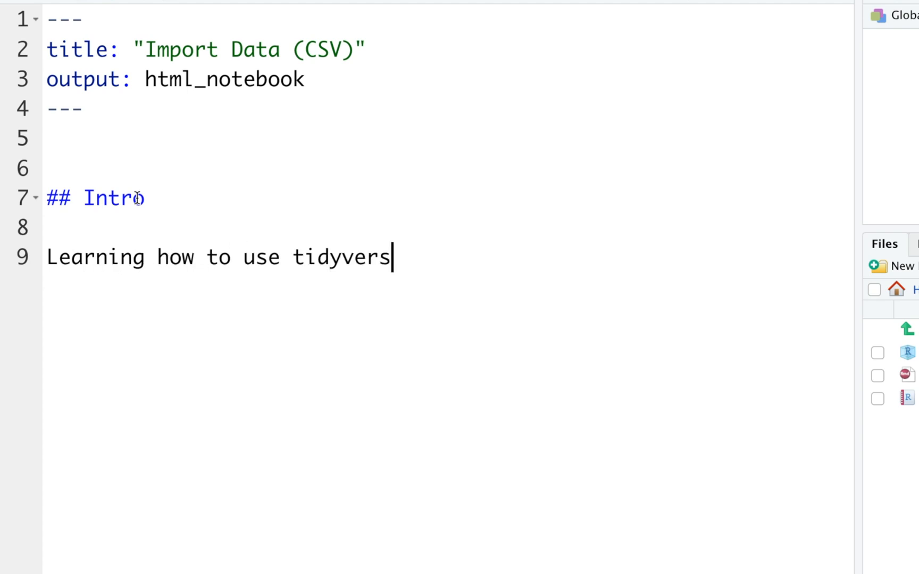
text(e to import)
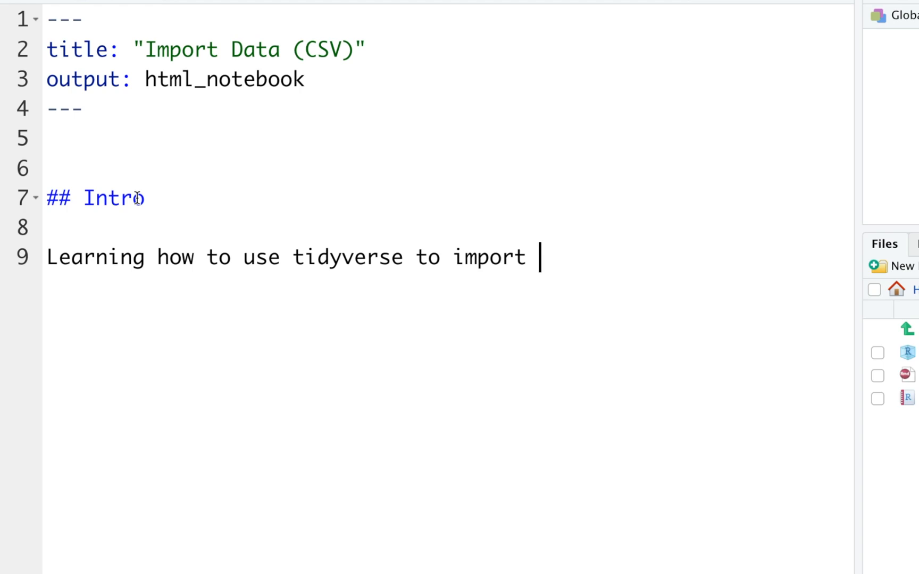
text(csv file)
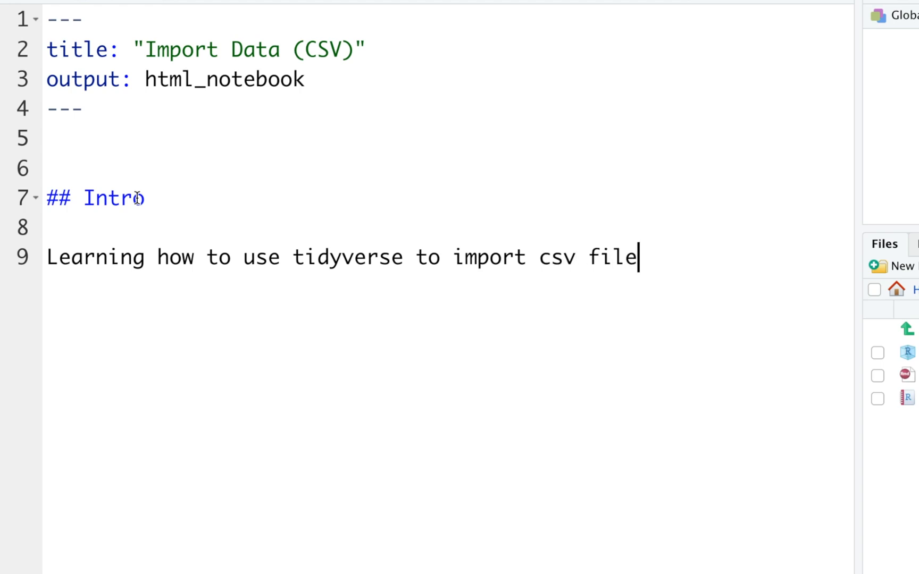
text(s.)
text(@@)
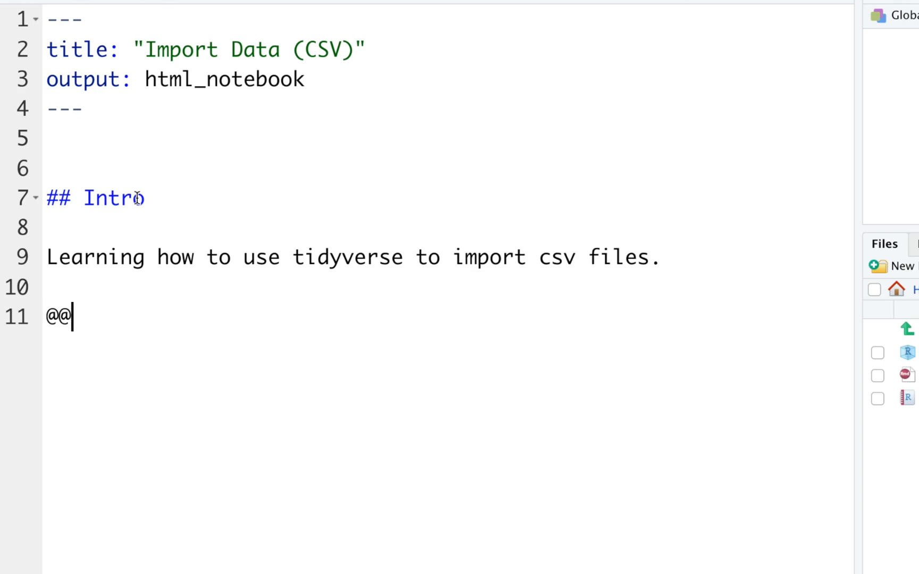
- Add a Load Libraries heading with an R chunk containing library(tidyverse)
text(##)
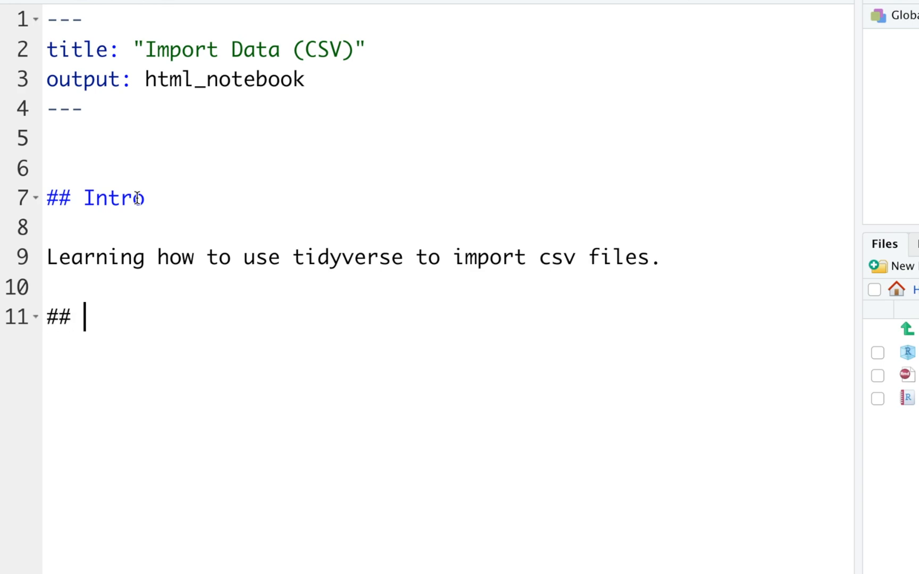
text(Load Librarie)
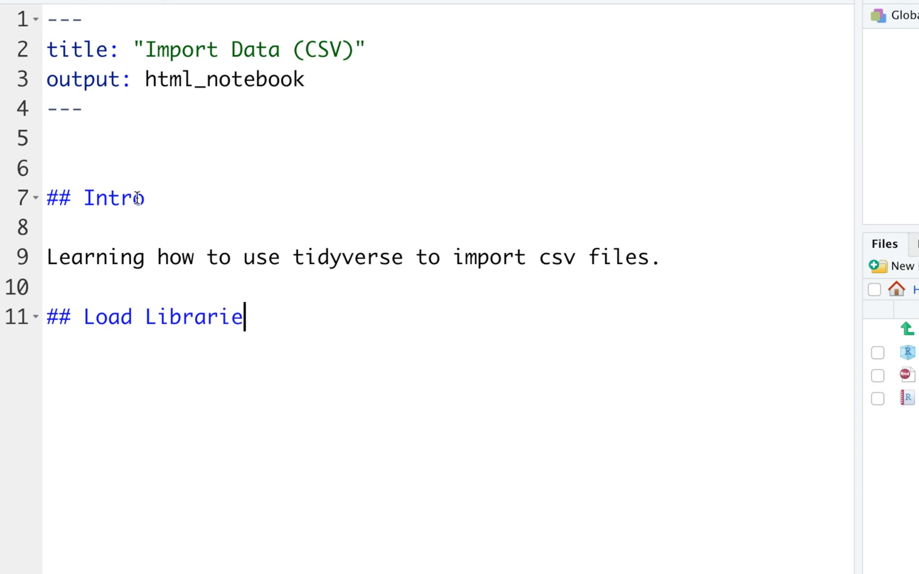
text(s)
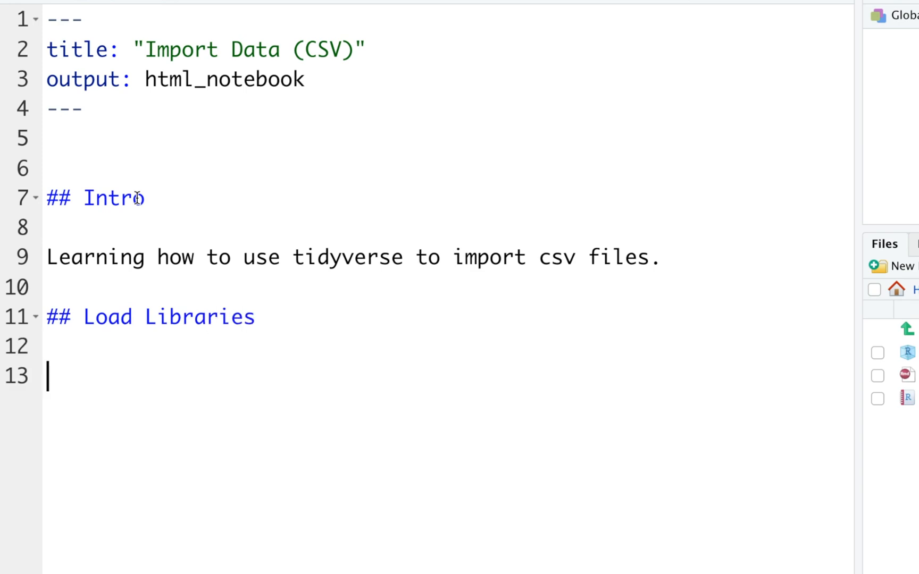
text(``)
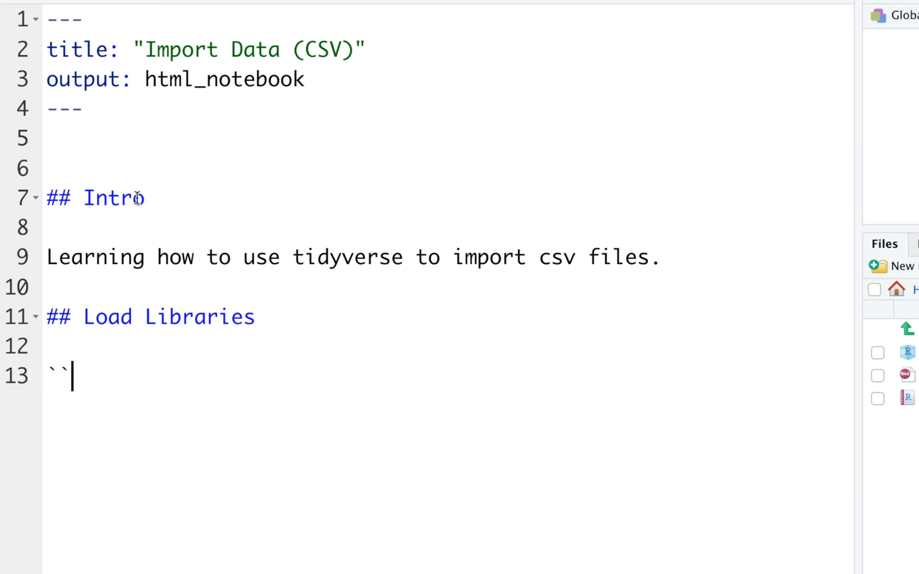
text(`P)
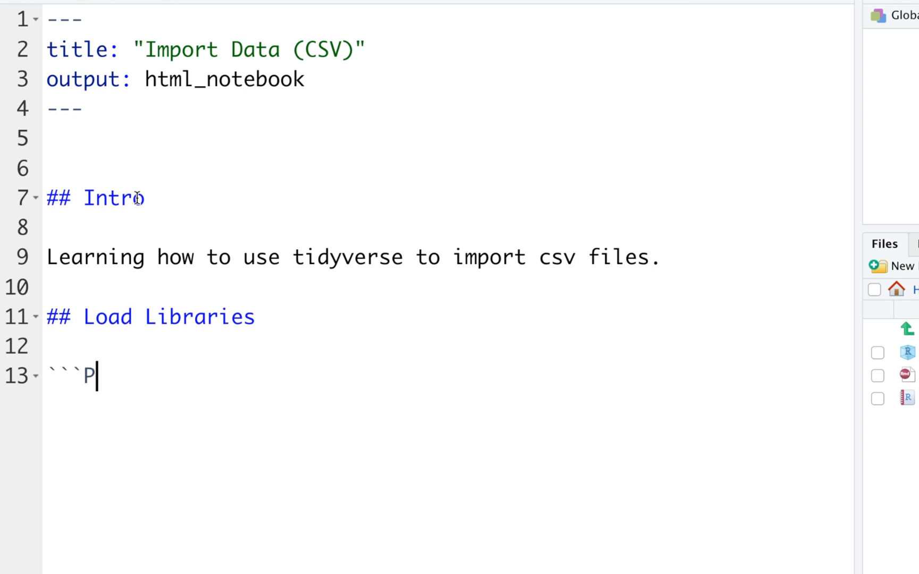
text({r})
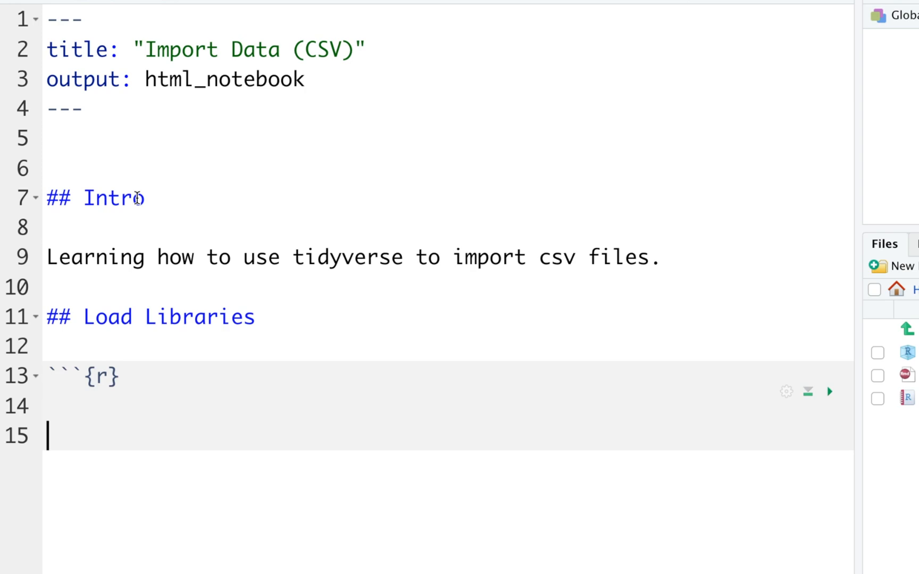
text(```)
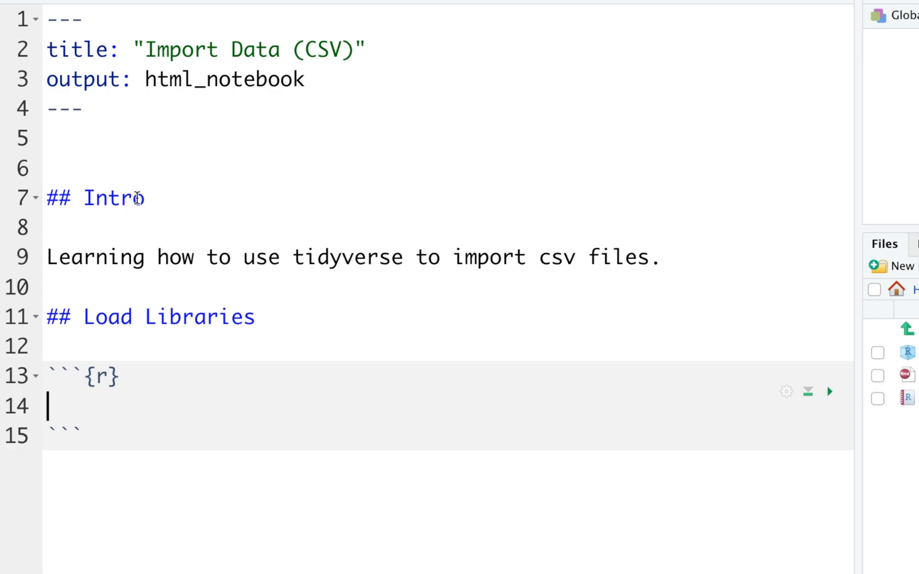
text(library()
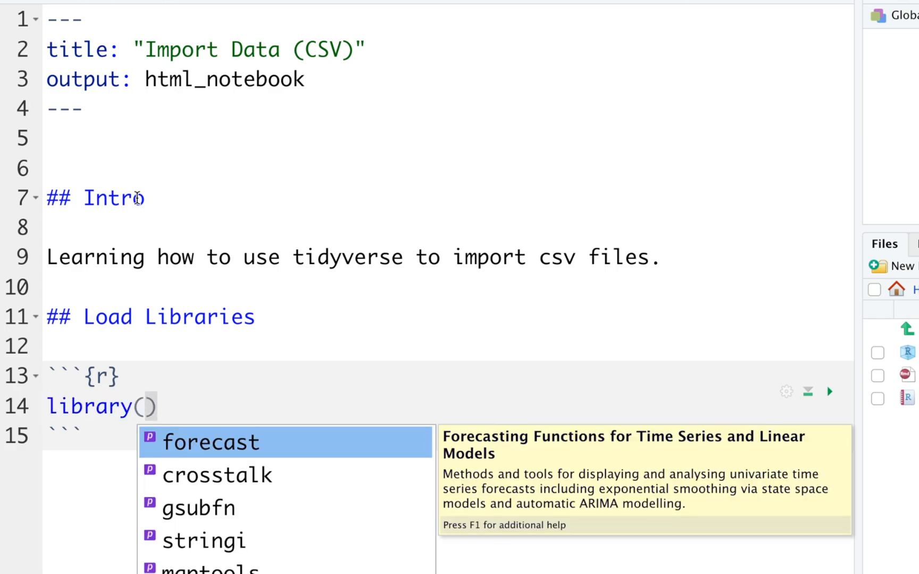
text(tidyverse)
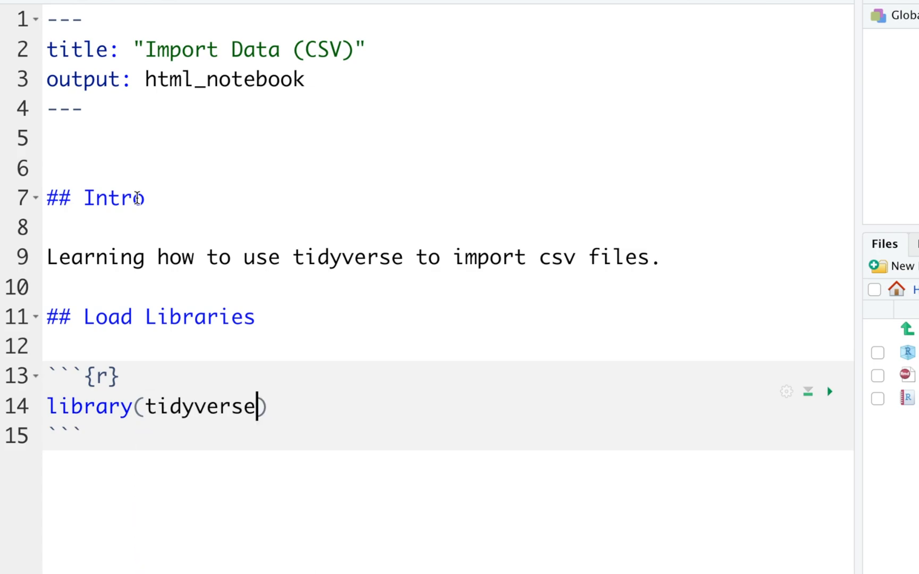
mouse_move(521, 286)
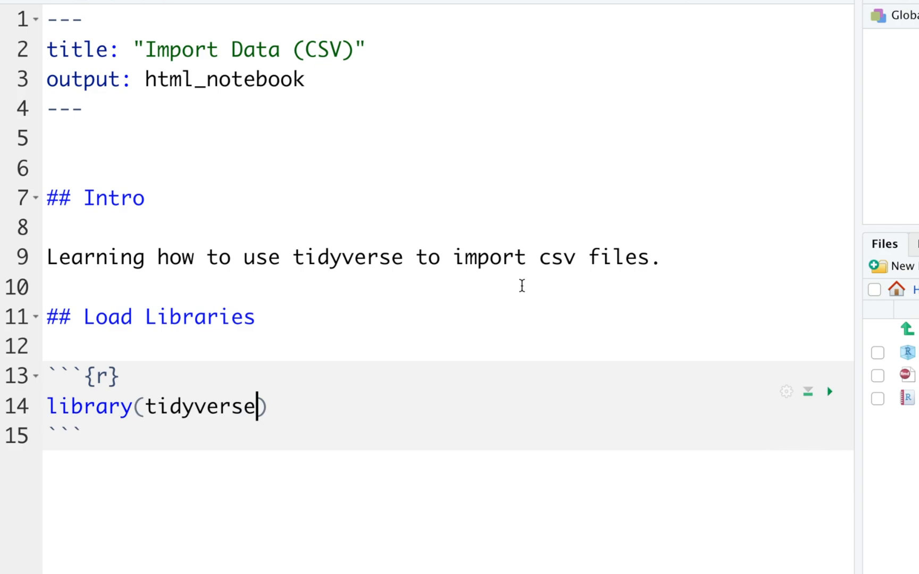
mouse_move(830, 393)
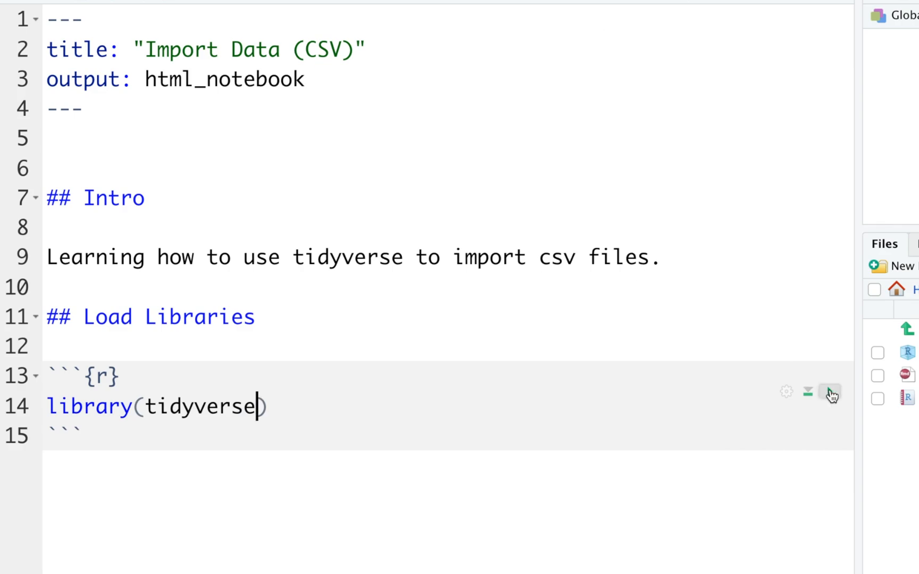
- Run the library(tidyverse) chunk to show the attaching-packages messages
click(830, 393)
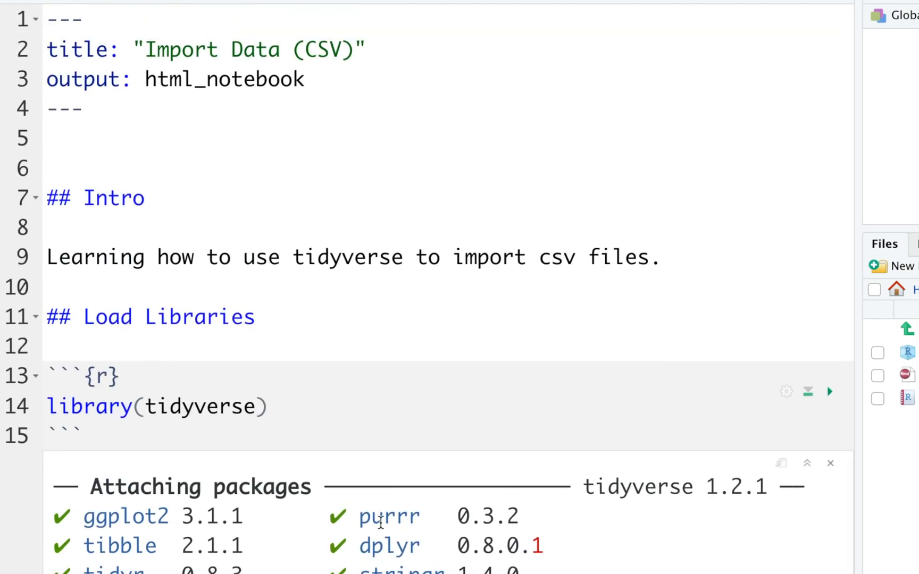
mouse_move(358, 559)
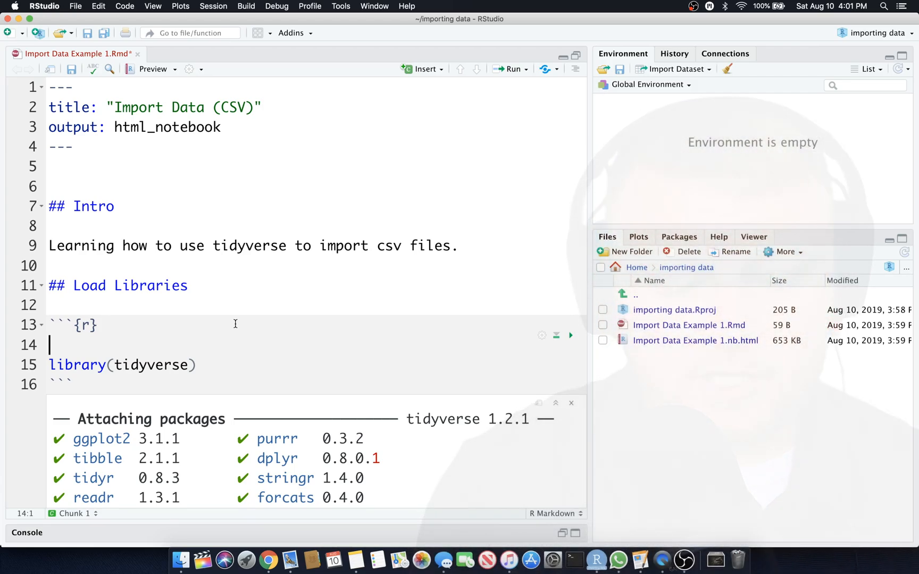
- Add install.packages("tidyverse") to the chunk and run it, answering the restart prompt
text(install.pac)
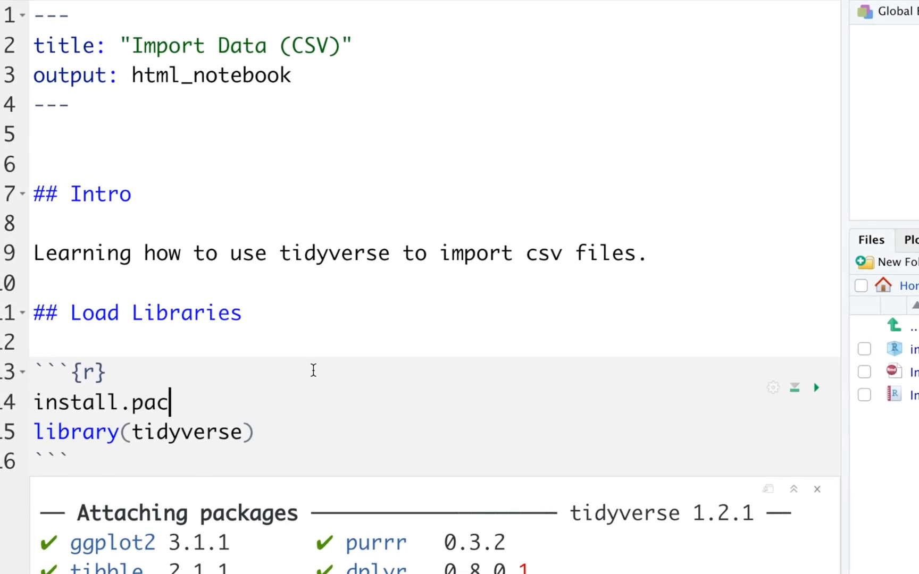
text(kages)
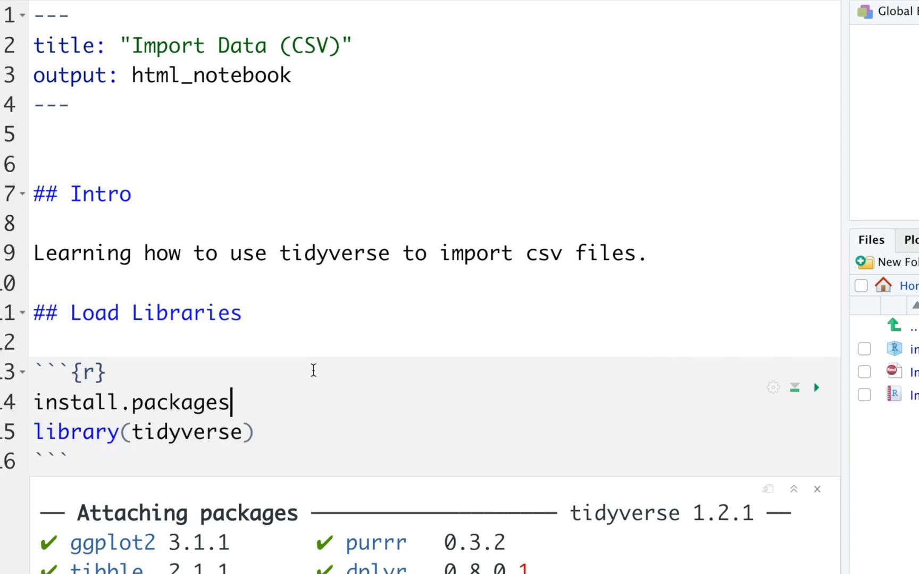
text((""))
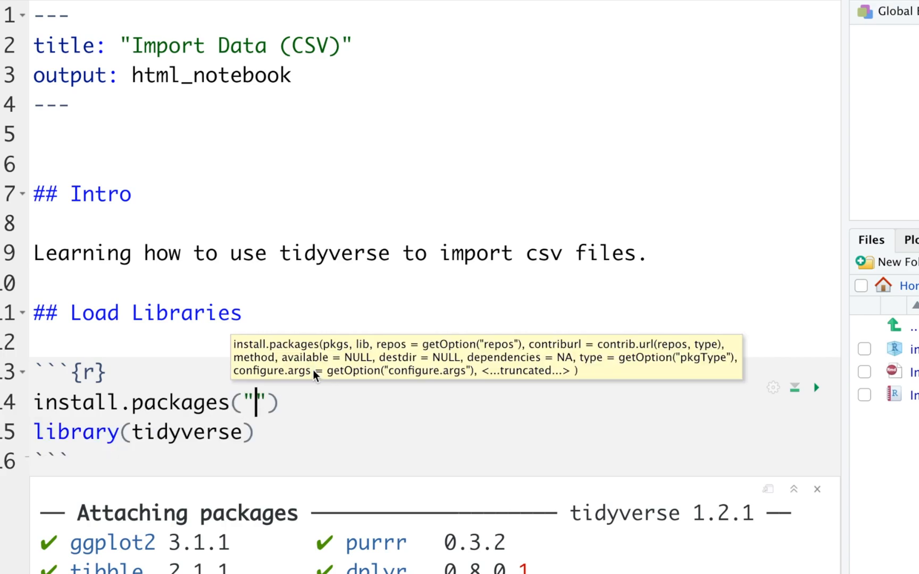
text(tidyverse)
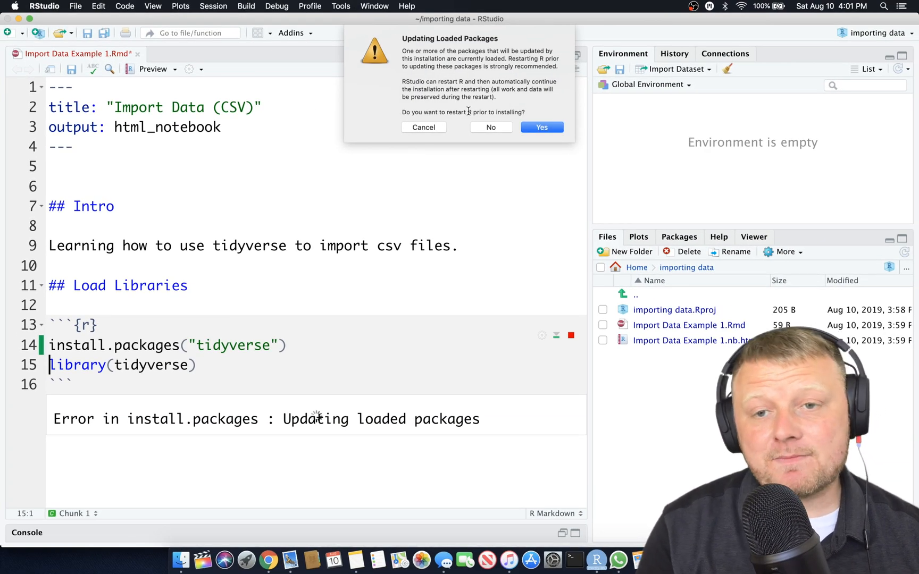
mouse_move(512, 135)
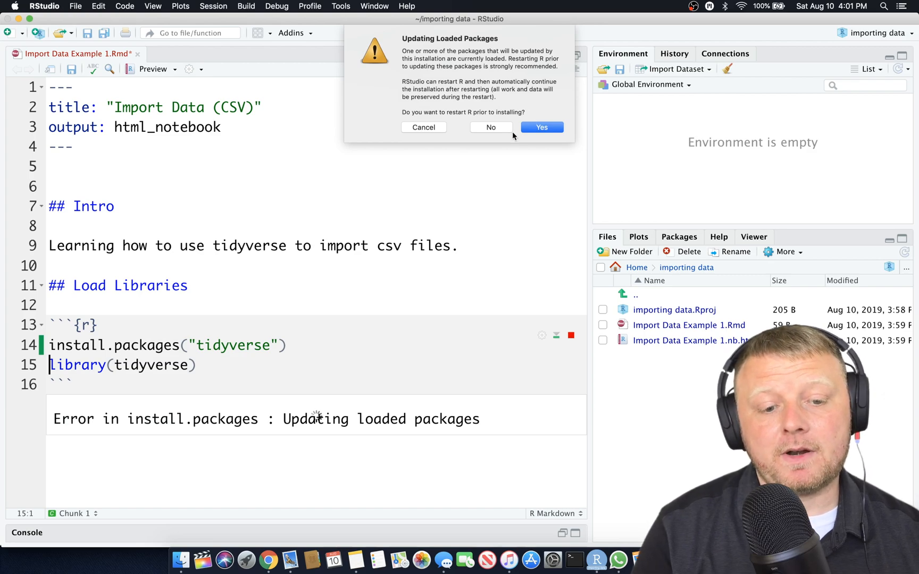
mouse_move(538, 136)
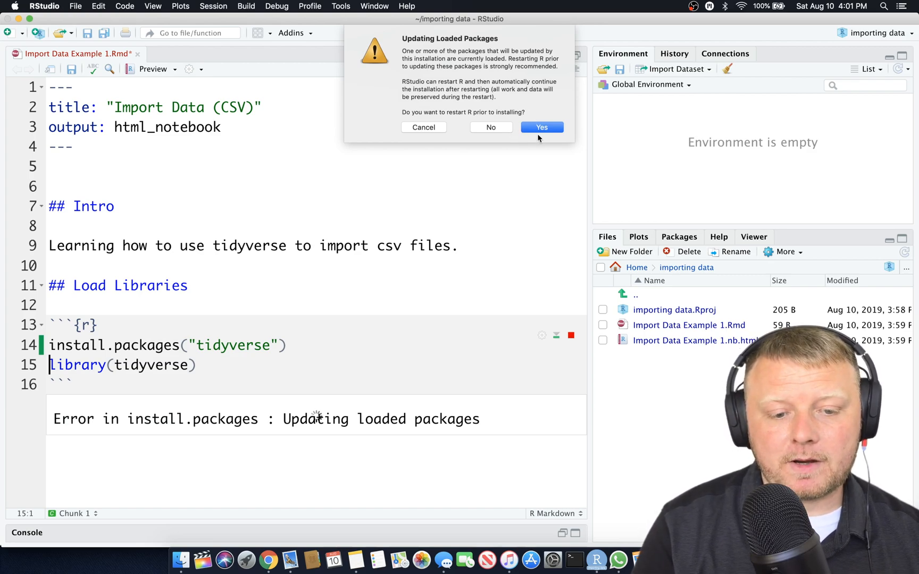
click(542, 128)
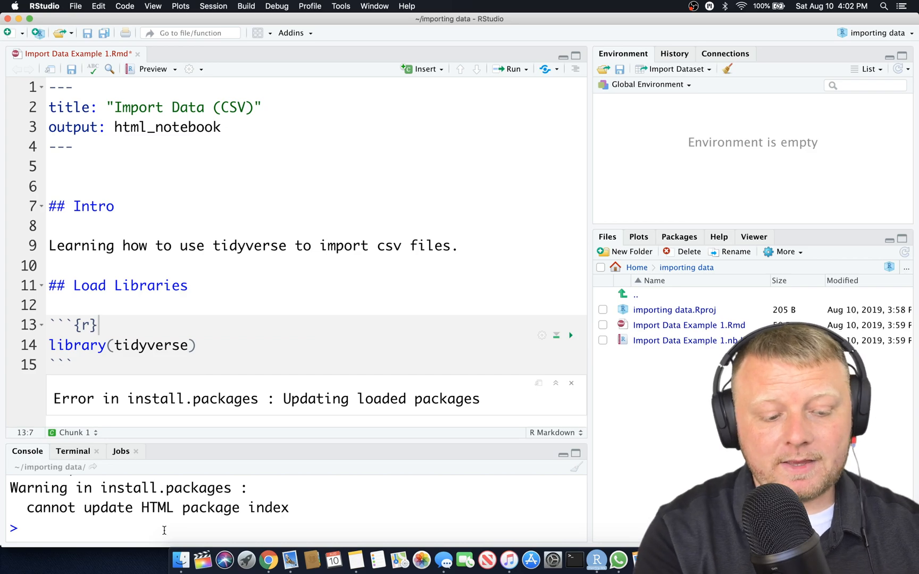
- Remove the install.packages line, leaving only library(tidyverse) above the install error
text(install.packages()
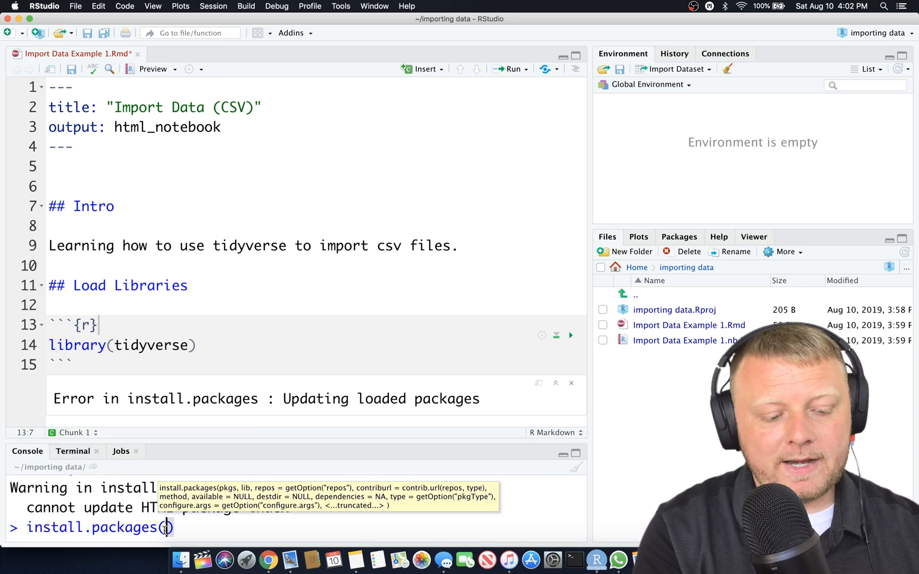
text("tidyver")
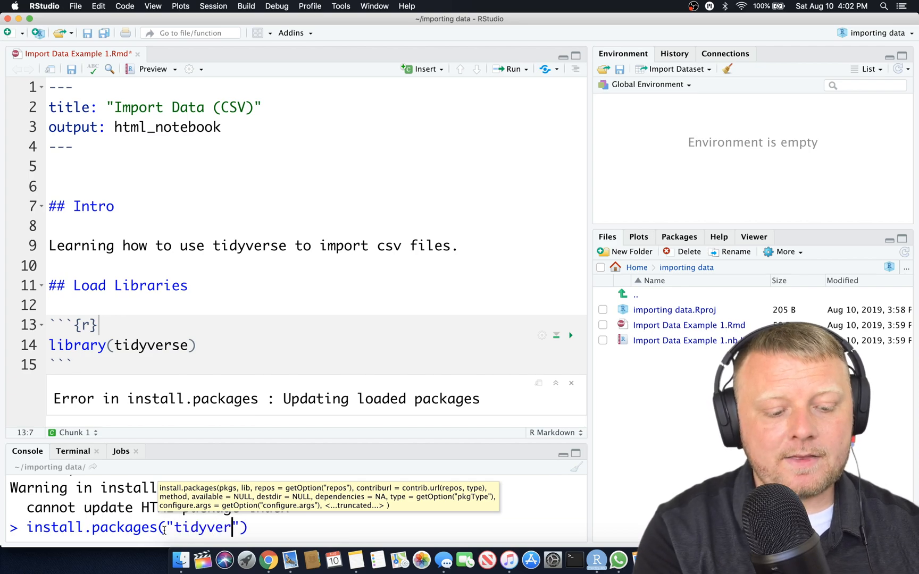
text(e)
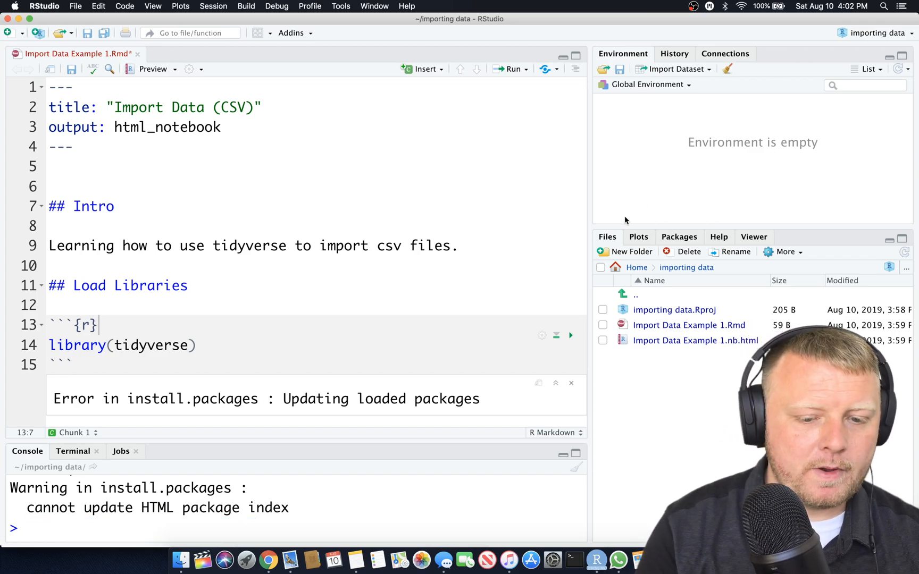
- From the Packages pane, start an install request for tidyverse
click(679, 237)
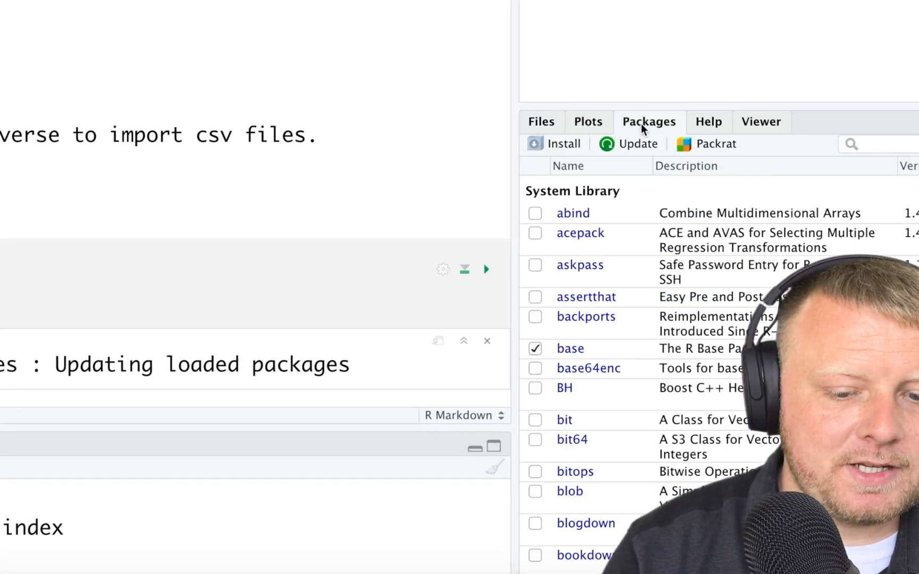
click(561, 144)
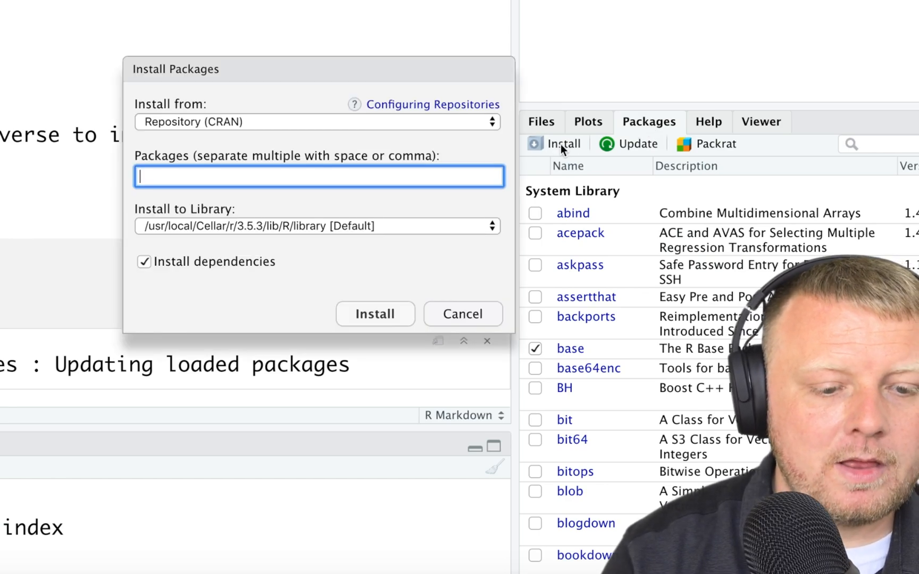
mouse_move(197, 139)
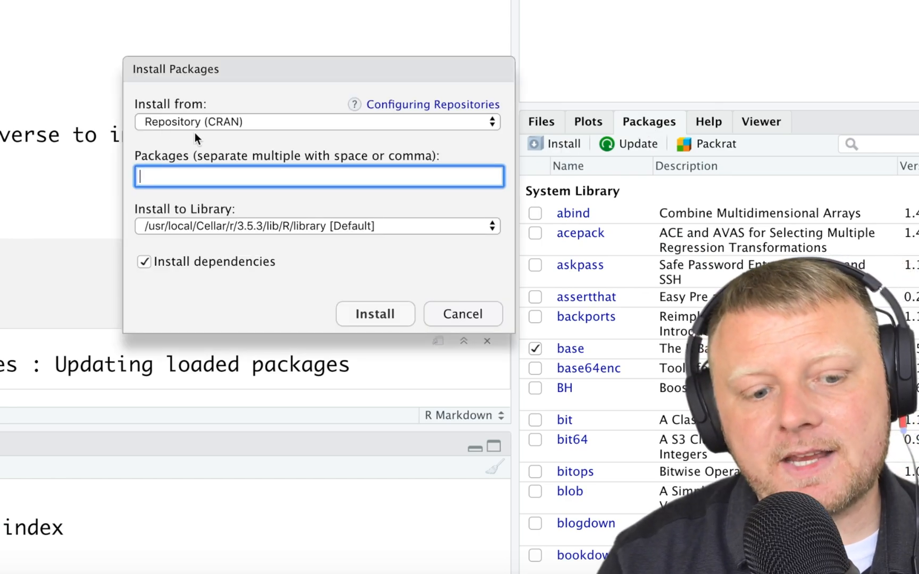
text(tidyverse)
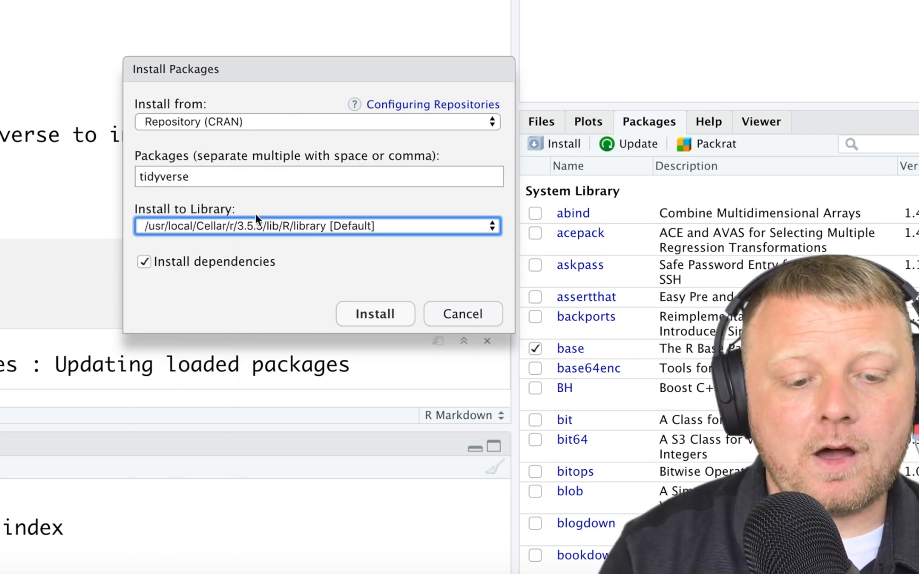
mouse_move(164, 225)
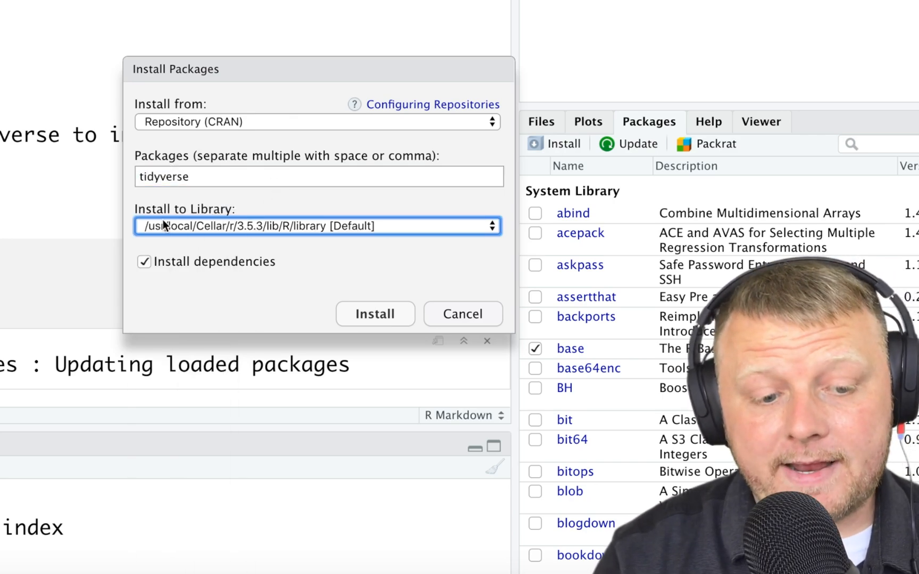
mouse_move(261, 220)
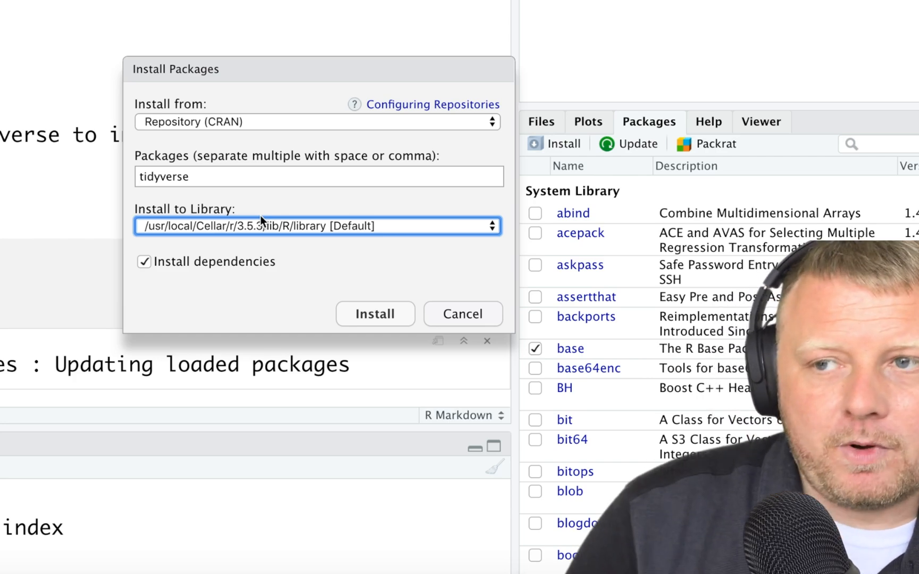
mouse_move(204, 303)
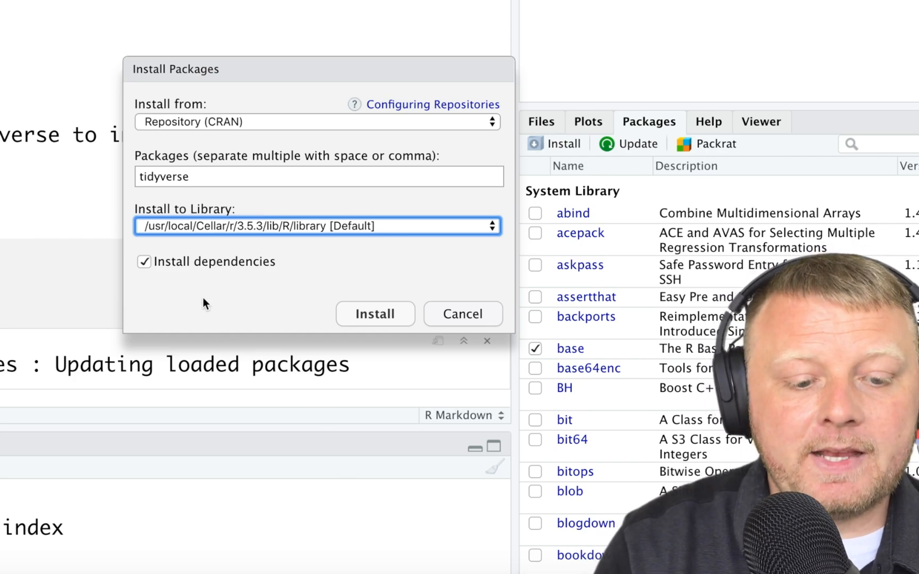
mouse_move(186, 273)
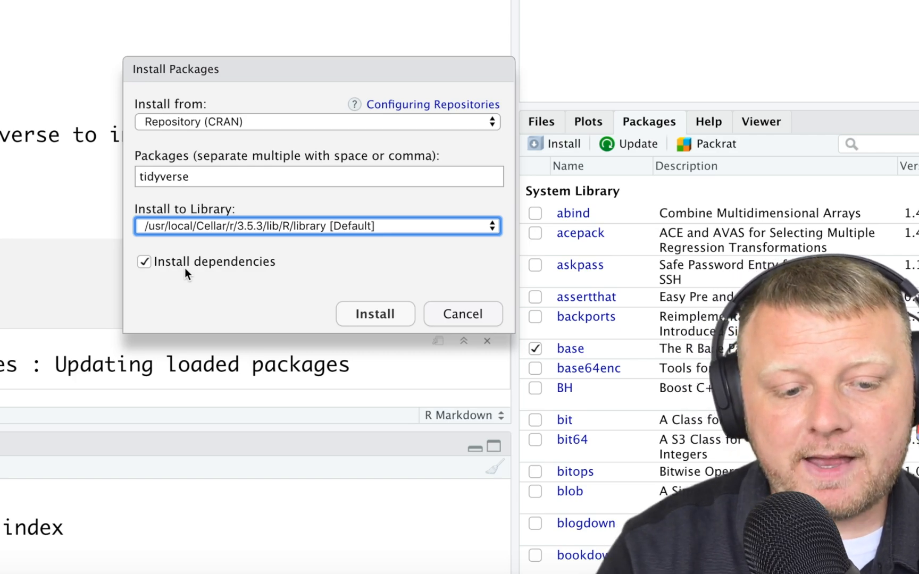
- Install tidyverse from the CRAN repository with dependencies included
click(318, 122)
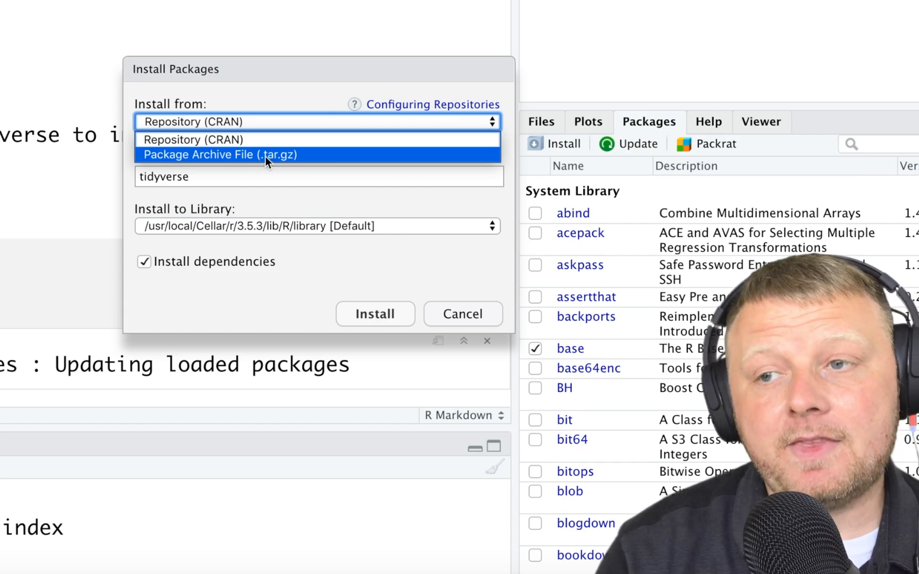
click(194, 140)
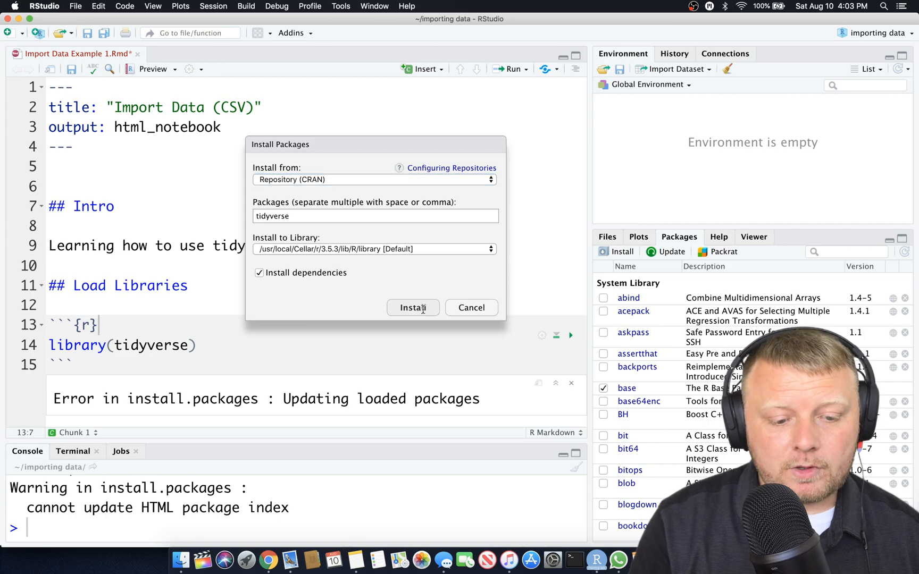
click(412, 307)
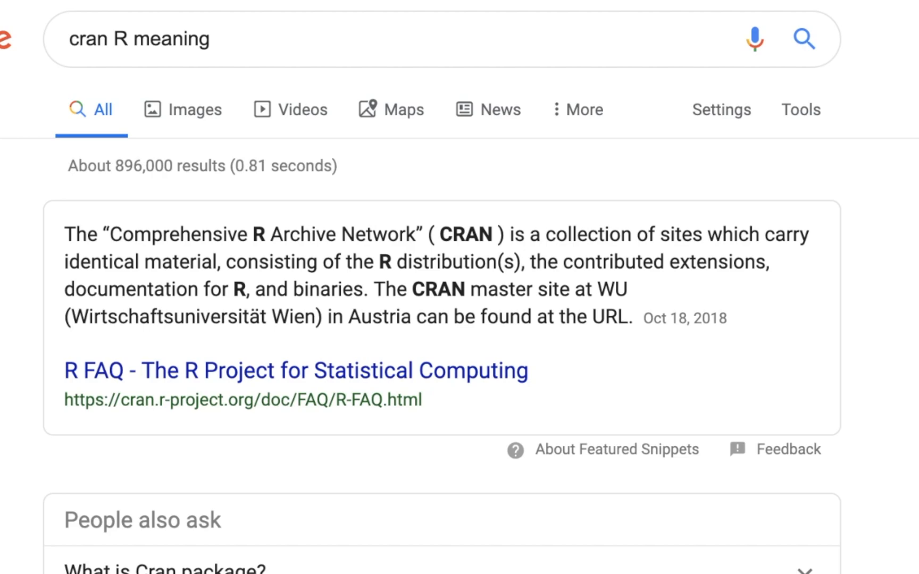
mouse_move(217, 387)
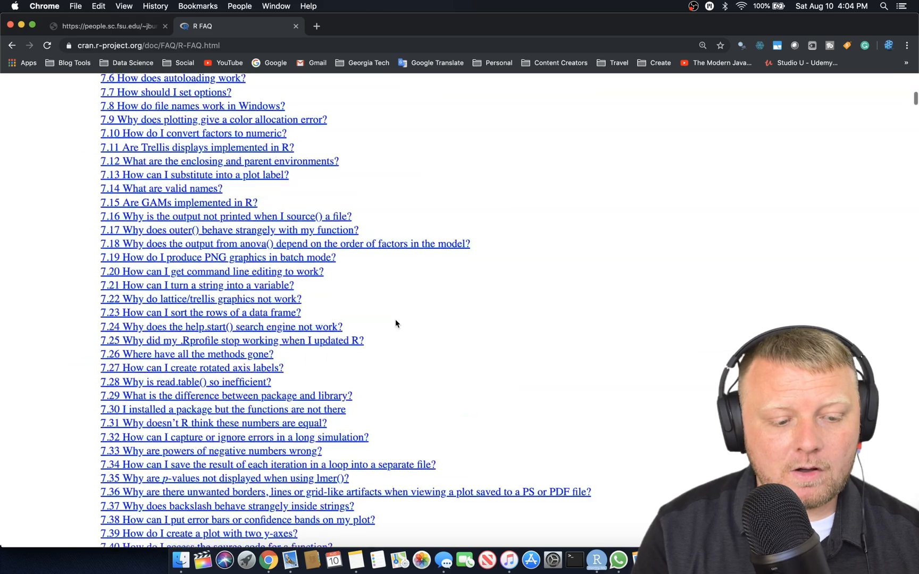
- Return from the CRAN web search to the notebook in RStudio
click(12, 45)
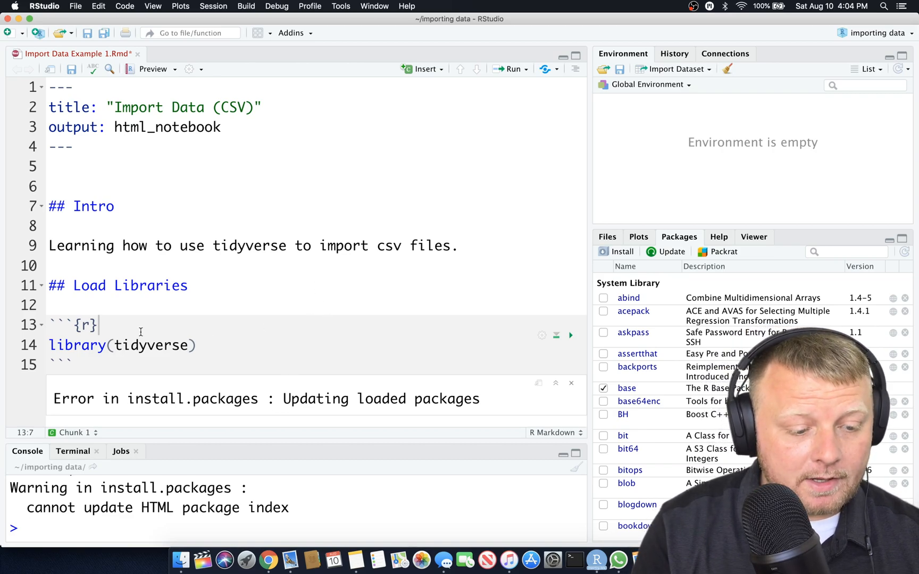
- Re-run the library(tidyverse) chunk so attached packages and conflicts replace the error
double_click(77, 346)
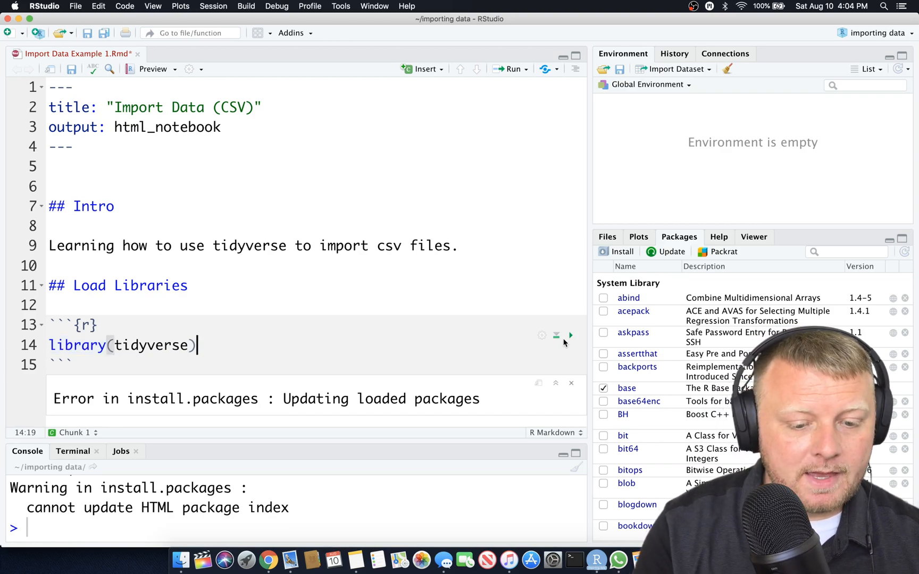
click(569, 335)
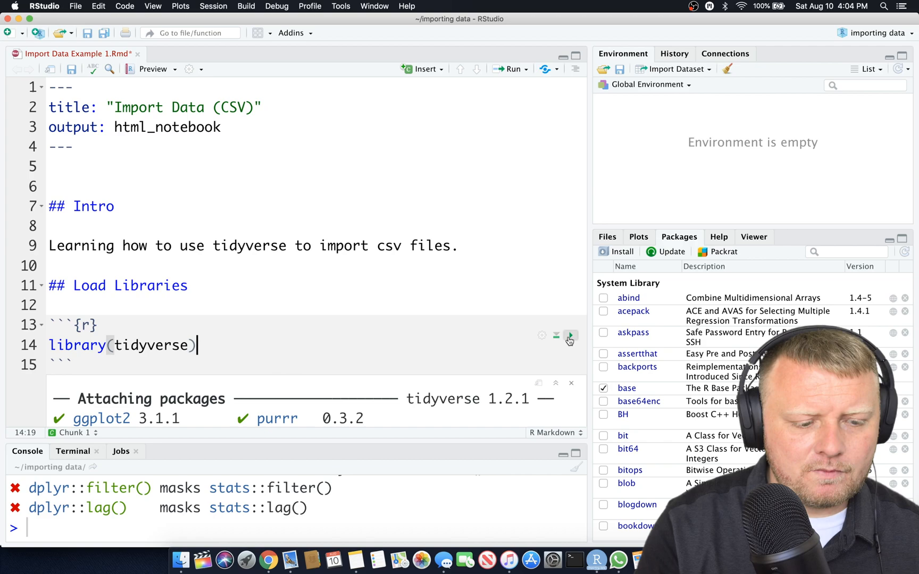
click(569, 344)
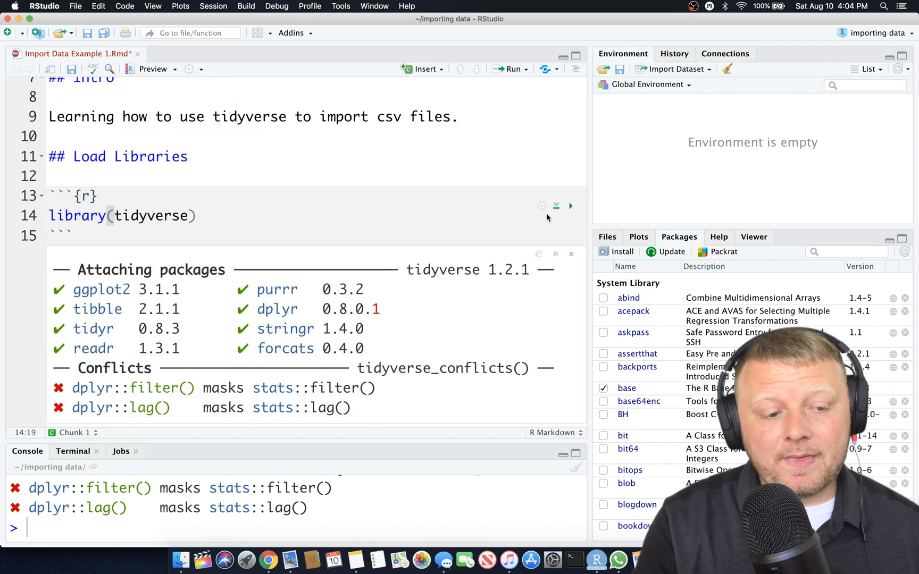
- Dismiss the output and place the cursor on a blank line after the chunk
double_click(151, 157)
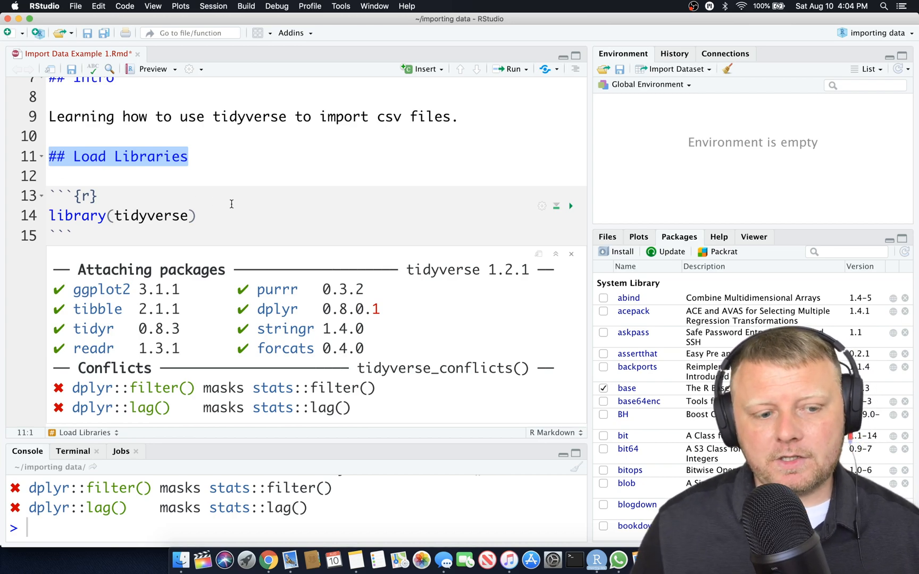
mouse_move(225, 234)
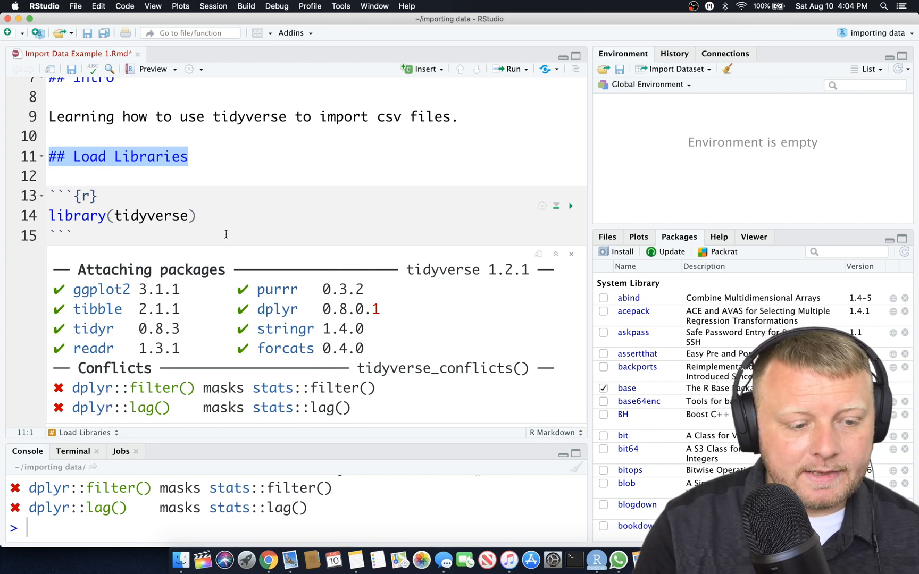
click(71, 236)
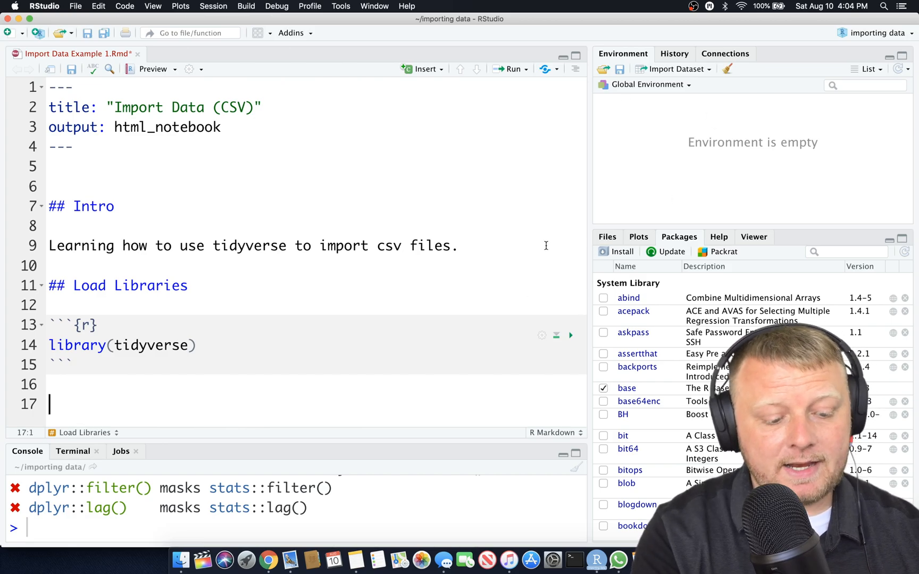
- Add a "## Load CSV" heading followed by an empty {r} code chunk
text(##)
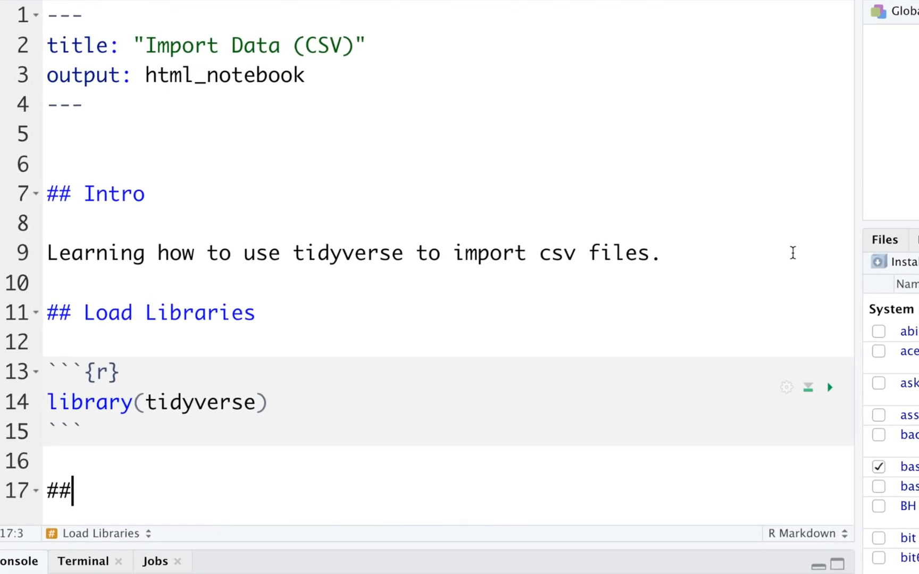
text(Load C)
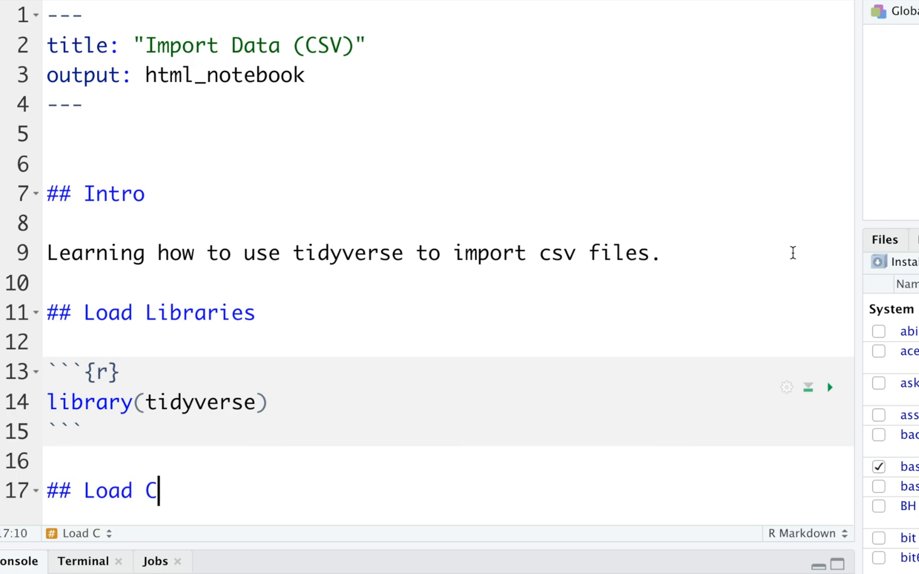
text(SV)
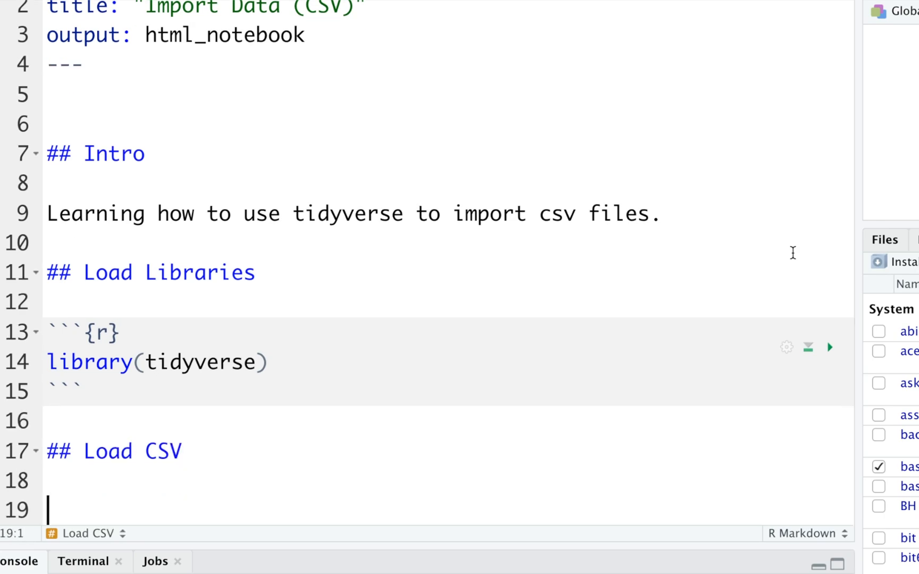
text(```{r)
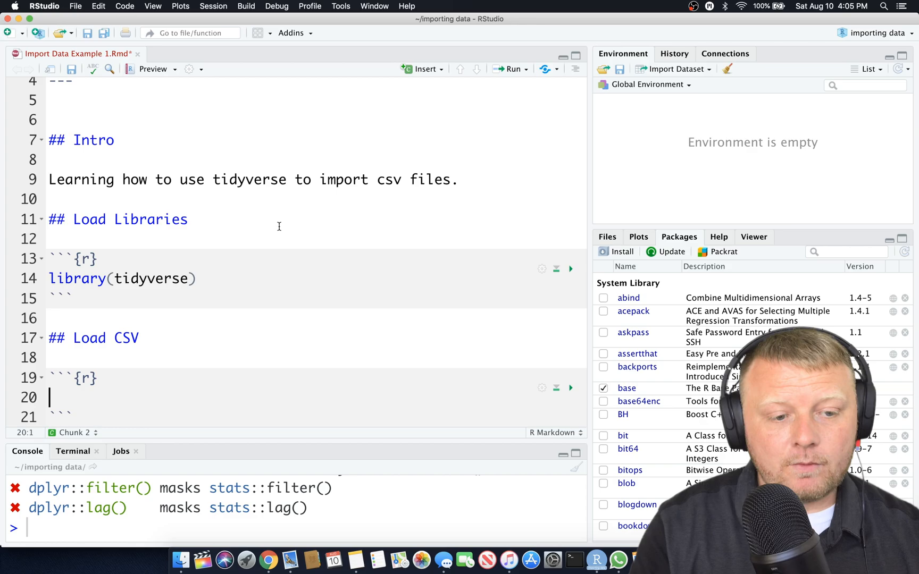
mouse_move(362, 357)
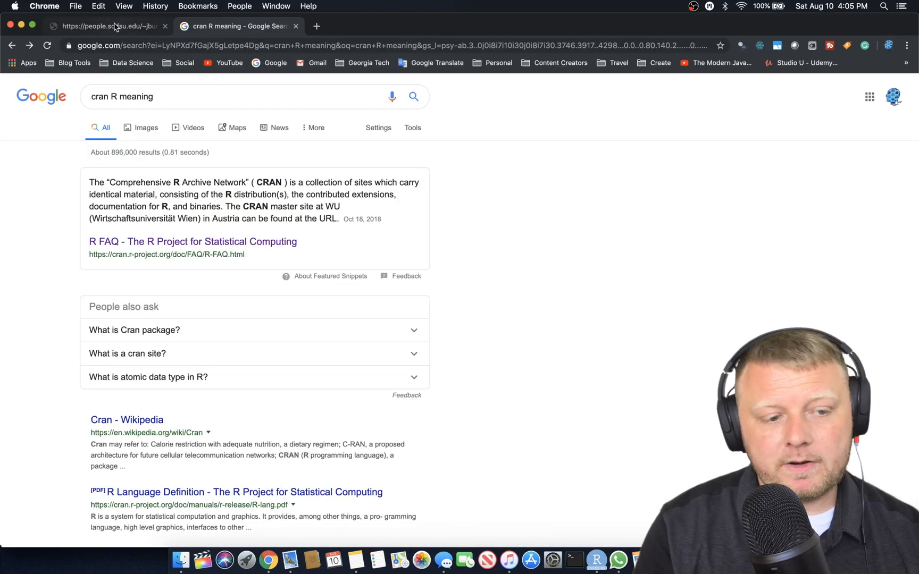
- Browse to the FSU CSV Files sample page, view homes.csv, then return to RStudio
click(108, 26)
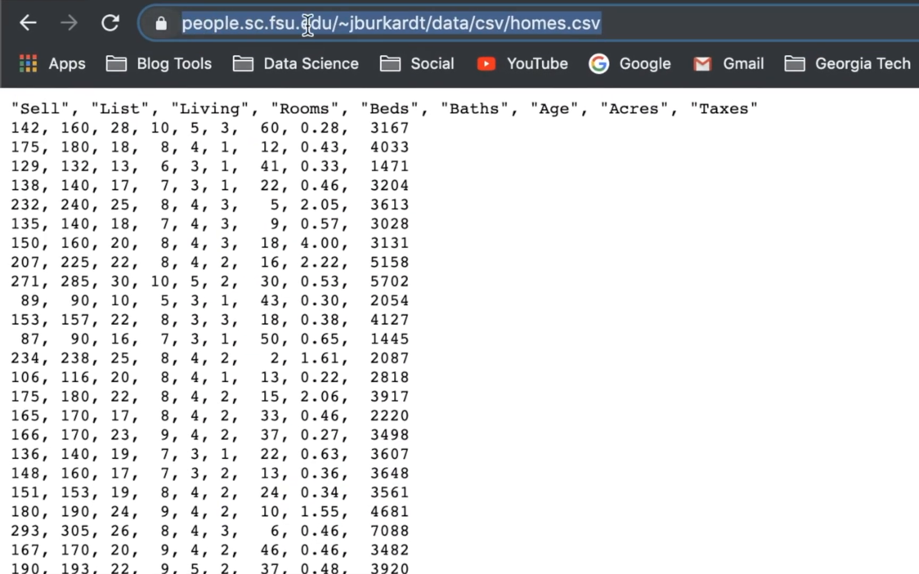
mouse_move(590, 293)
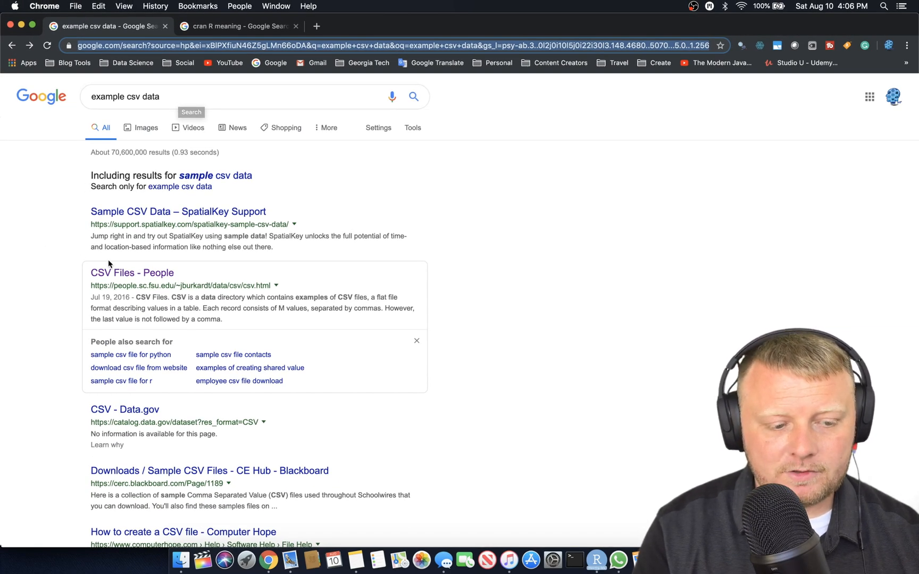
mouse_move(132, 273)
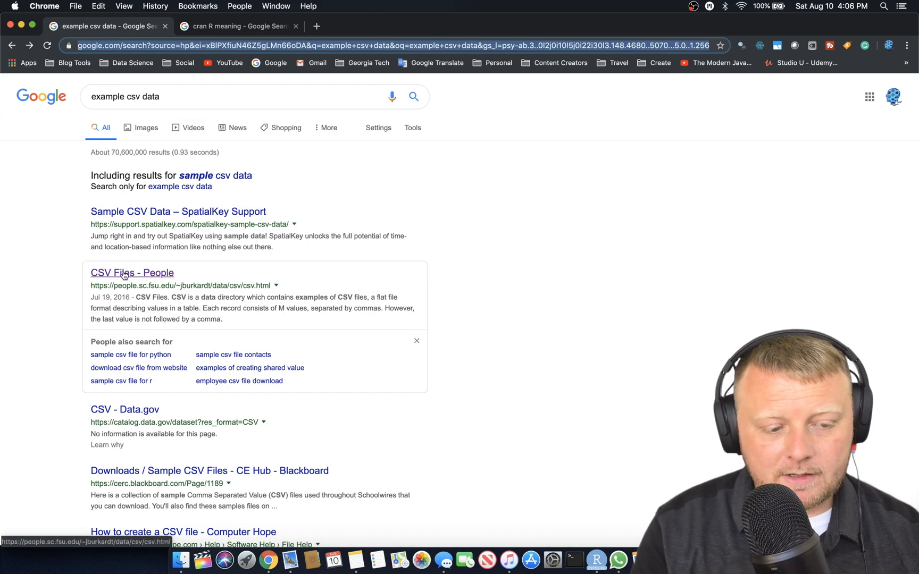
click(132, 272)
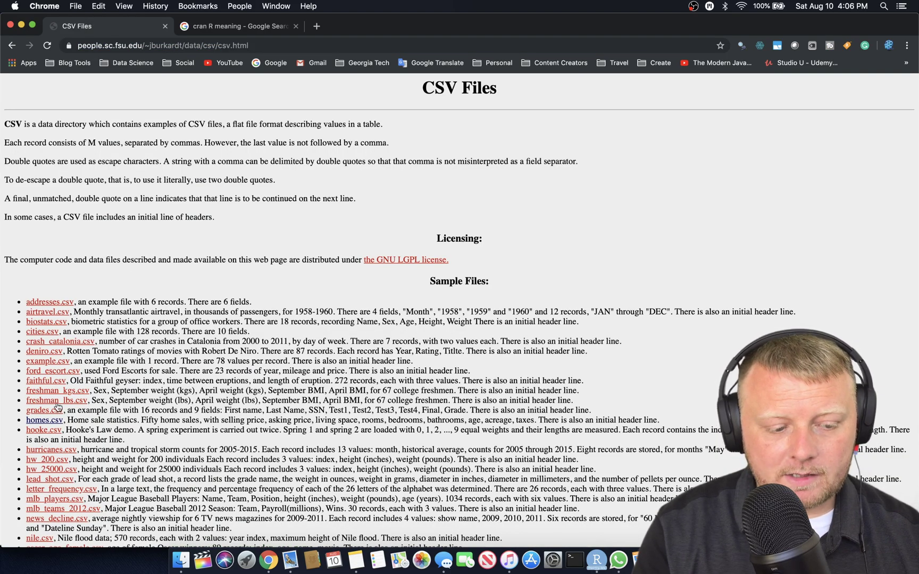
click(43, 420)
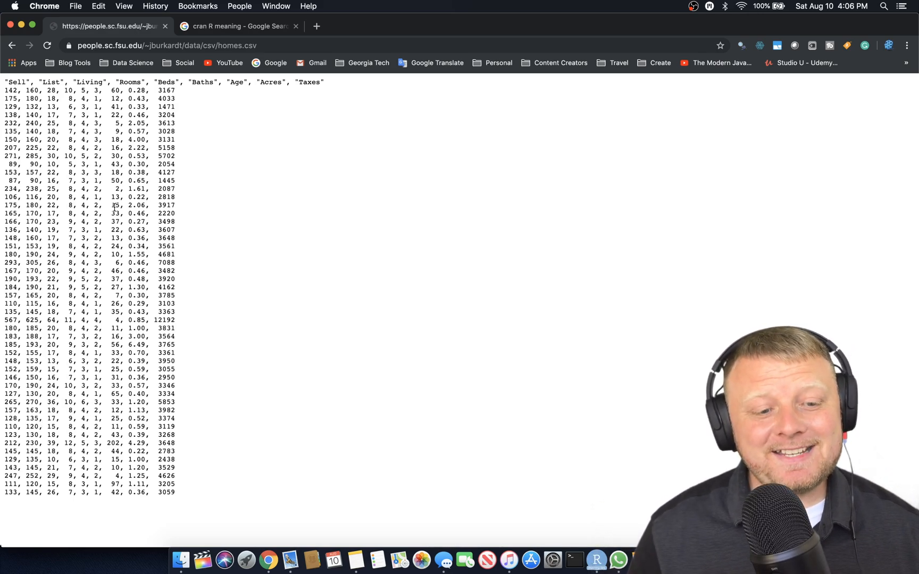
click(166, 45)
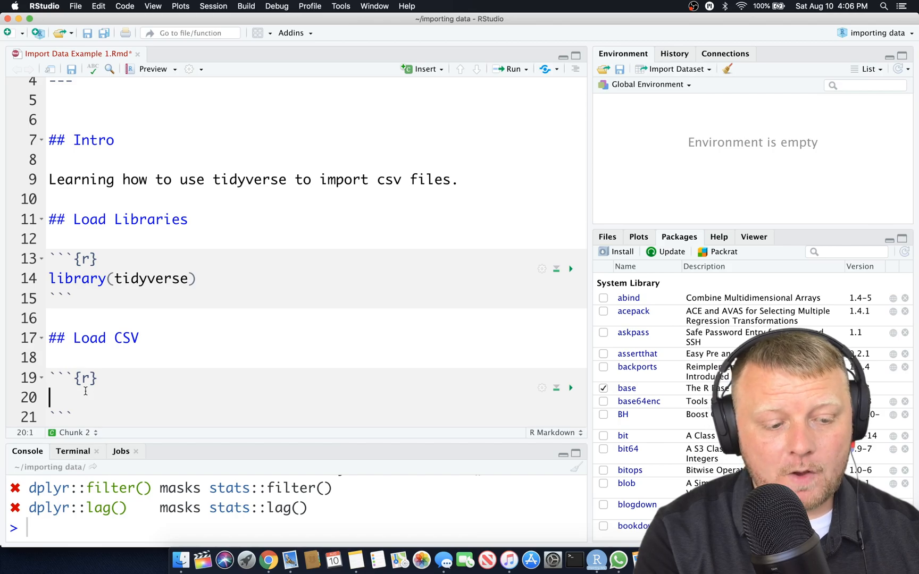
text(read)
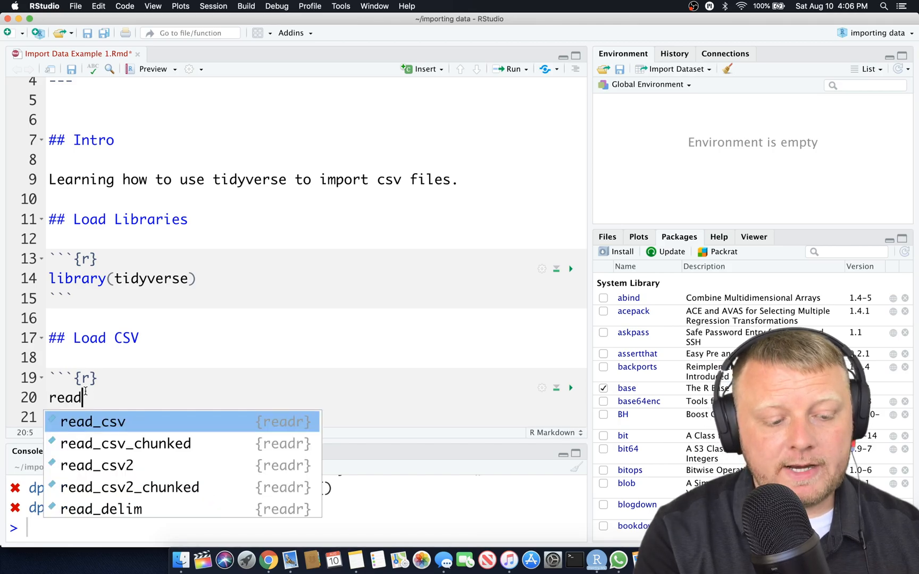
text(_c)
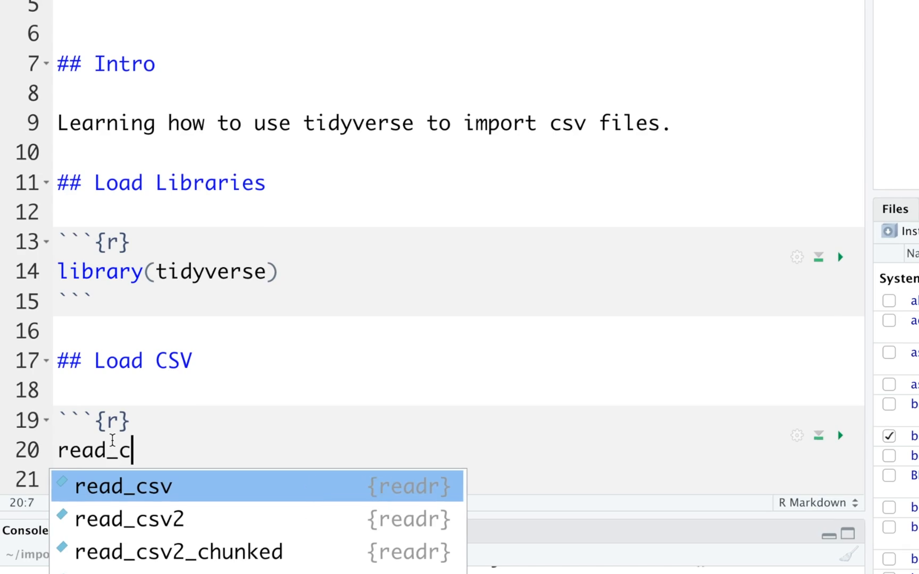
text(.sv)
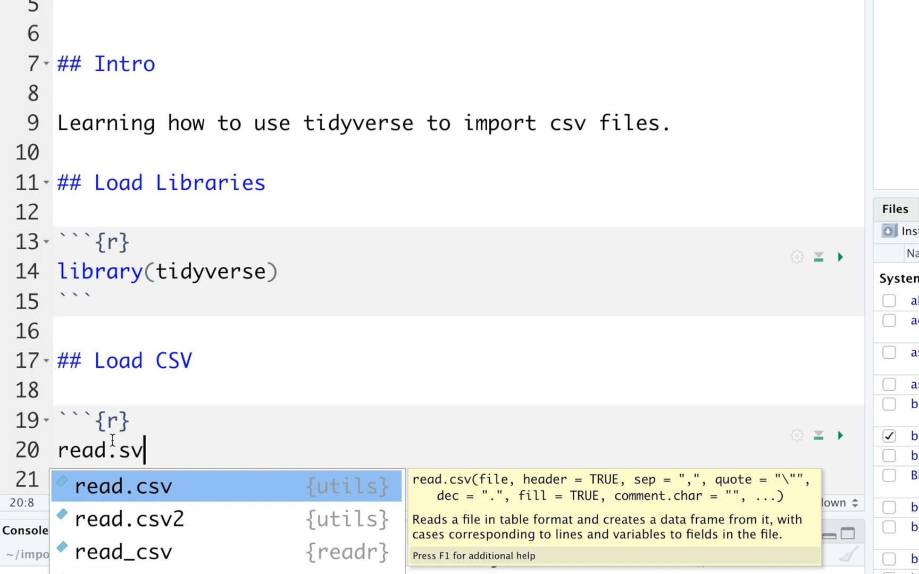
key(Backspace)
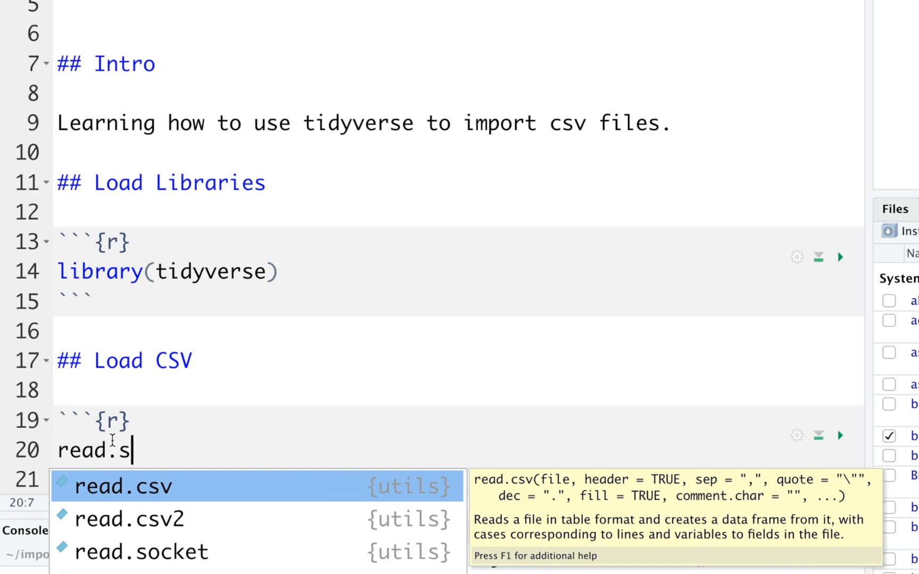
text(_)
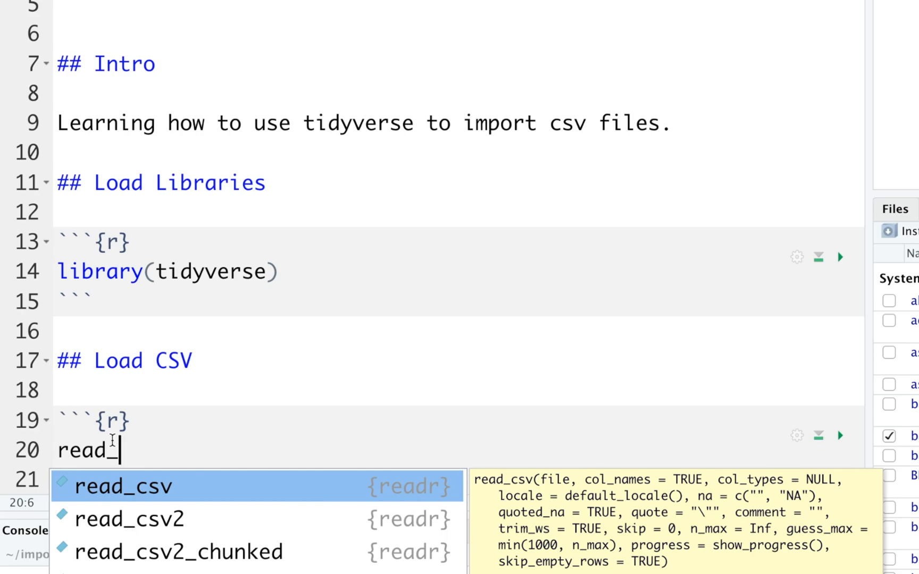
text(csv)
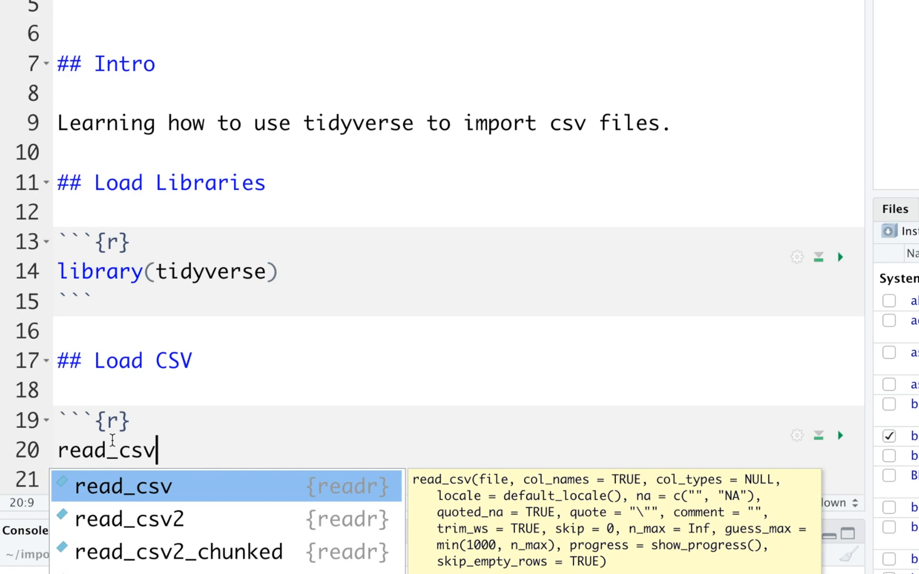
click(126, 485)
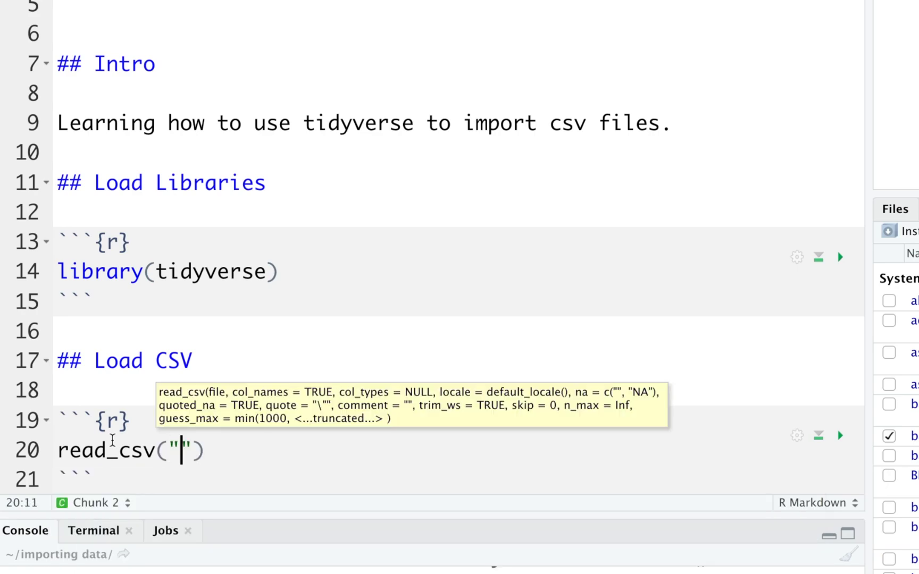
text(https://people.sc.fsu.edu/~jburkardt/data/csv/homes.csv)
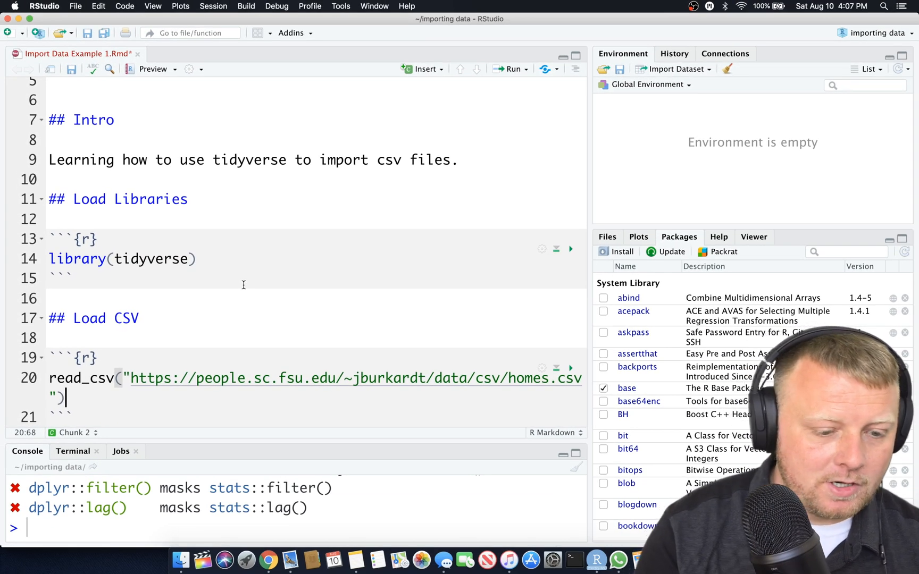
click(570, 368)
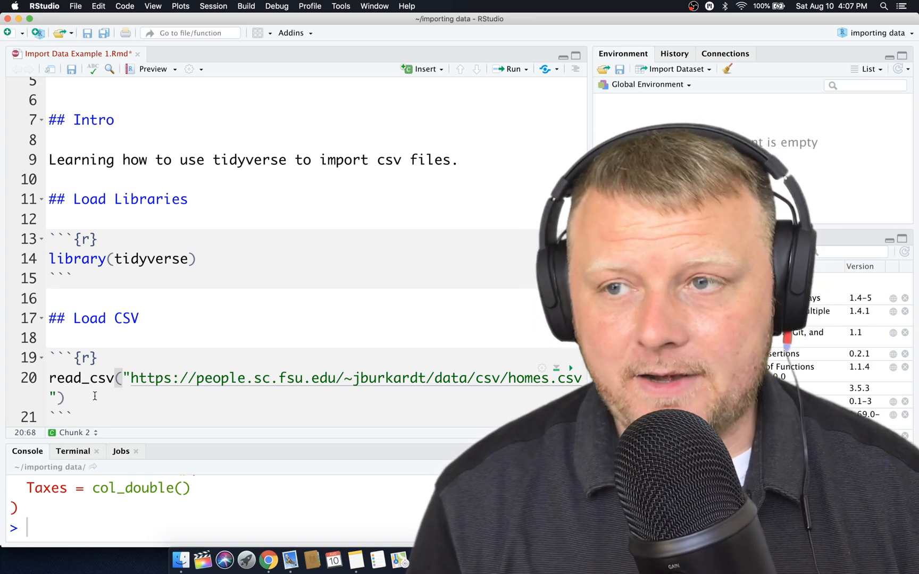
- Append %>% View() to the read_csv line and scroll through the resulting 50-row table
click(679, 238)
text( %)
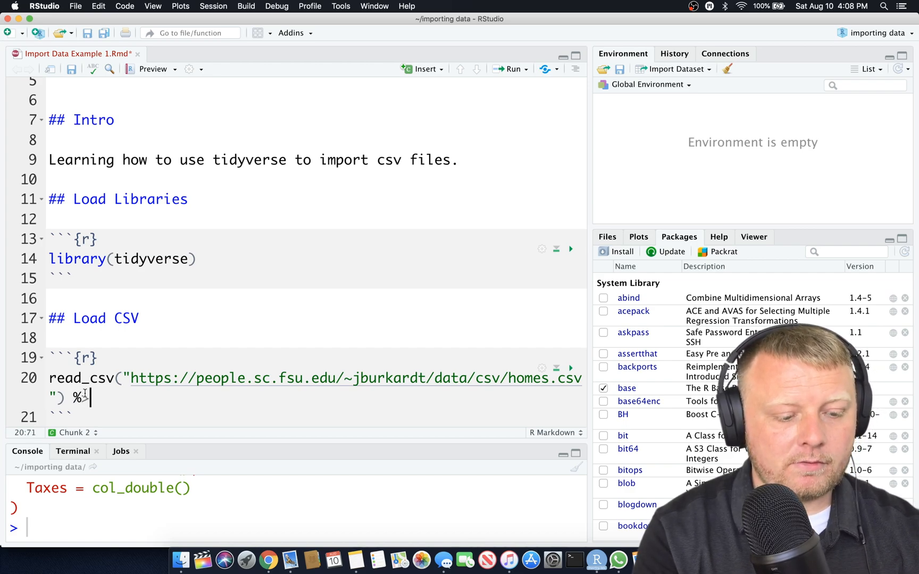
text(>%)
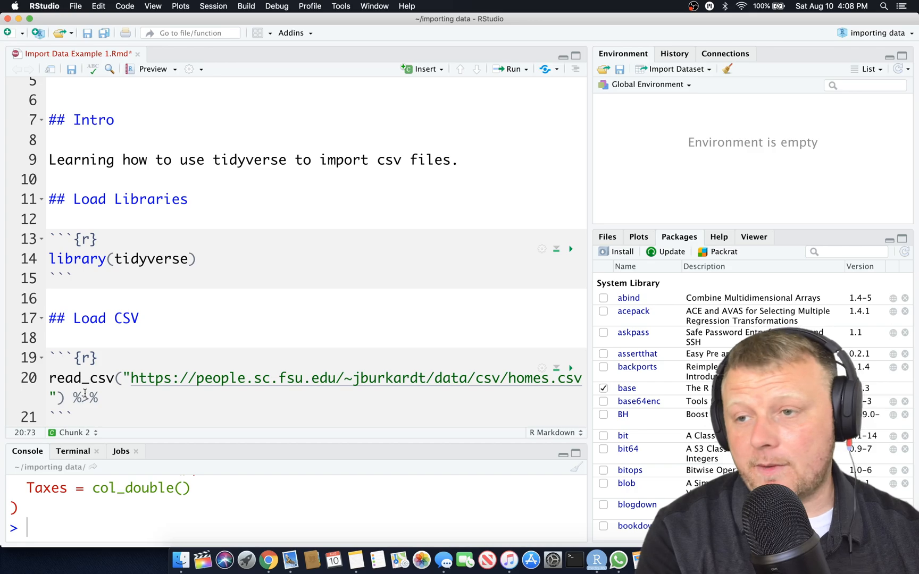
text(V)
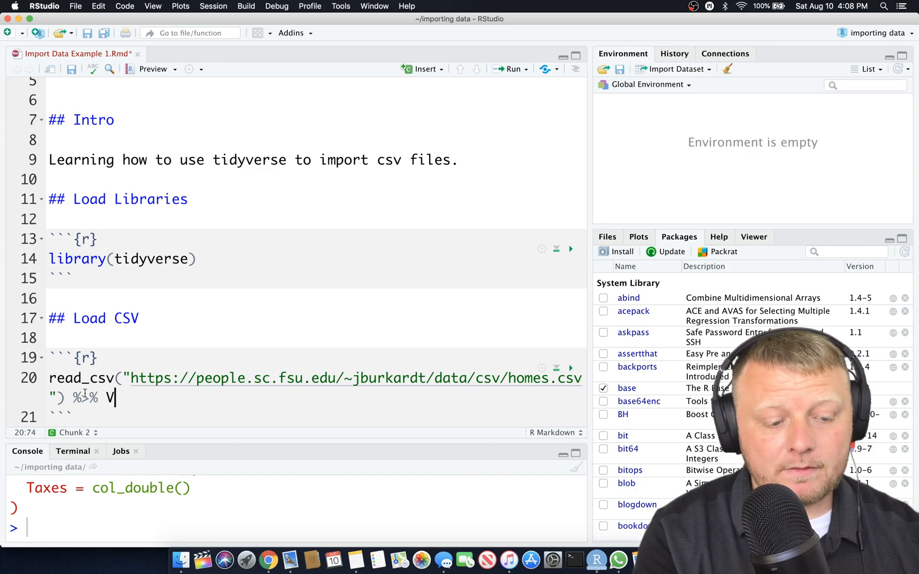
text(iew())
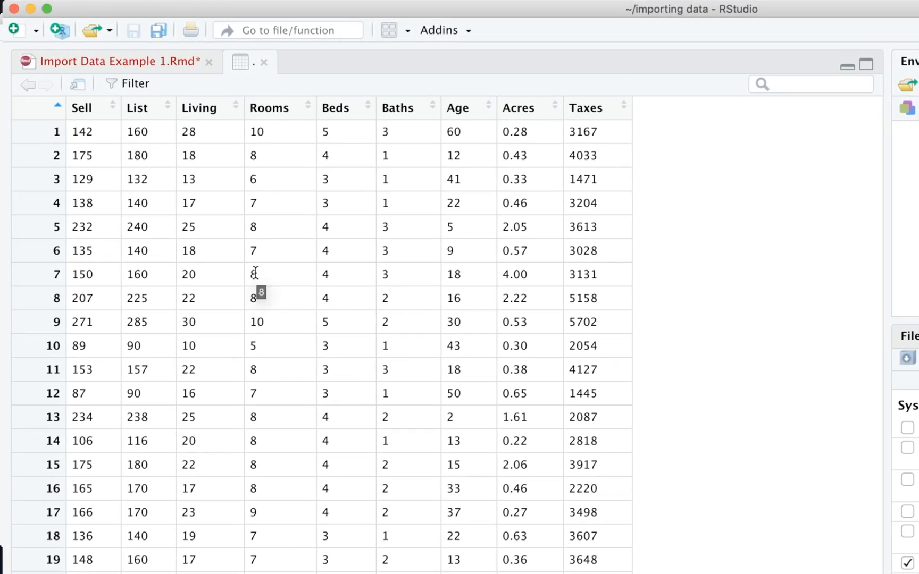
scroll(down, 3)
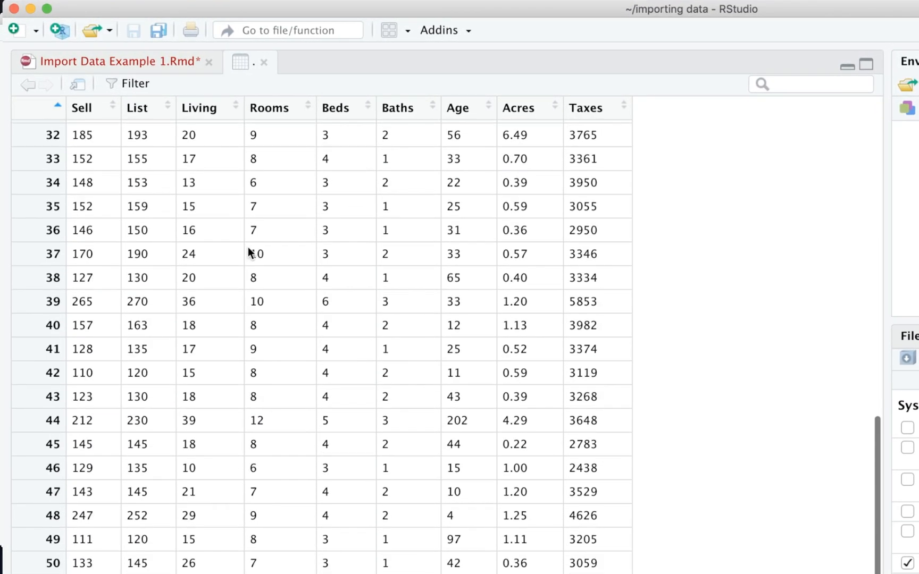
scroll(up, 3)
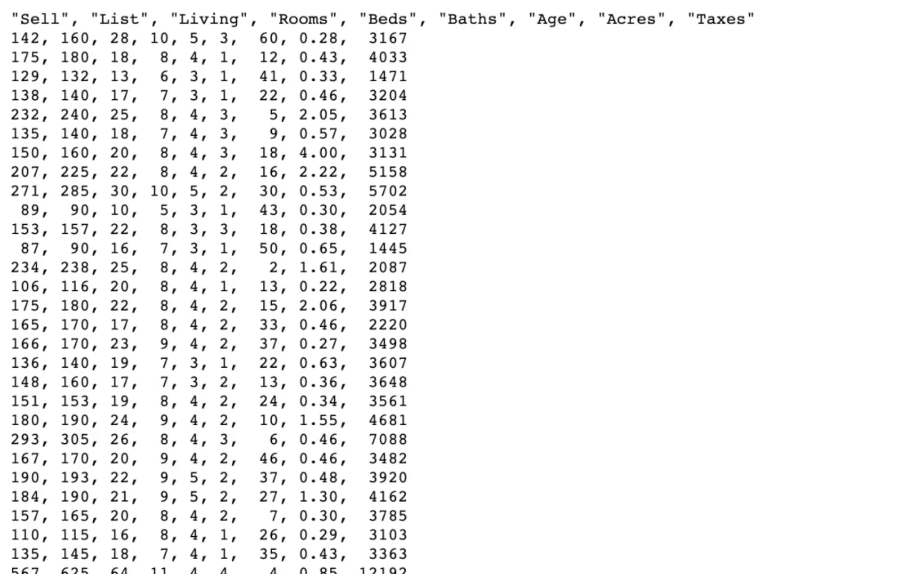
scroll(down, 3)
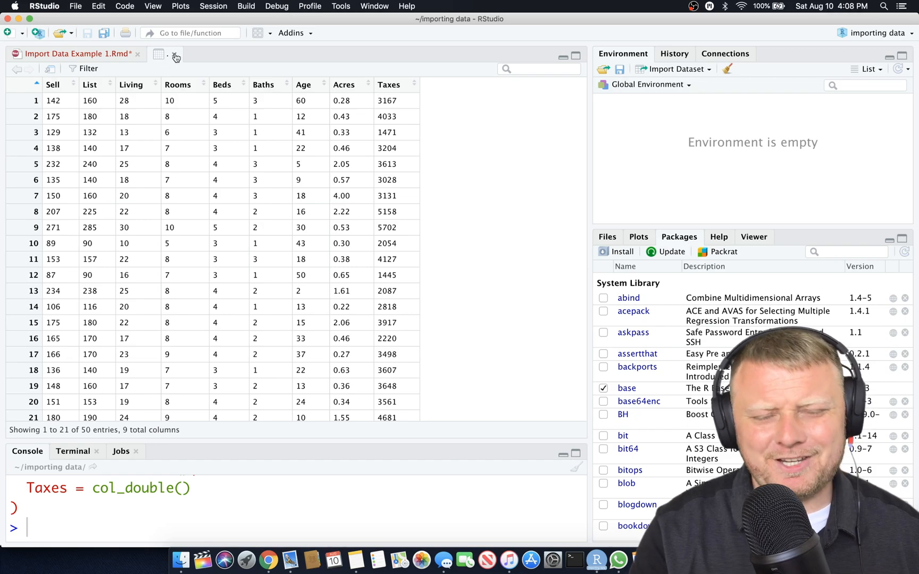
- Replace the View pipe with an assignment my_data <- read_csv(...) and rerun the chunk
click(176, 54)
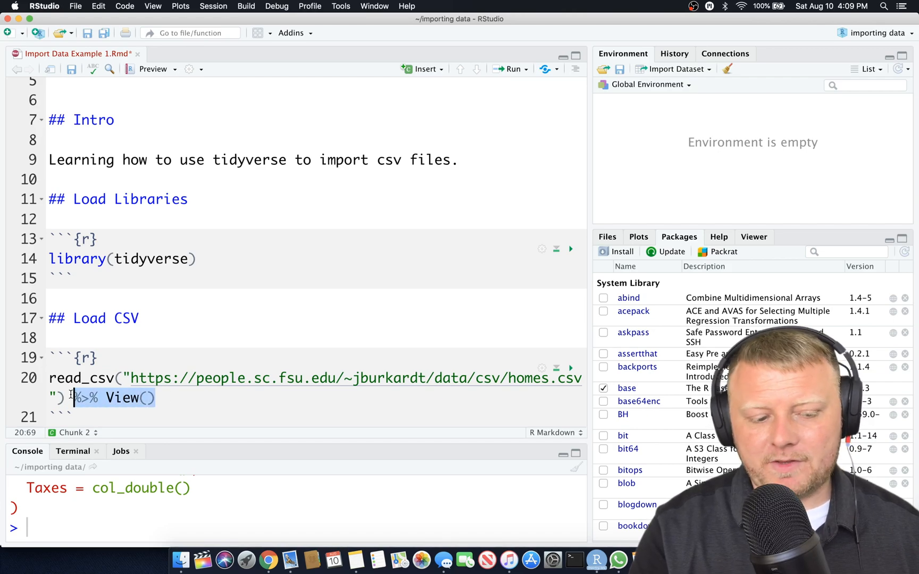
key(Backspace)
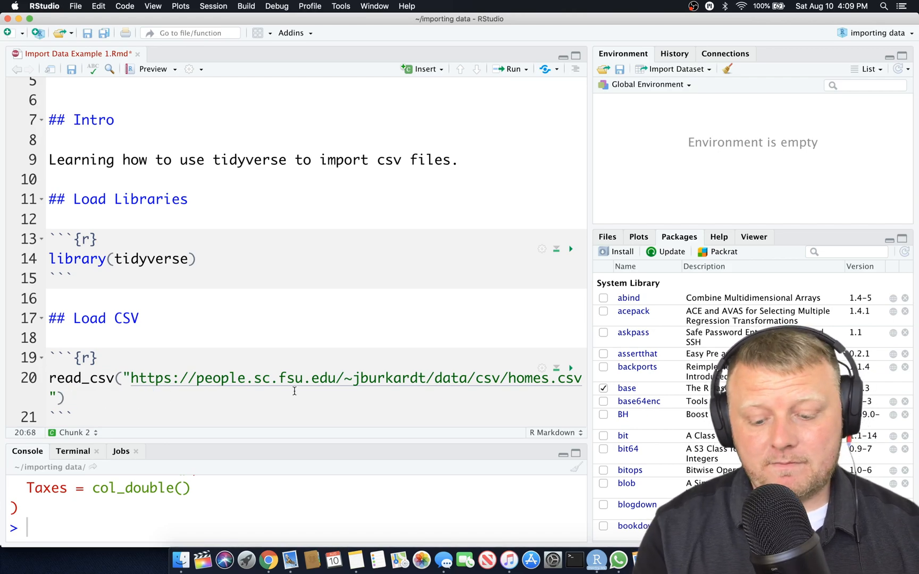
click(50, 378)
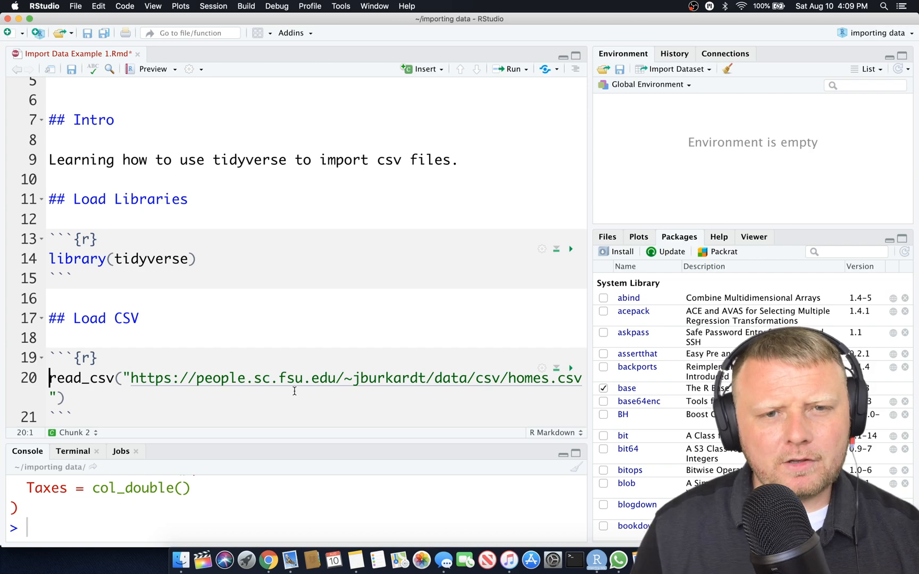
text(my_data <-)
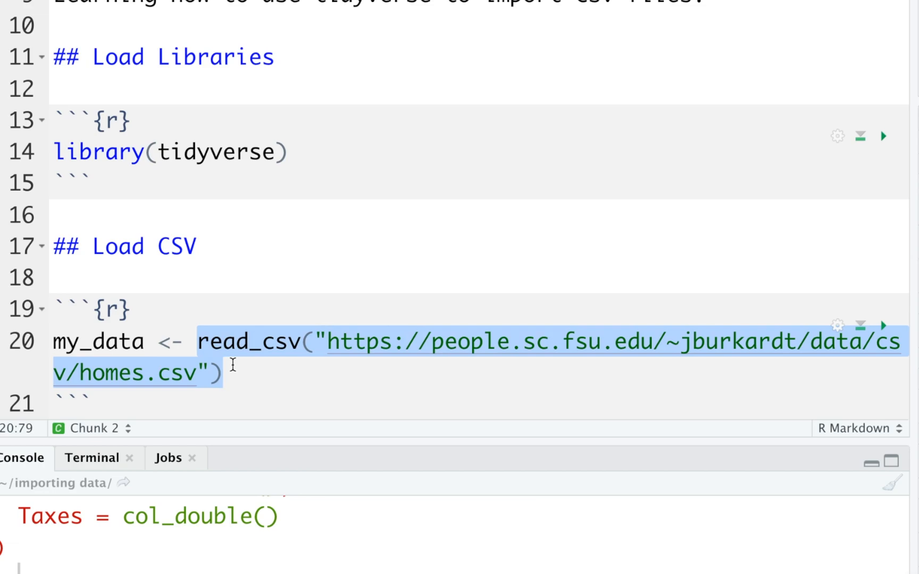
double_click(97, 341)
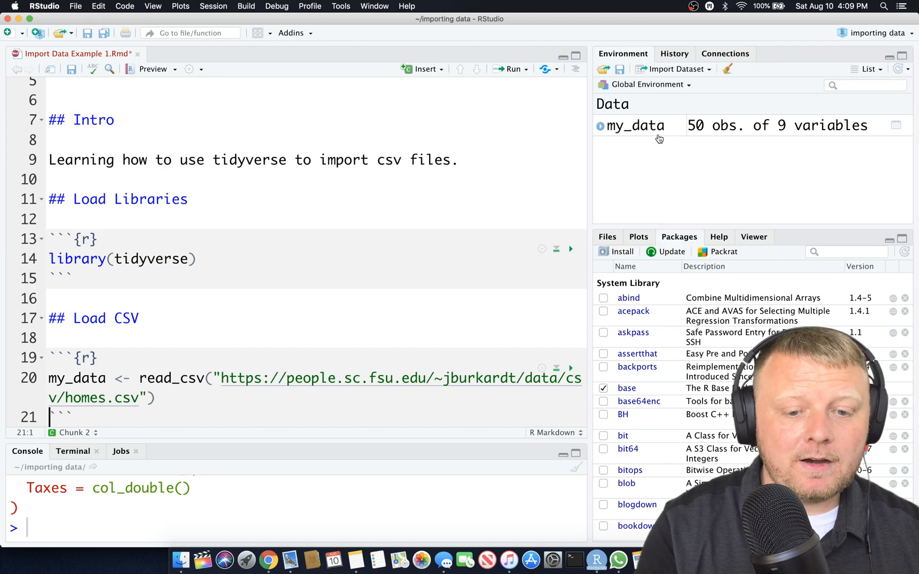
mouse_move(815, 128)
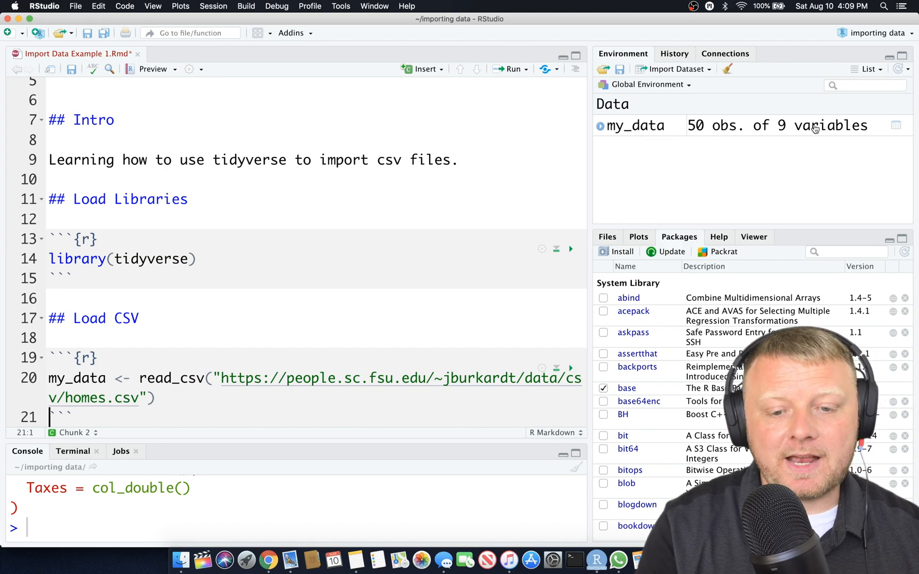
- View my_data from the Environment pane and scroll through its rows
click(635, 124)
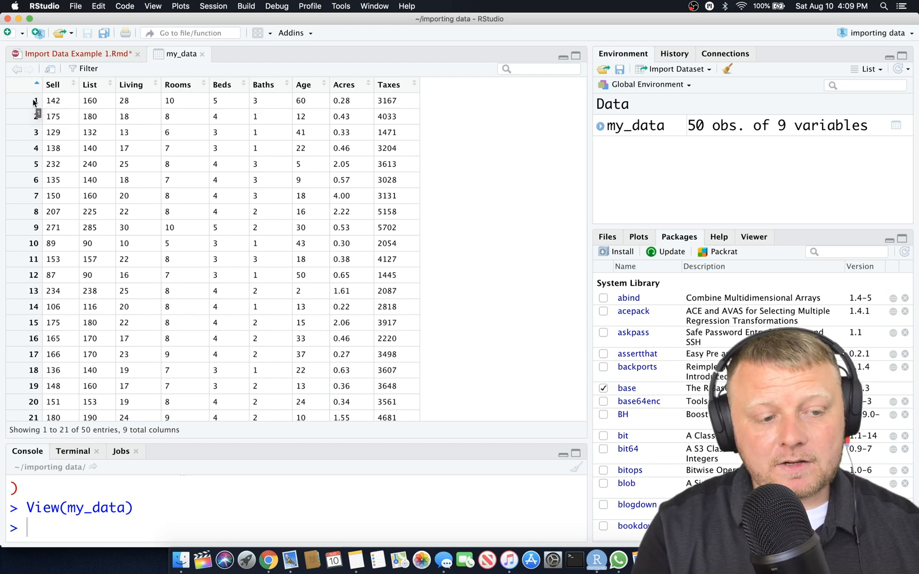
mouse_move(129, 84)
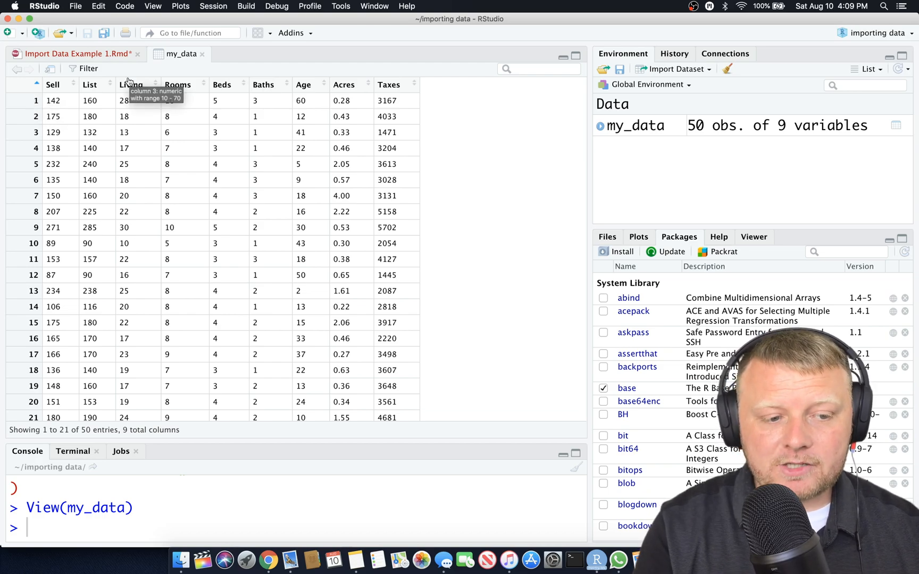
scroll(down, 3)
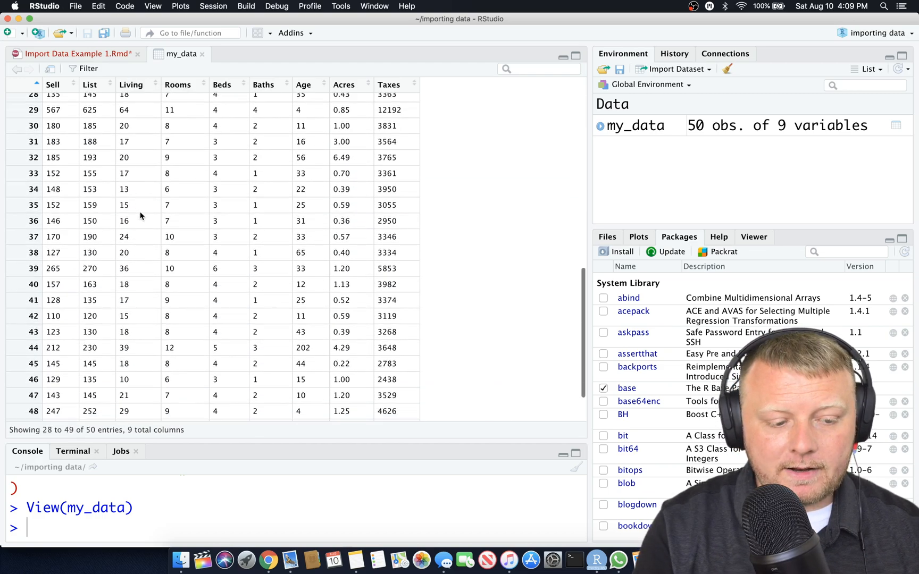
scroll(down, 3)
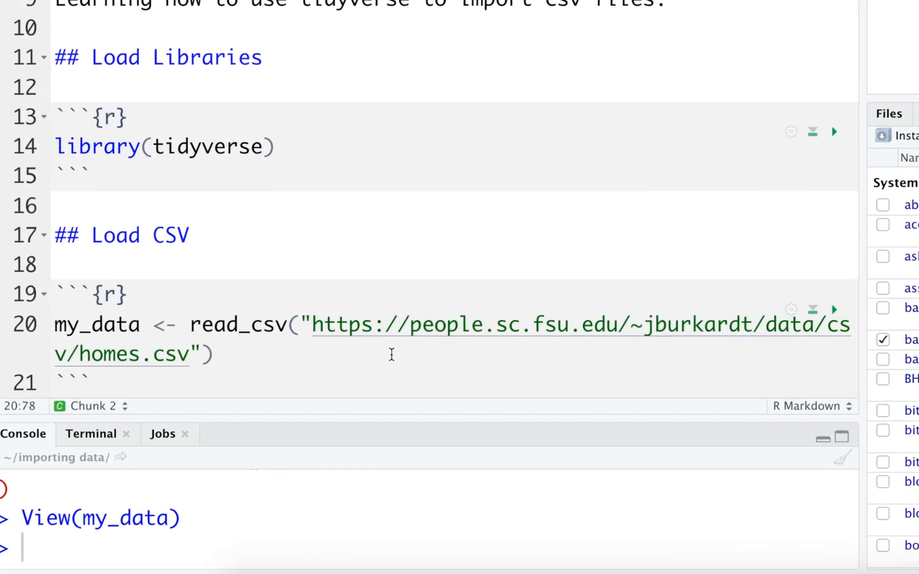
- Add col_names = FALSE to read_csv, then change it to TRUE and rerun so the header row names the columns
text(,)
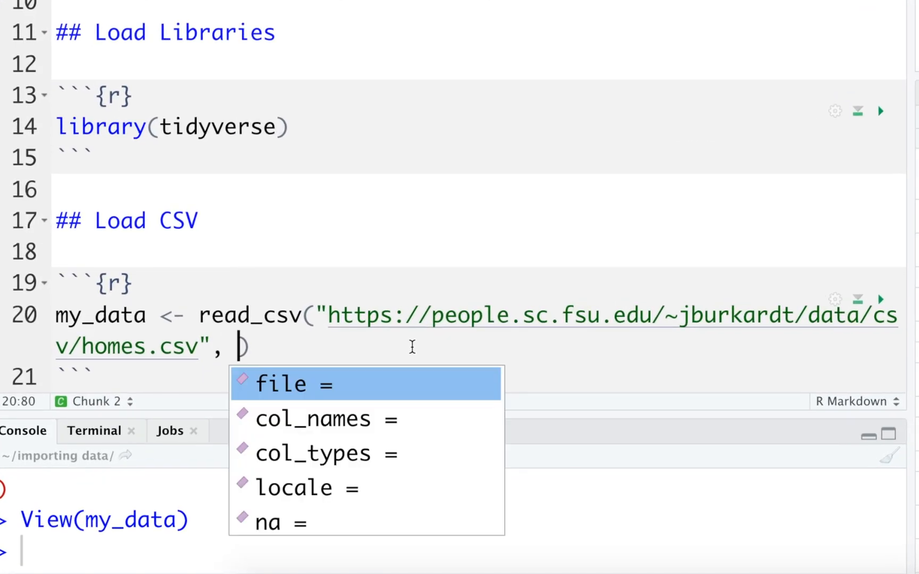
text(co)
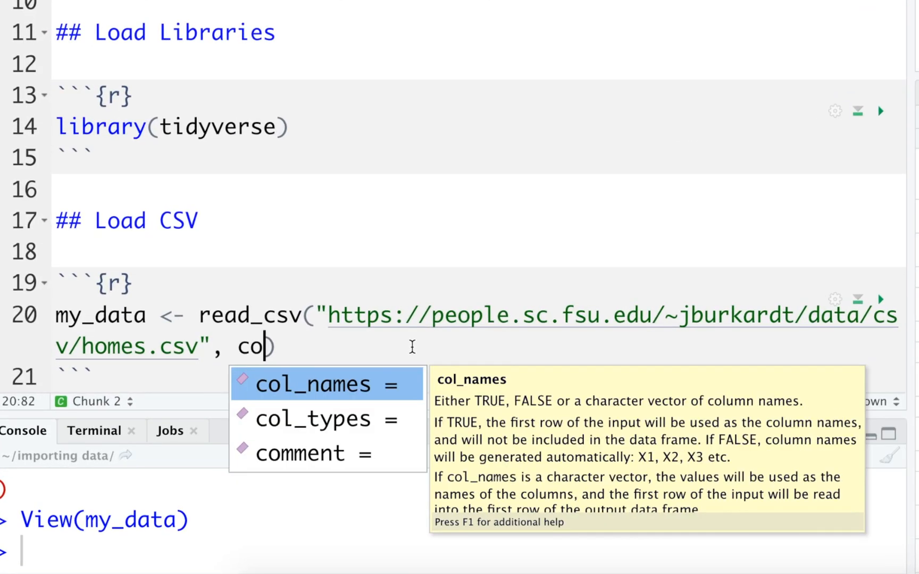
click(314, 384)
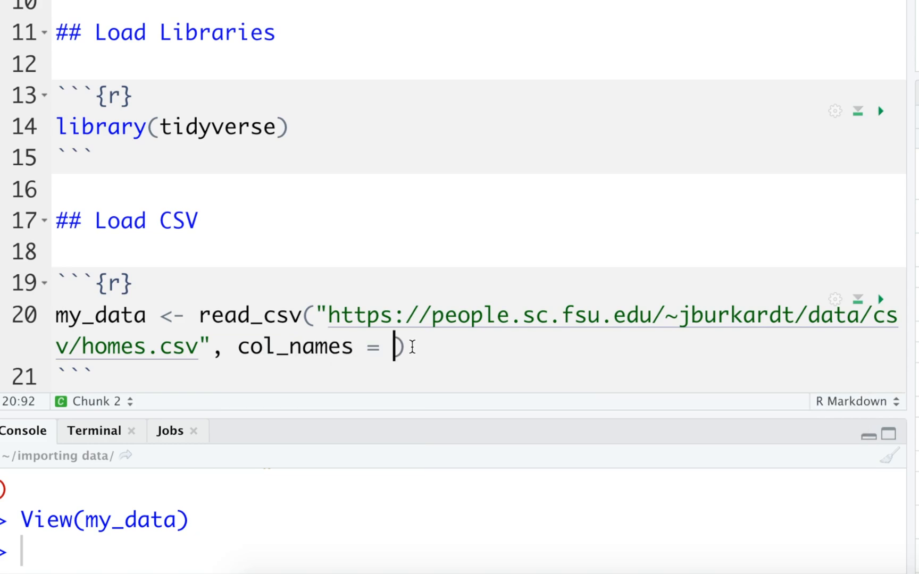
text(FALS)
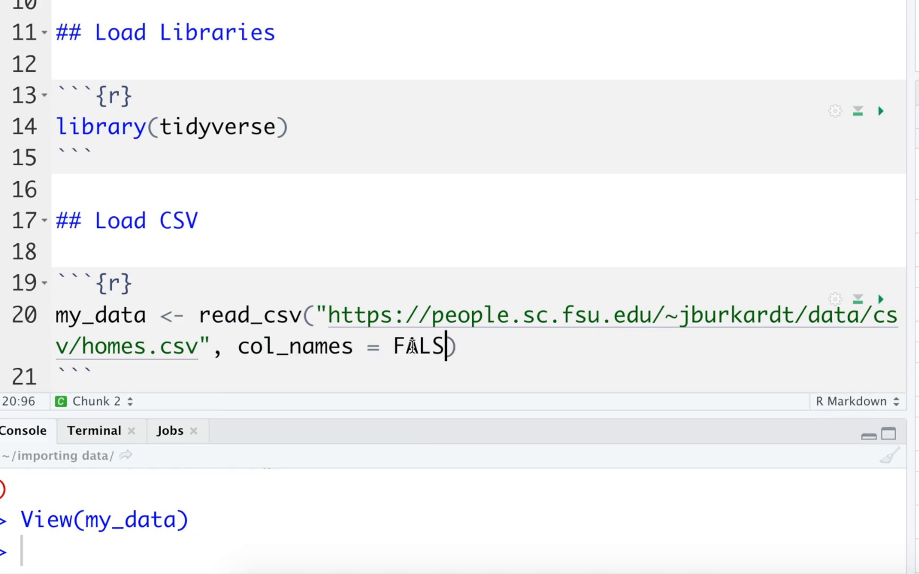
text(E)
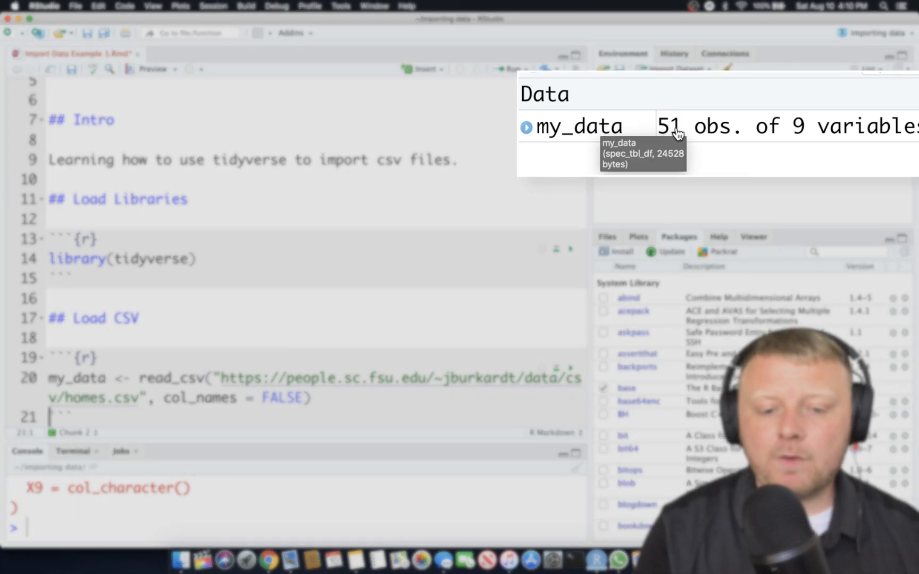
mouse_move(819, 150)
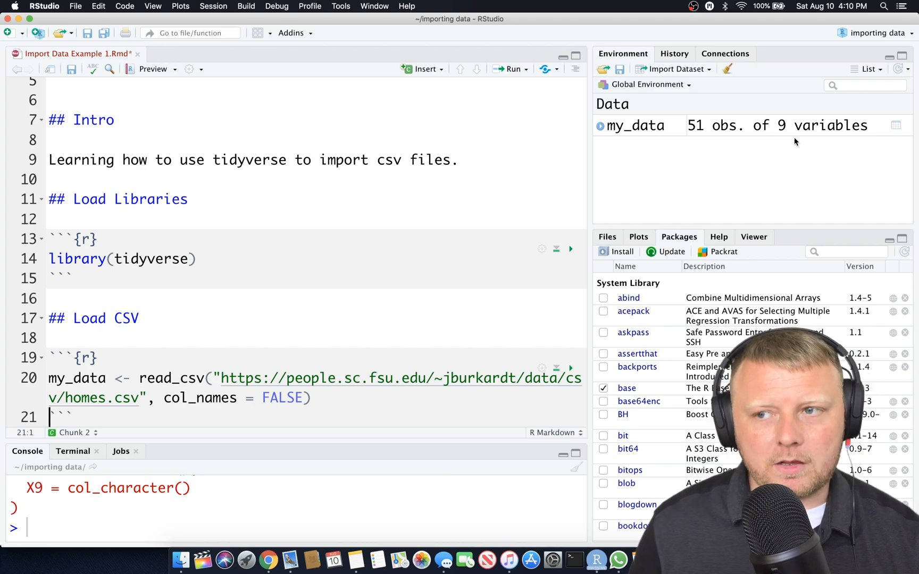
mouse_move(737, 133)
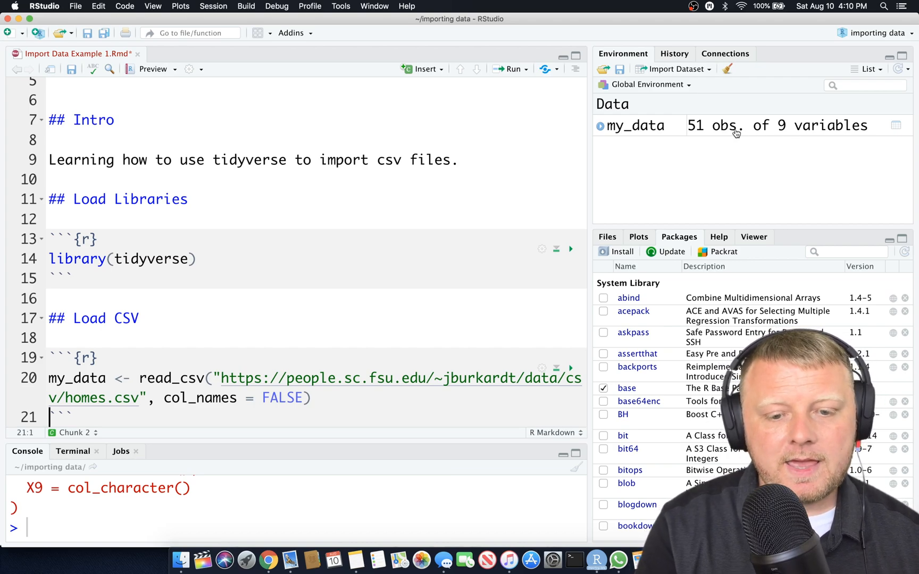
mouse_move(136, 415)
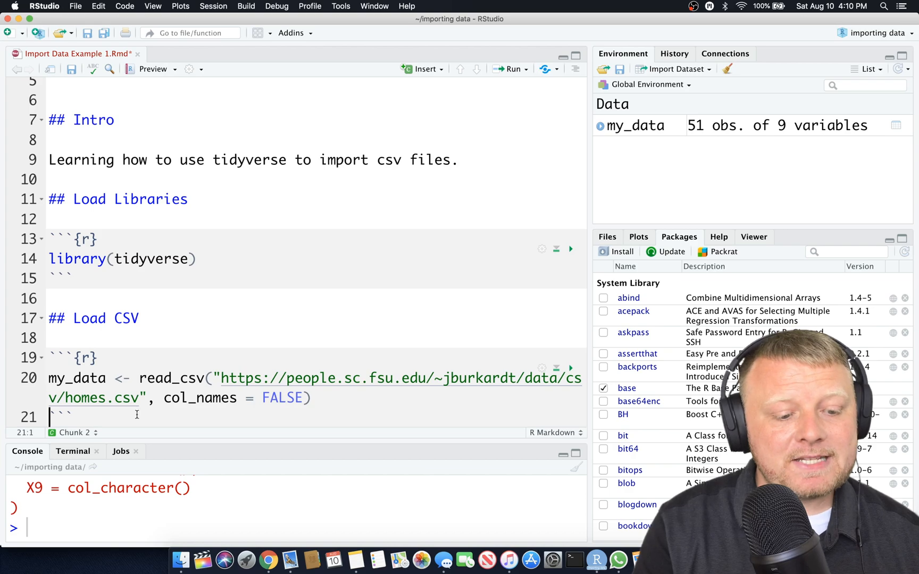
mouse_move(697, 228)
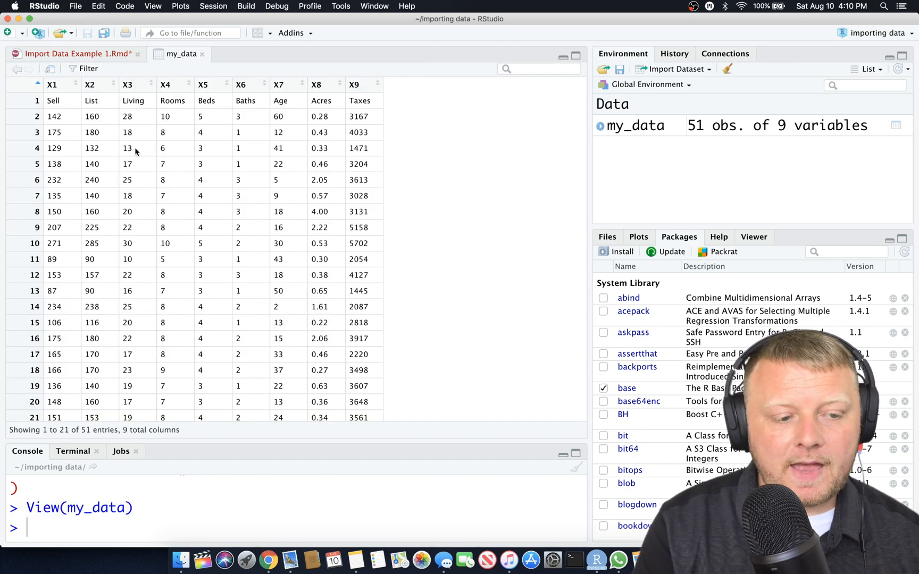
mouse_move(102, 102)
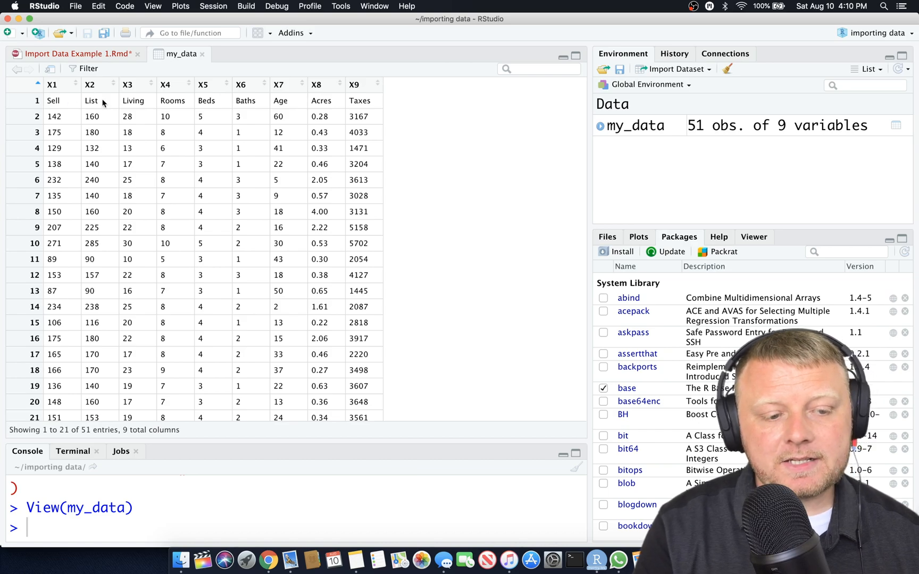
mouse_move(197, 101)
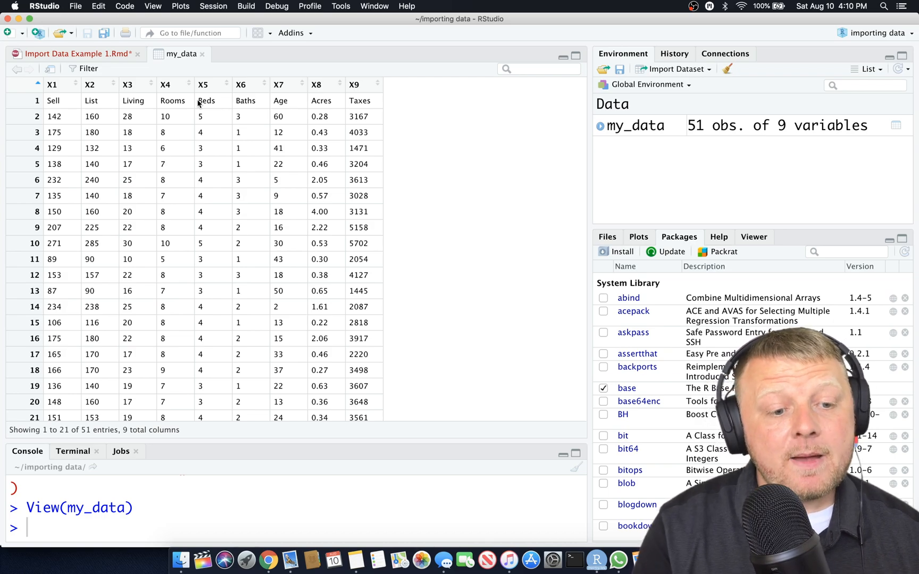
mouse_move(201, 54)
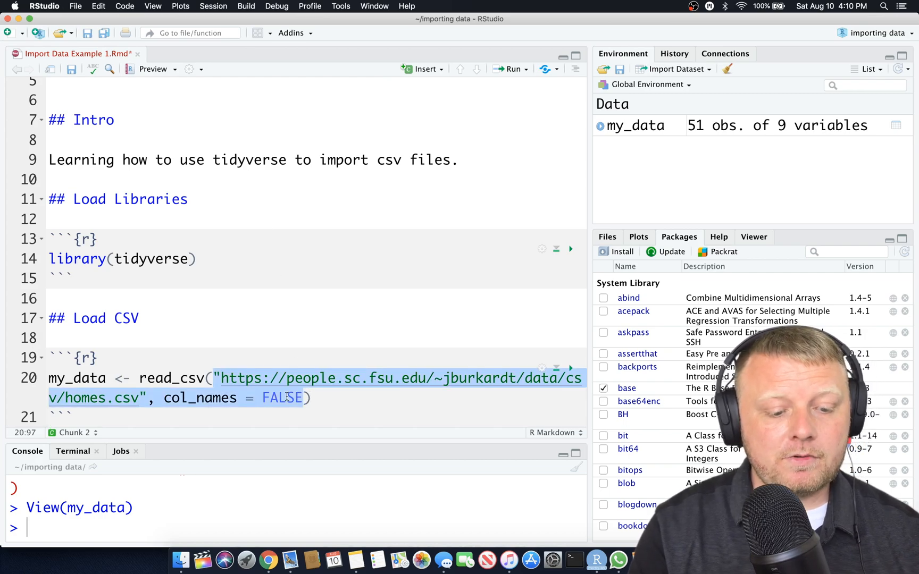
text(TRUE)
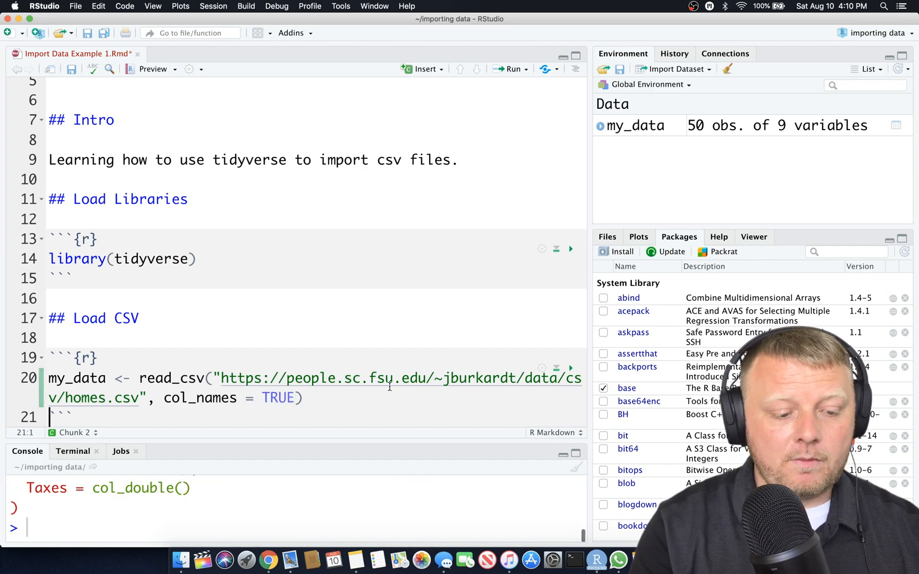
mouse_move(673, 140)
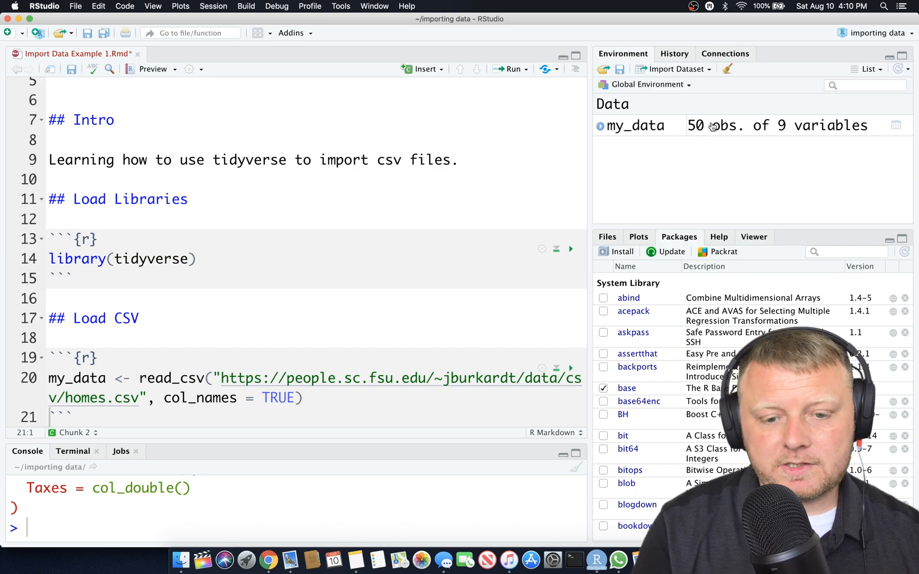
click(635, 126)
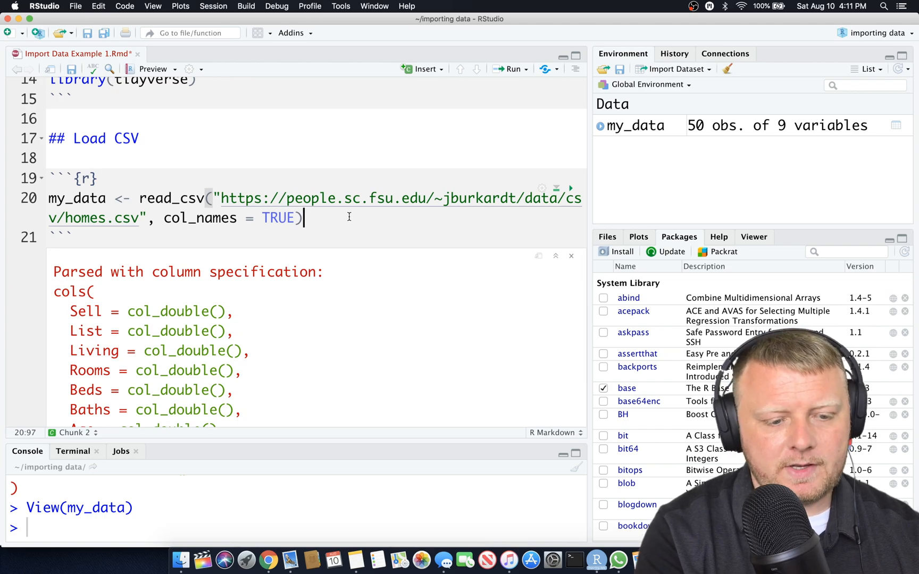
- Add dim(my_data) to the chunk to report the 50 by 9 dimensions
key(Return)
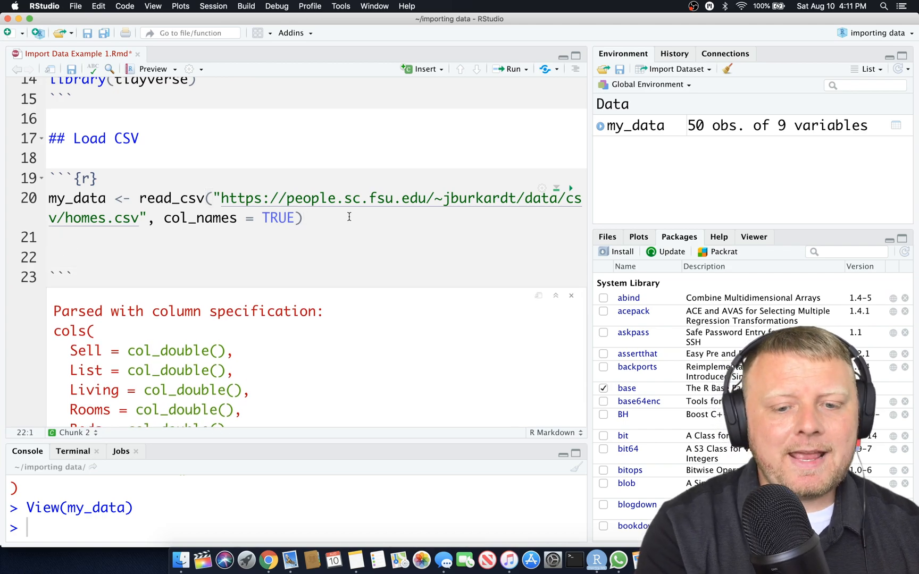
mouse_move(696, 131)
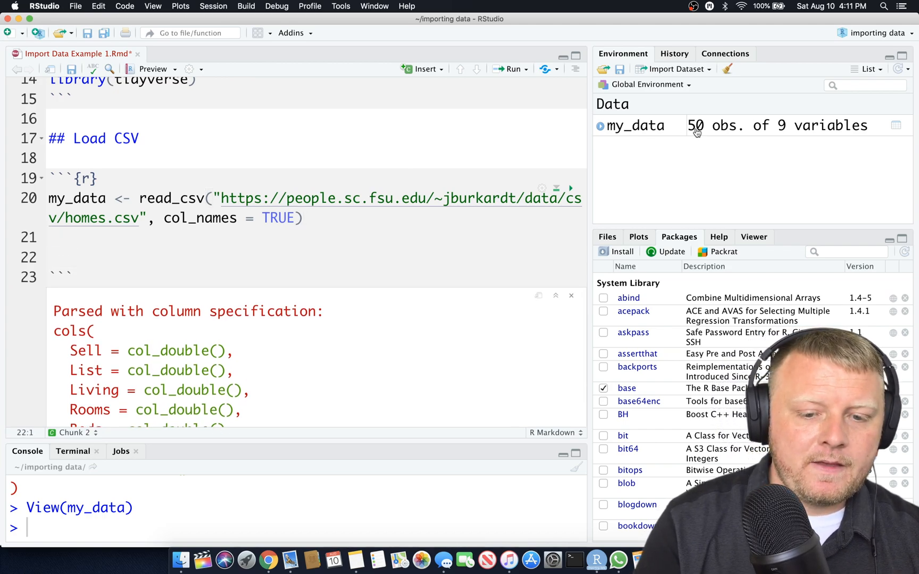
mouse_move(801, 130)
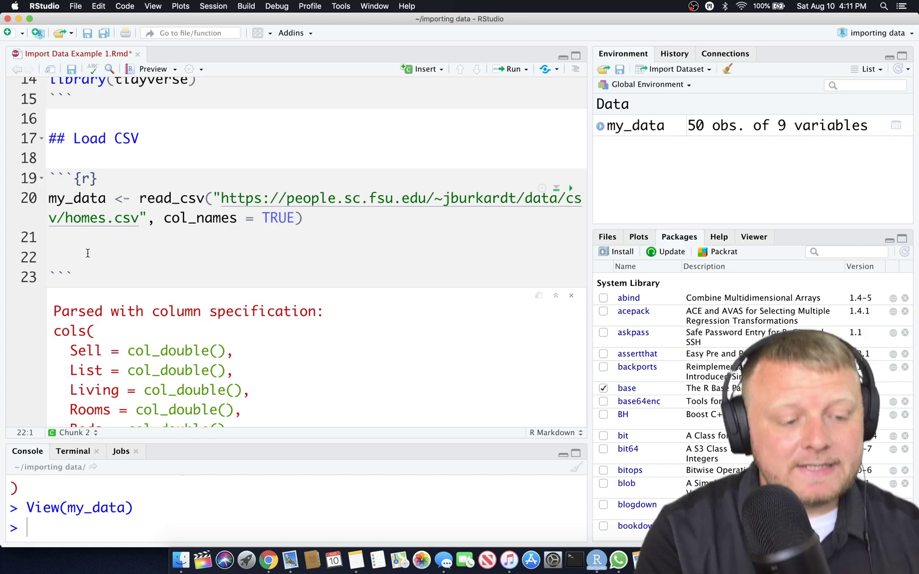
text(dim()
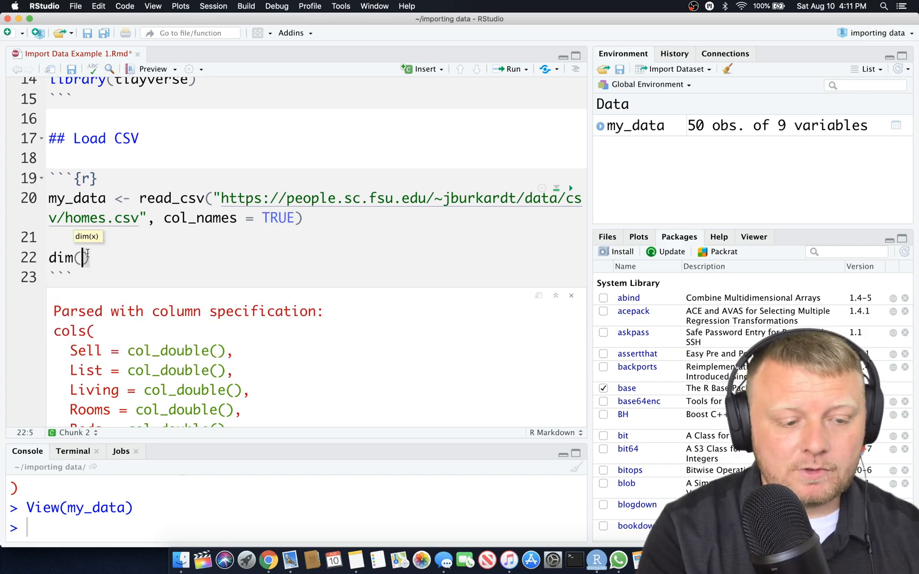
text(my_data0)
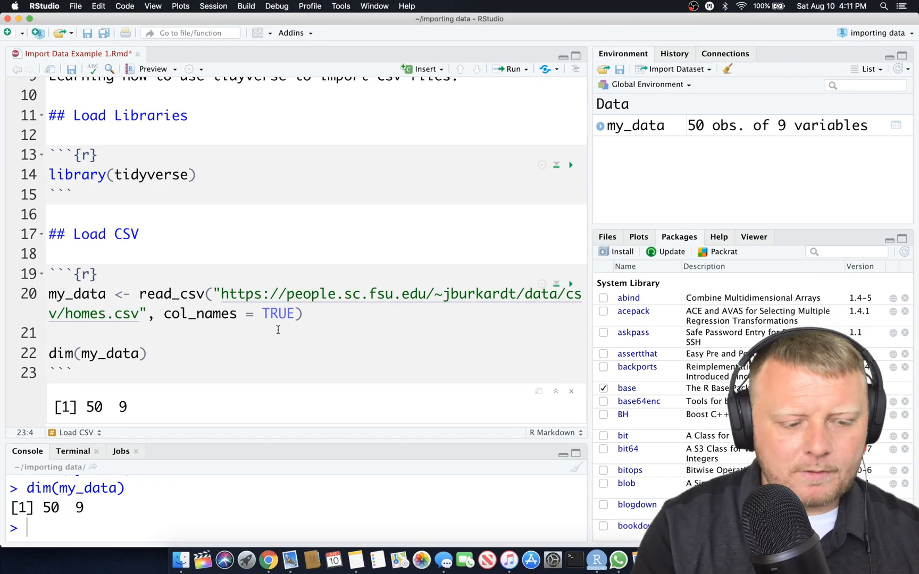
- Add a ### My Story heading with the sentence 'It turns out that there are 50 houses.'
text(### My Story)
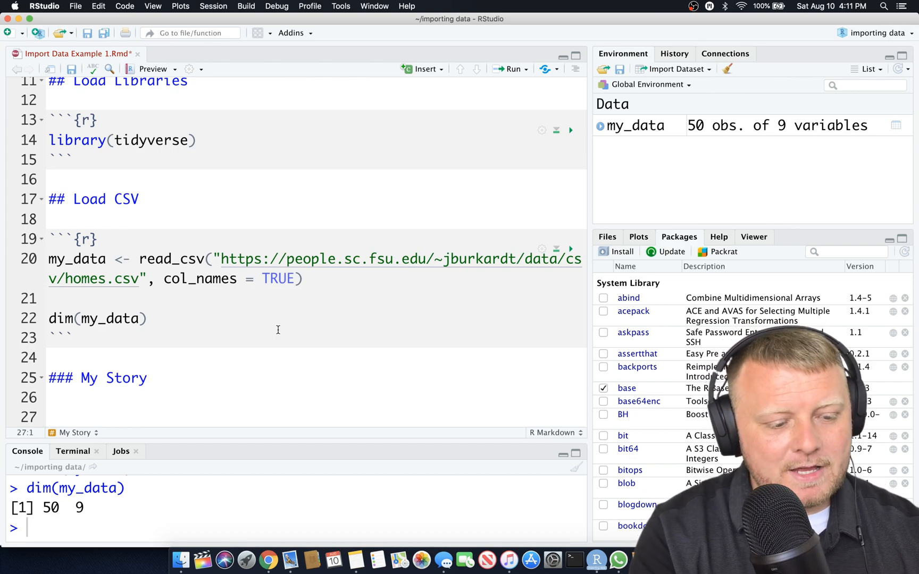
text(It turn)
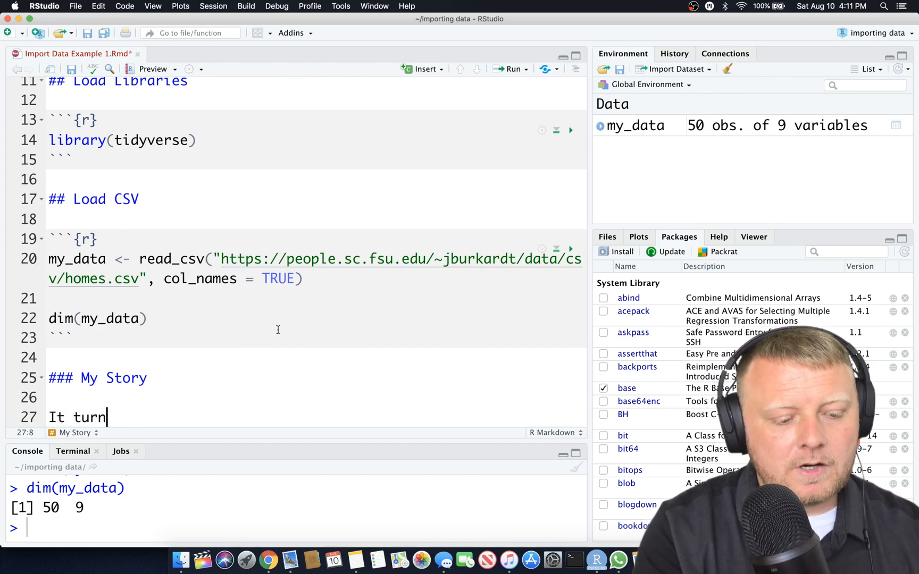
text(s out that there are)
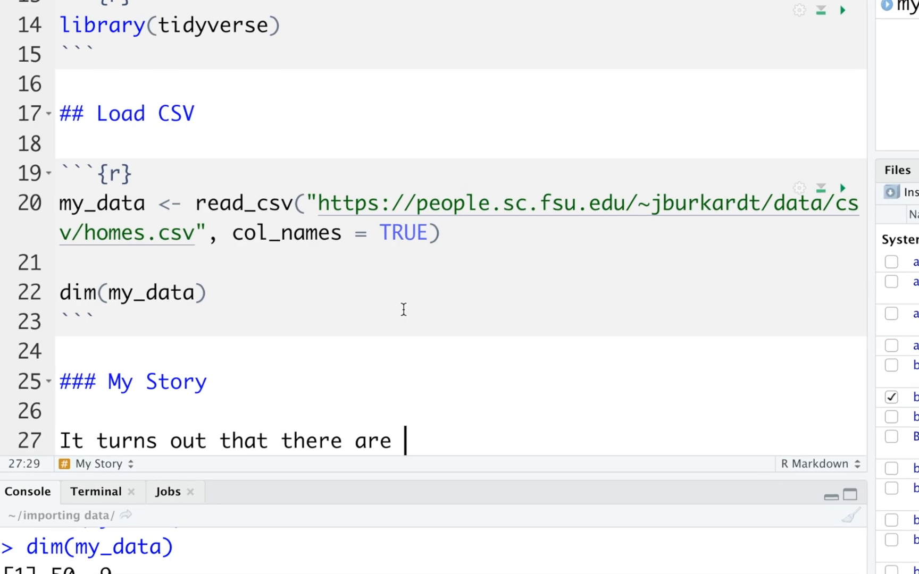
text(50 house)
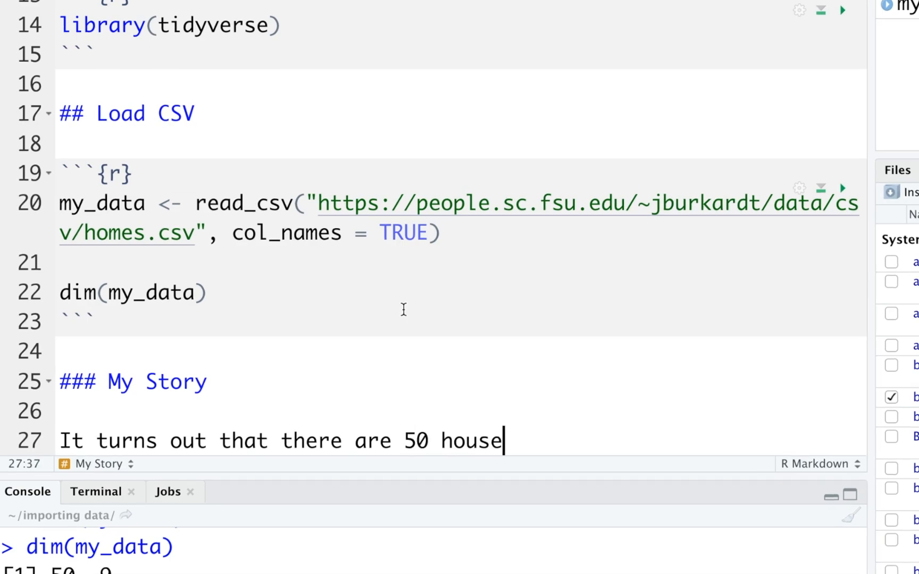
text(s.)
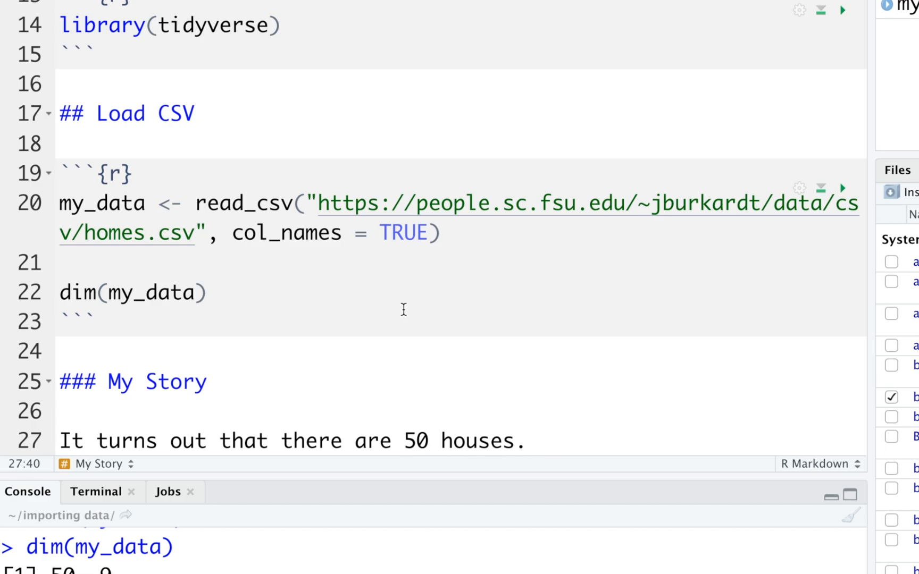
- Replace the 50 with inline code `r dim(my_data)` in the story sentence
double_click(415, 440)
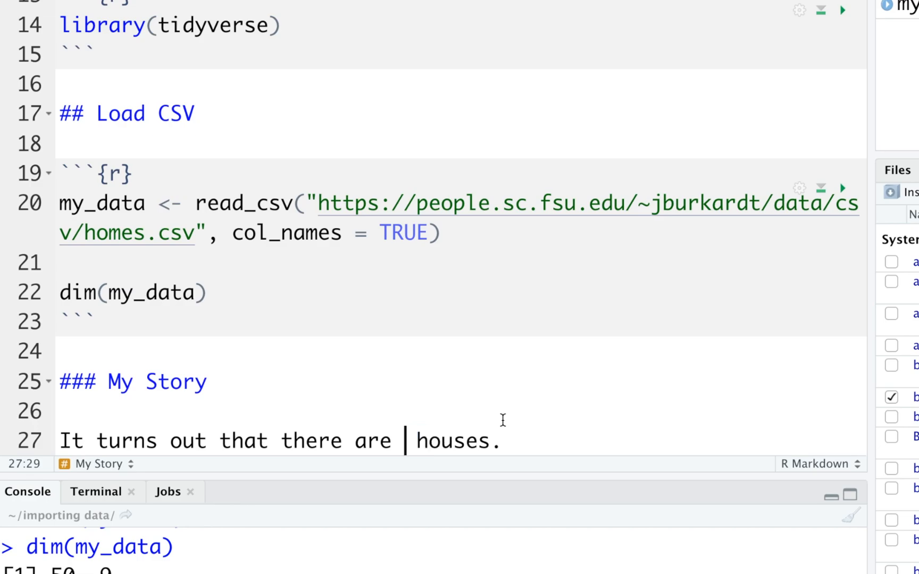
text(`)
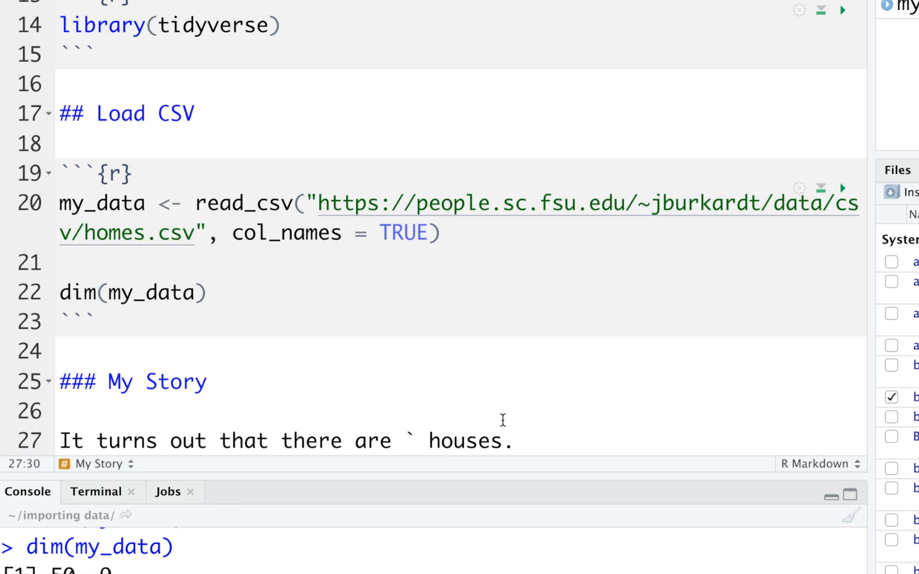
text(r)
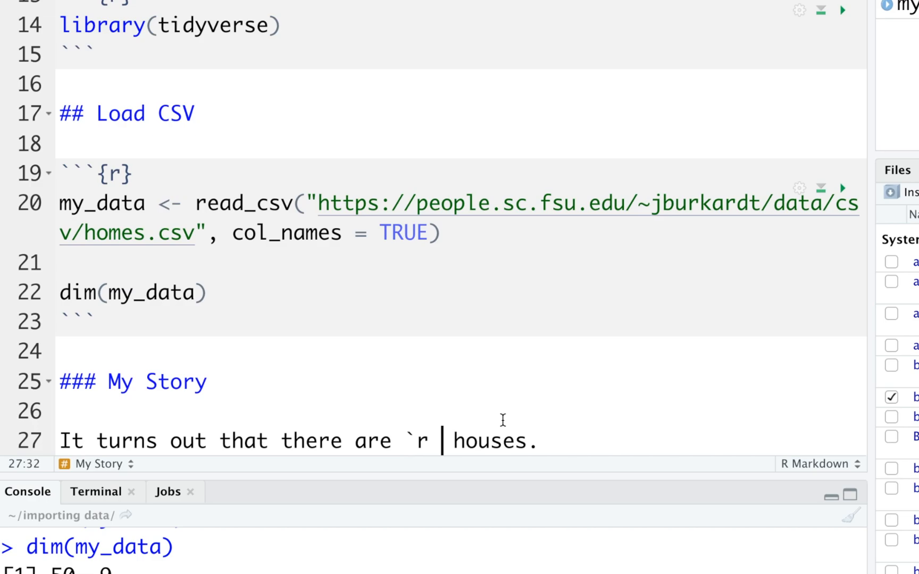
text(dim())
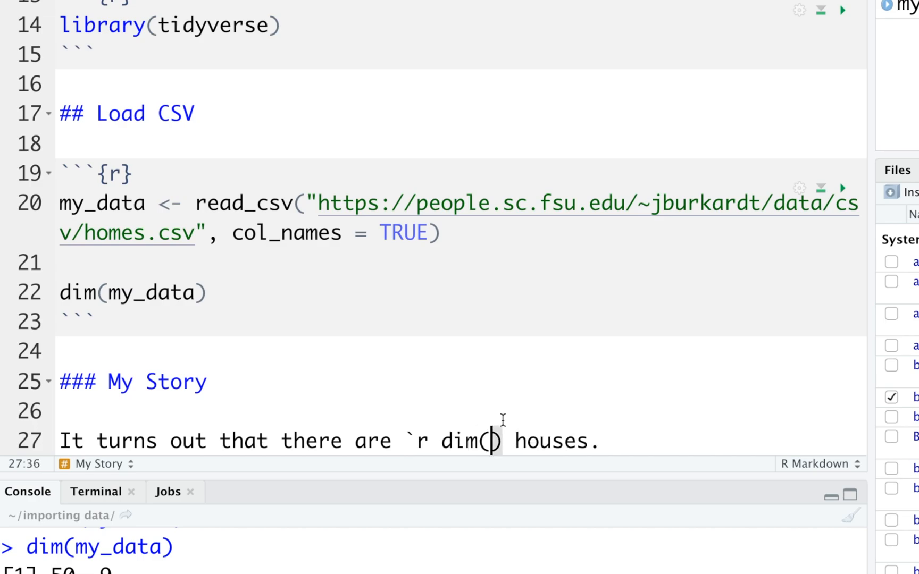
text(my_data)
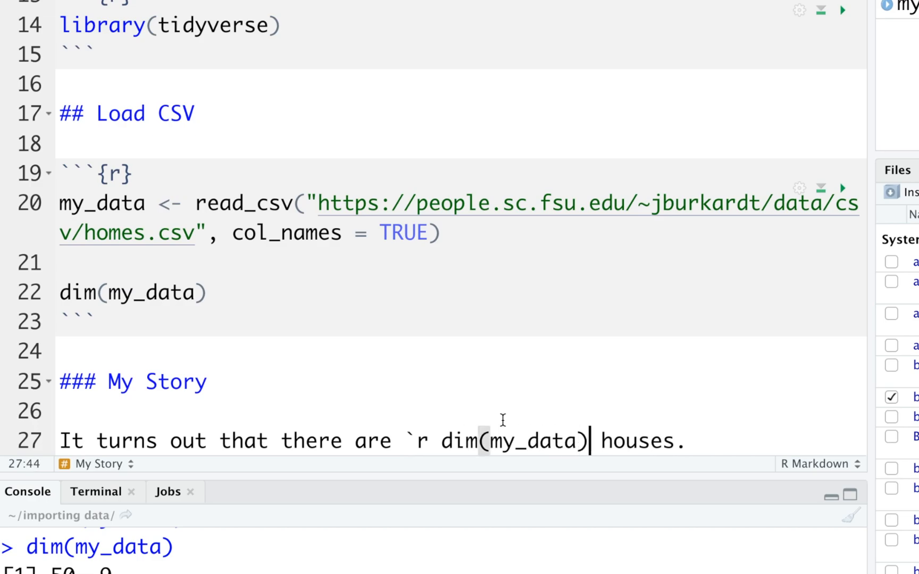
text(`)
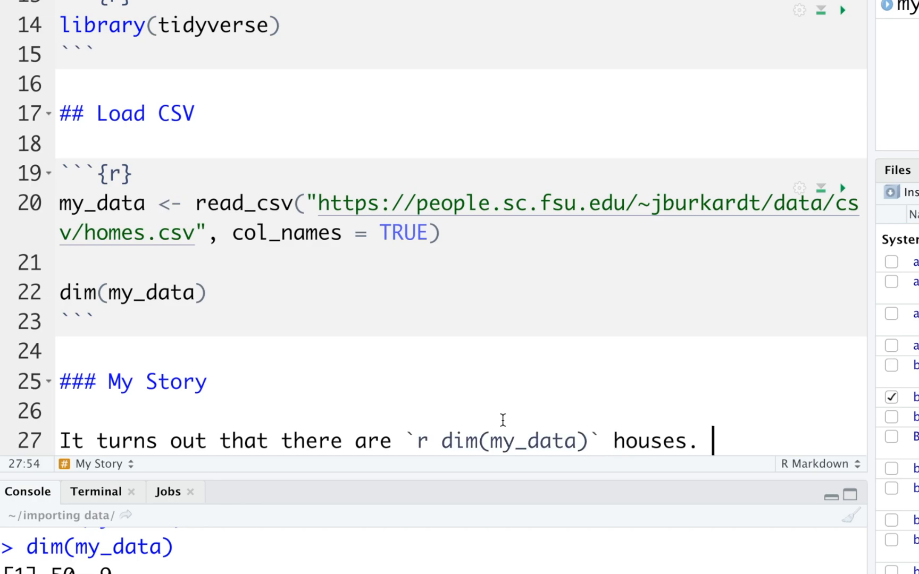
key(Return)
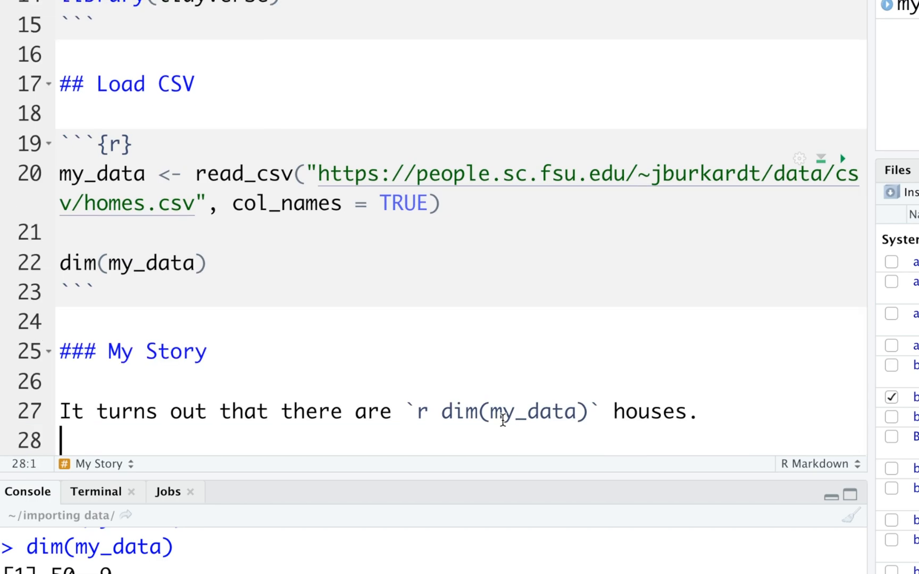
mouse_move(498, 419)
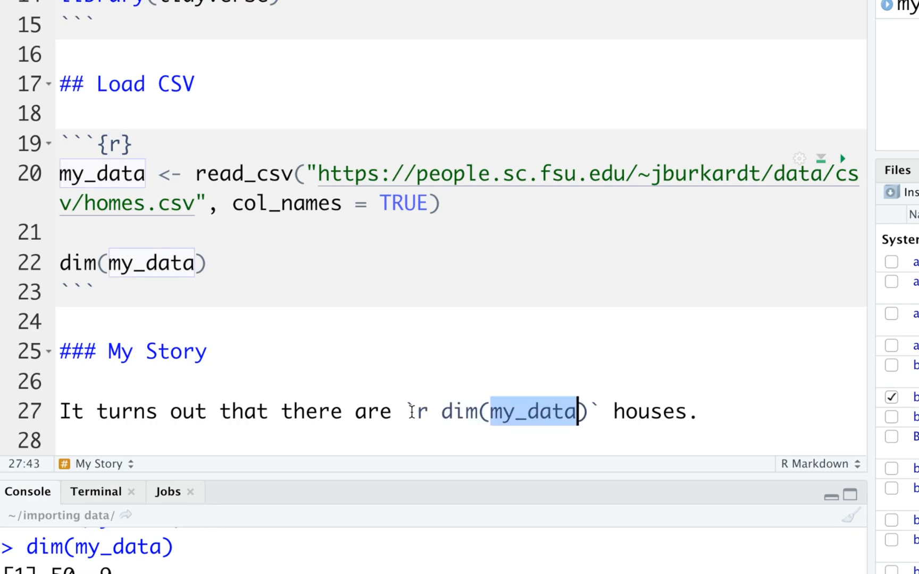
click(98, 293)
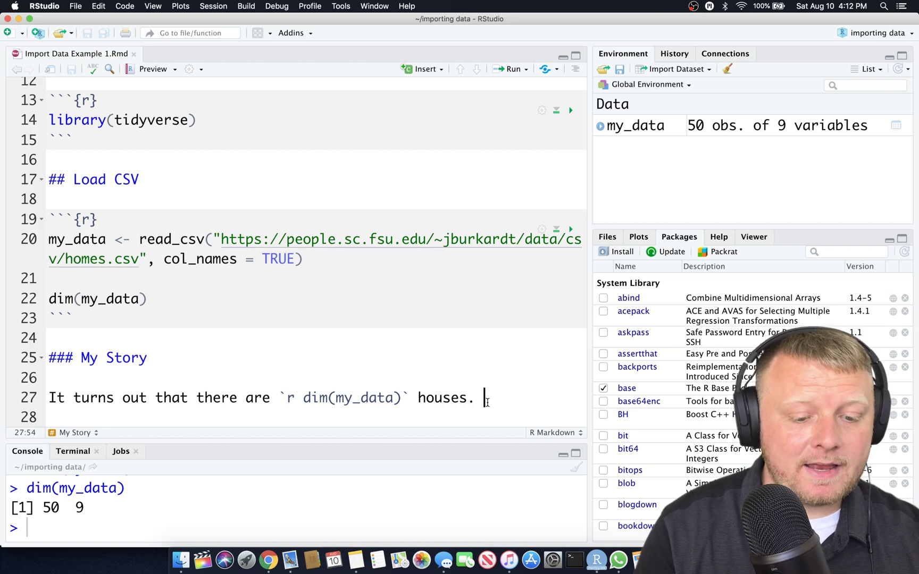
mouse_move(120, 78)
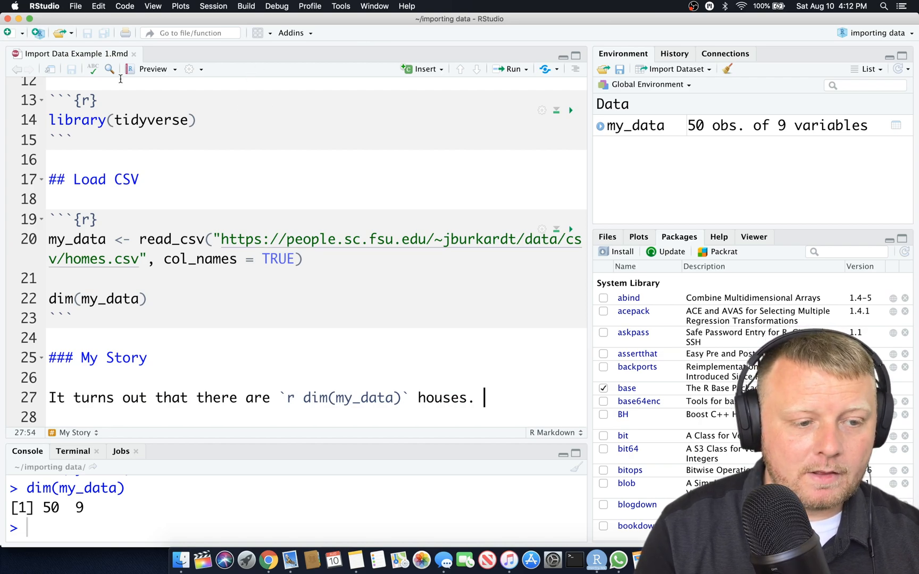
- View the rendered .nb.html in Chrome, toggle the Load CSV code, then return to RStudio
click(607, 237)
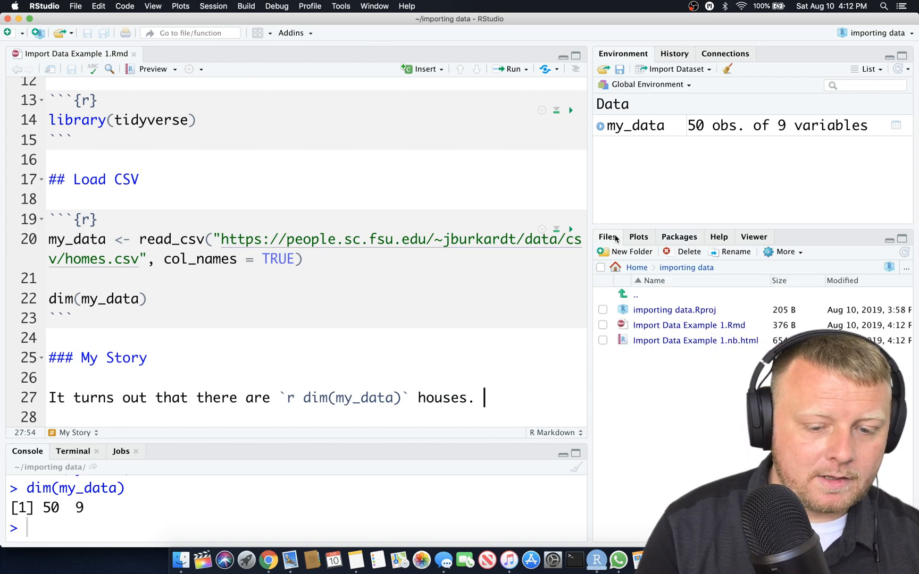
mouse_move(695, 341)
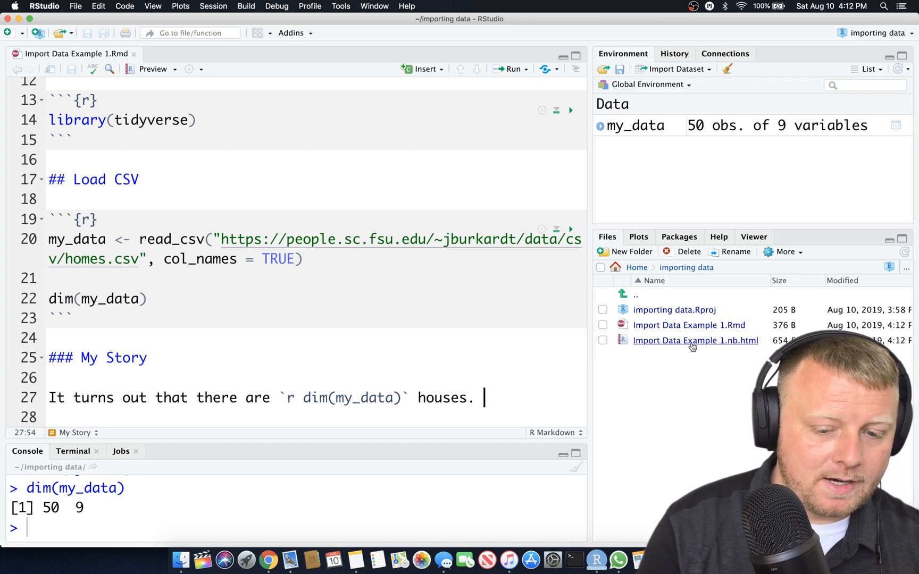
right_click(696, 341)
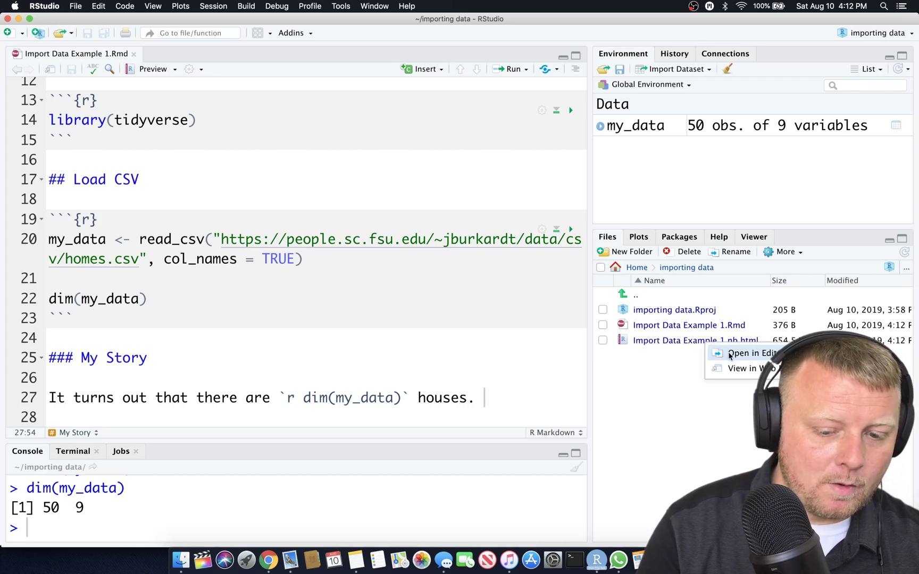
click(750, 354)
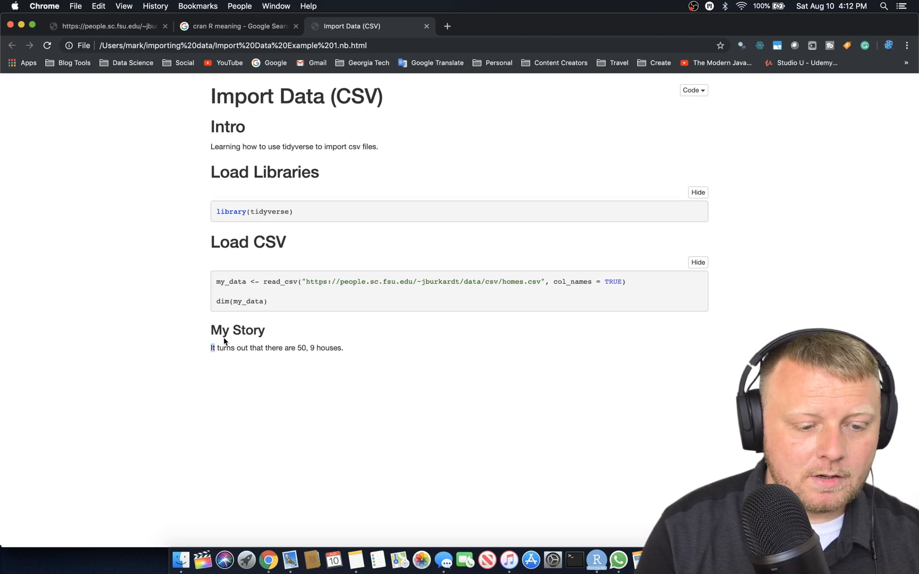
click(698, 262)
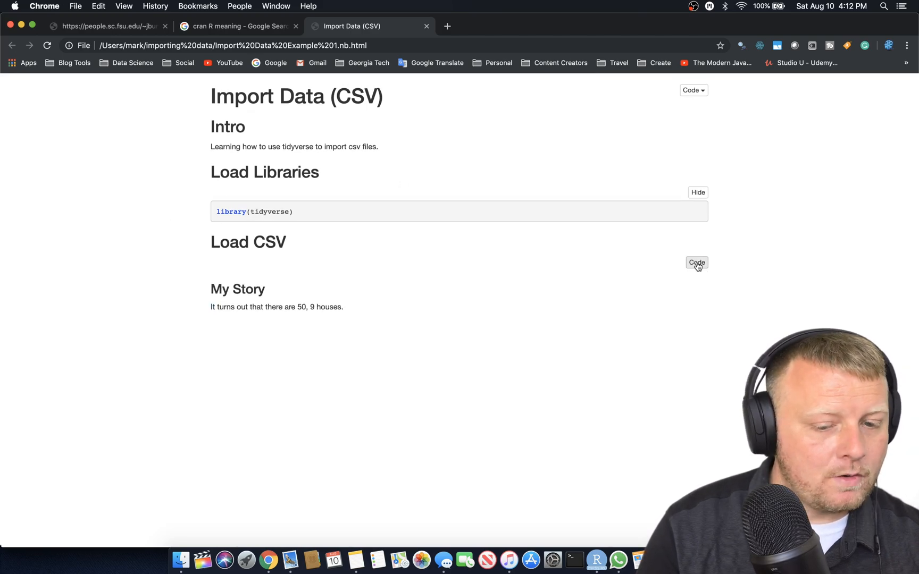
click(697, 262)
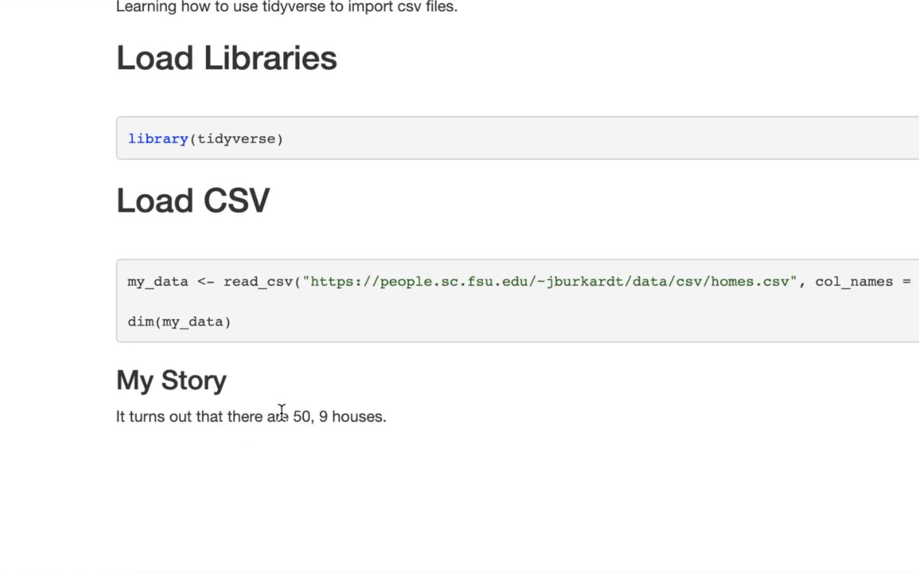
mouse_move(680, 346)
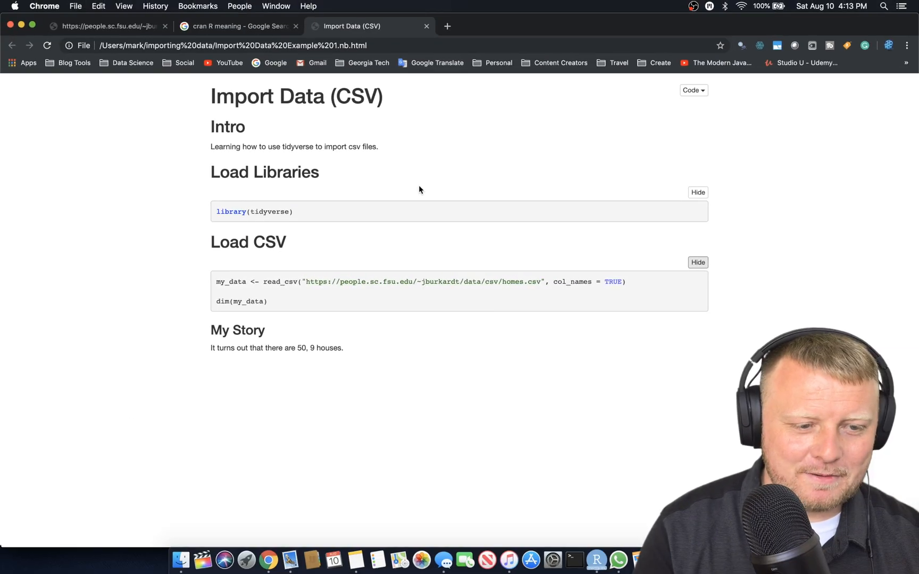
click(597, 561)
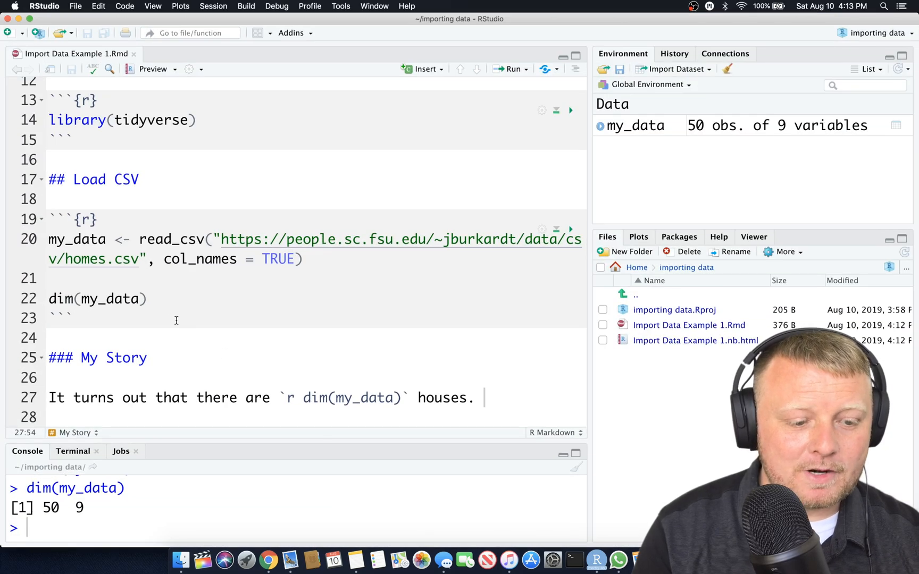
- Try dim(my_data)[1] and then [2] in the chunk to see the row and column counts
click(148, 299)
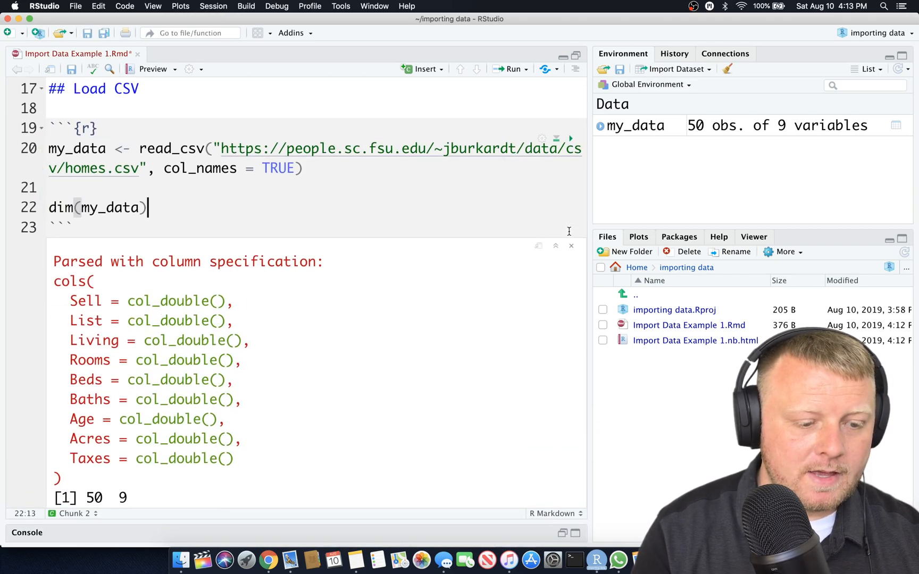
scroll(down, 3)
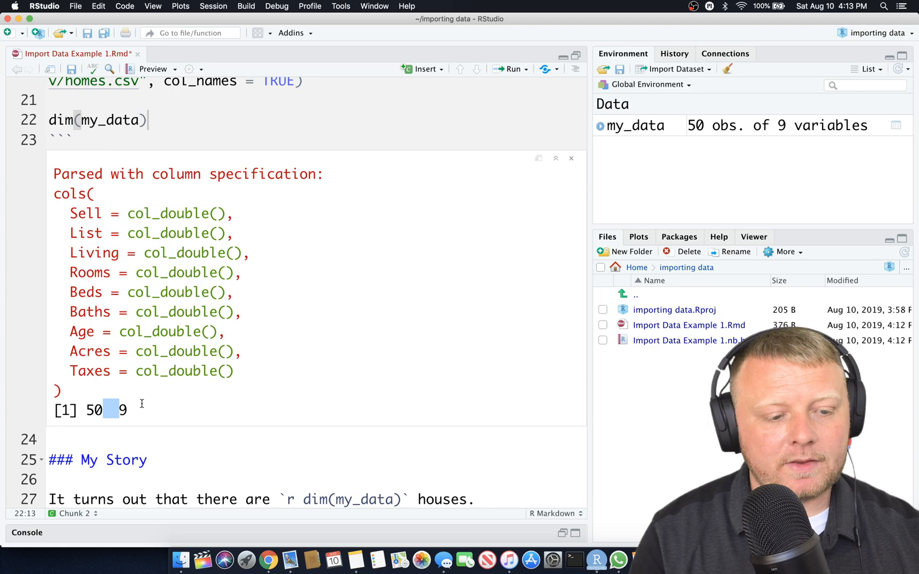
scroll(up, 3)
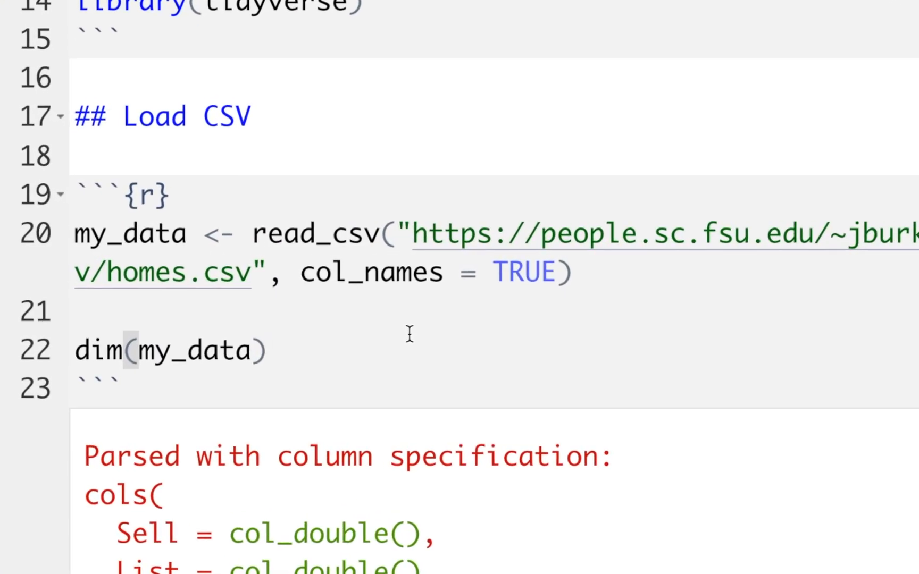
text([])
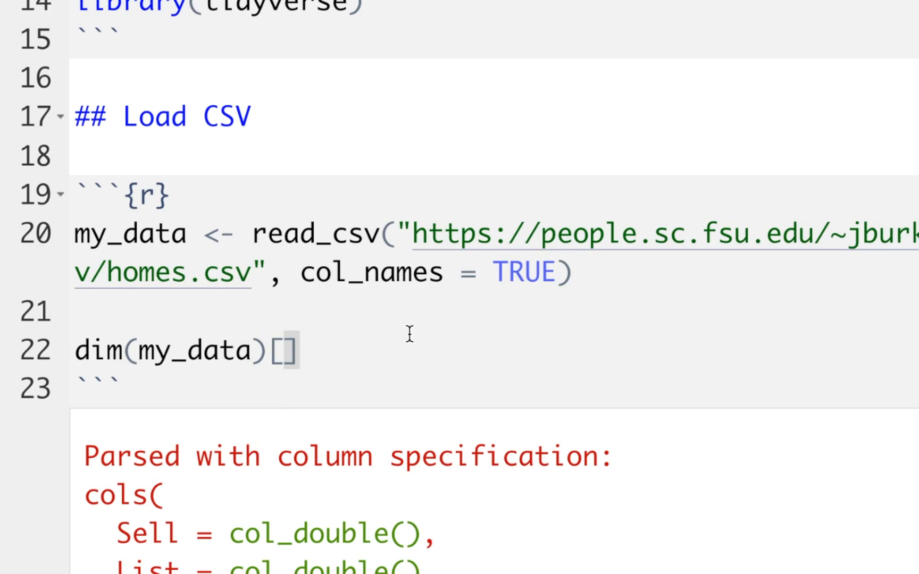
text(1)
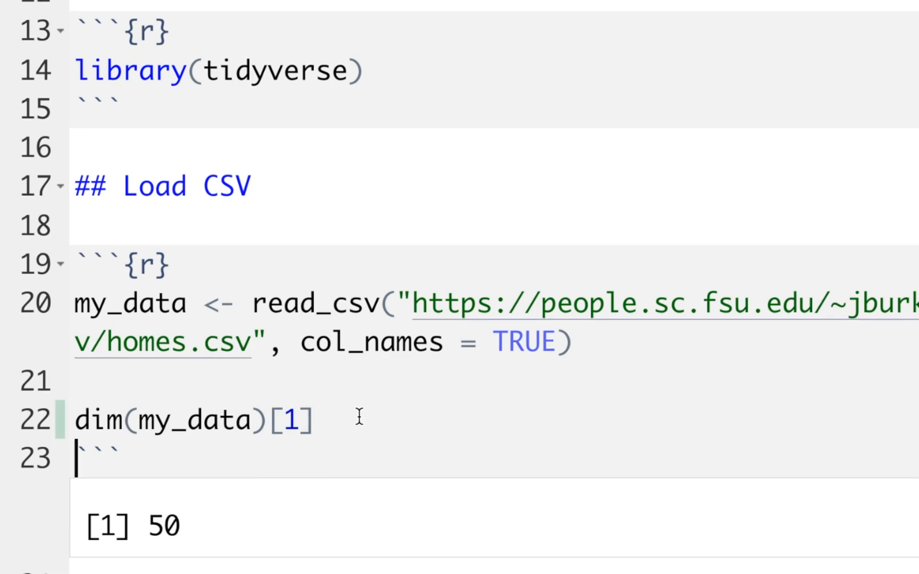
click(298, 419)
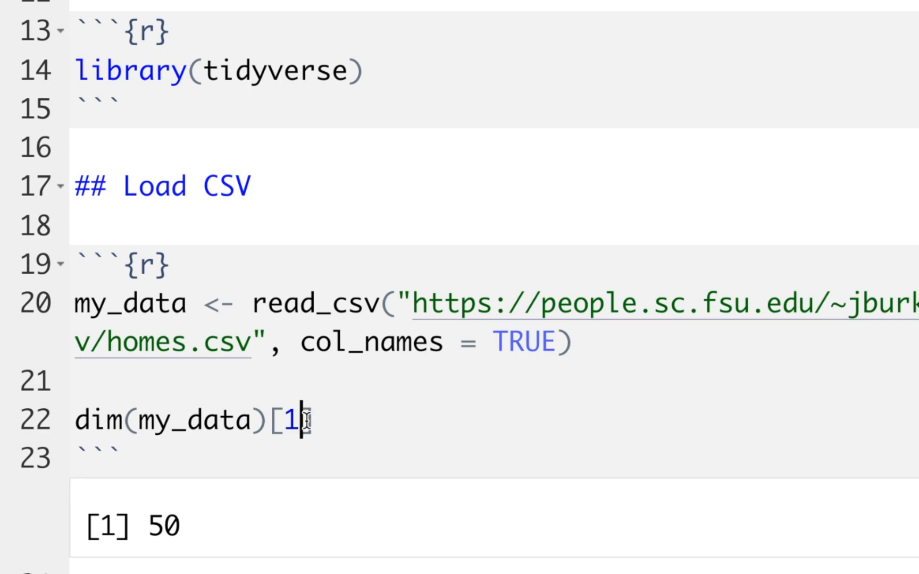
text(2)
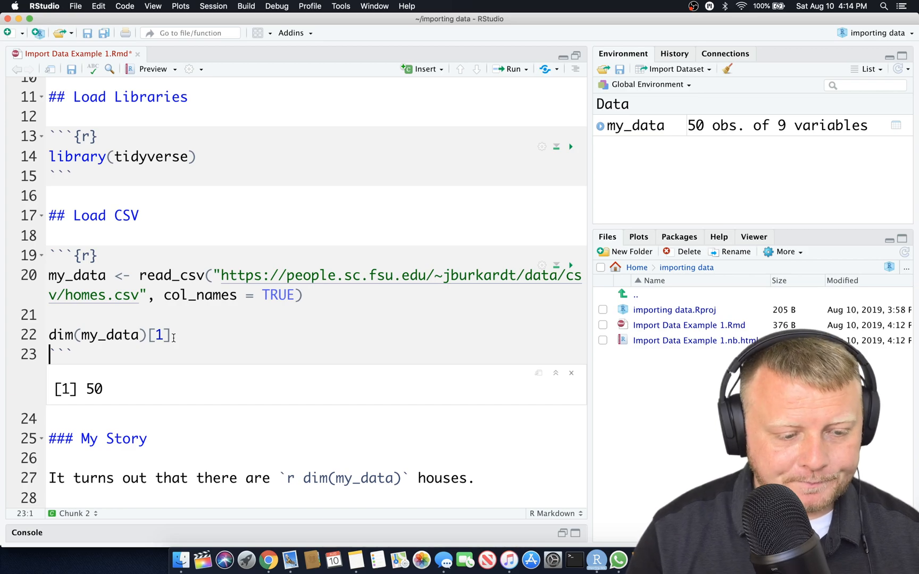
mouse_move(202, 338)
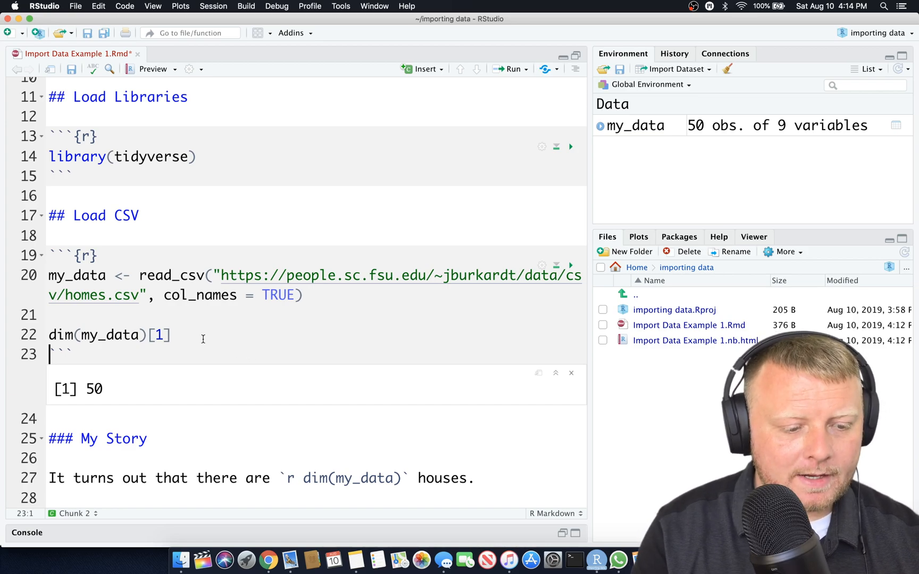
- Revert the chunk to dim(my_data) and make the inline code `r dim(my_data)[1]`
click(171, 335)
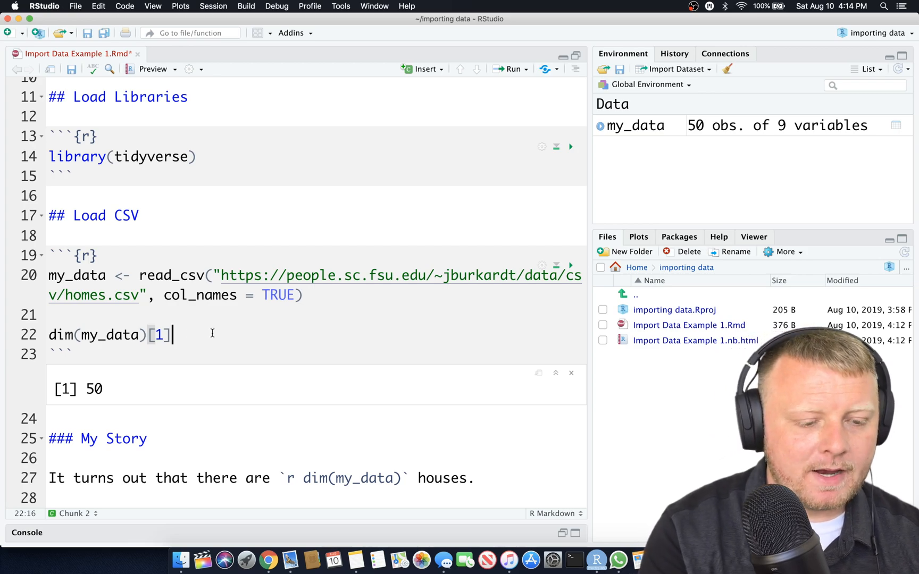
key(backspace)
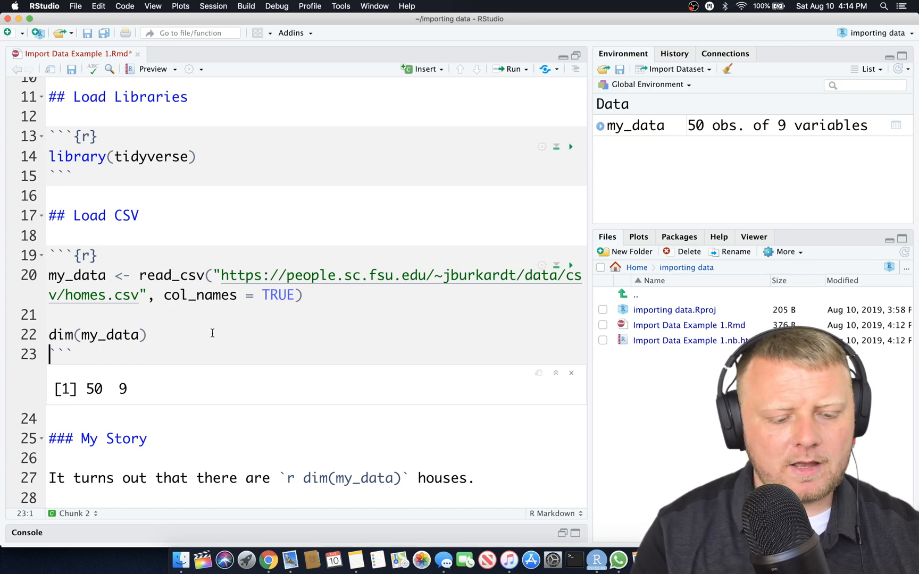
click(352, 478)
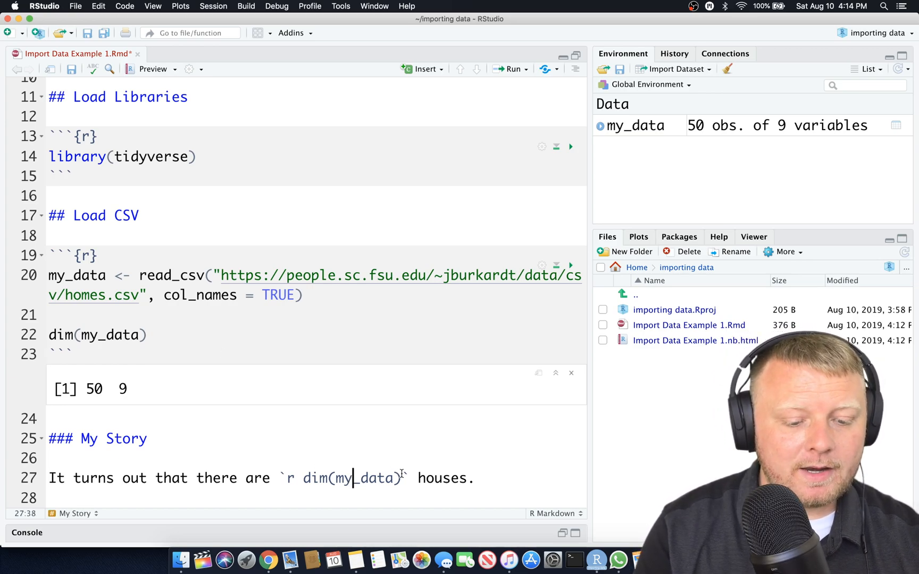
text([1)
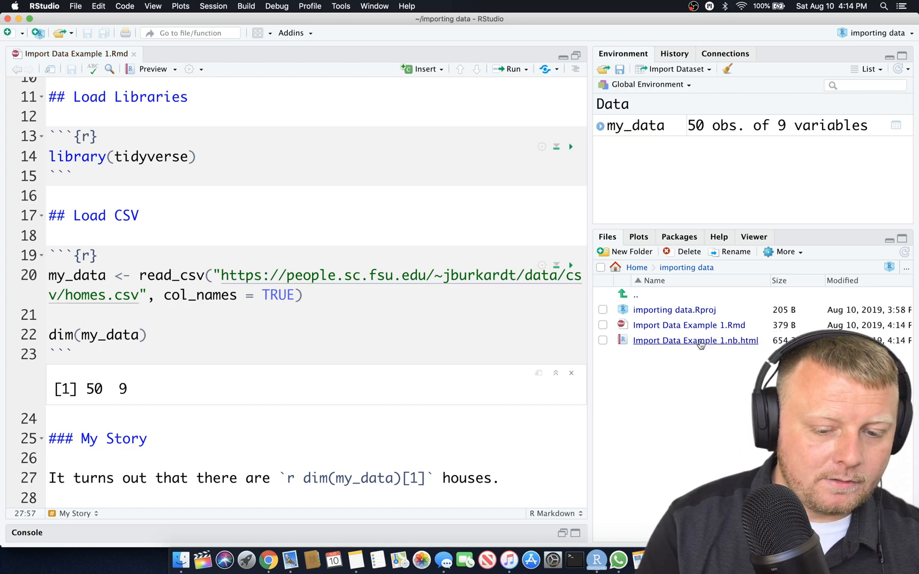
- View the updated .nb.html in the browser to confirm it reads 'there are 50 houses'
right_click(695, 340)
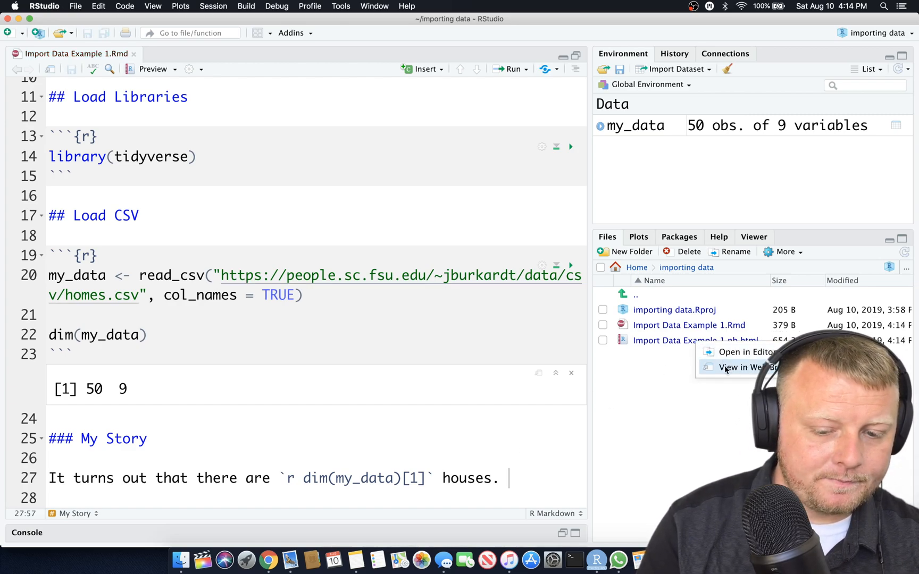
click(745, 367)
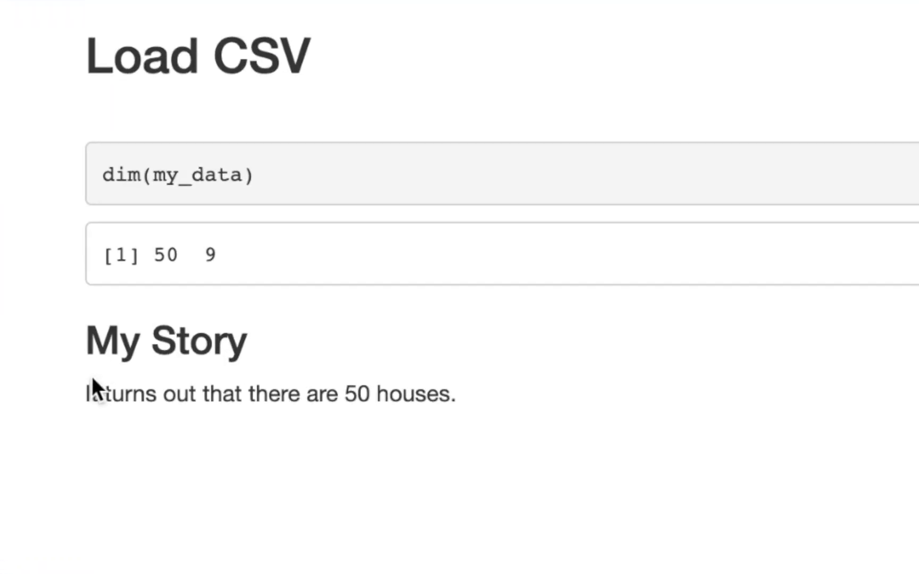
mouse_move(97, 399)
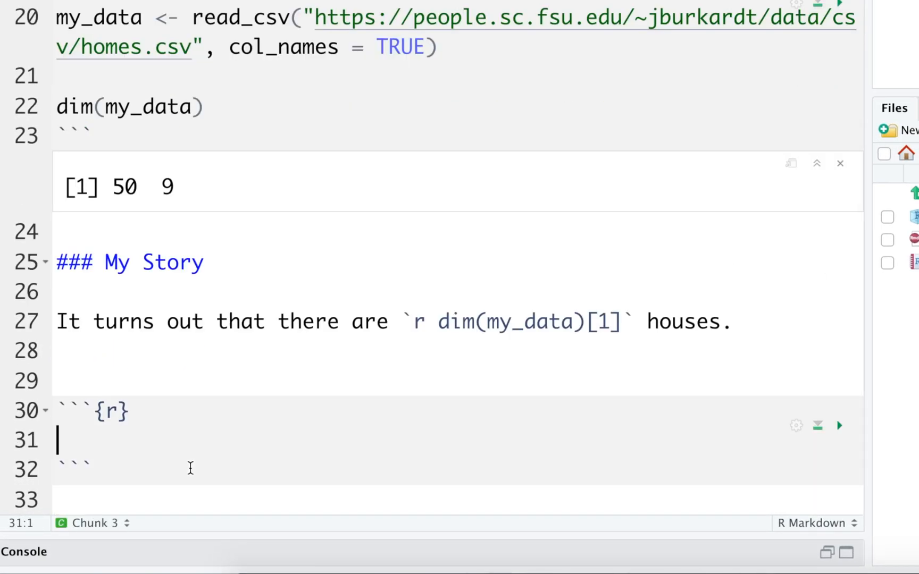
mouse_move(163, 463)
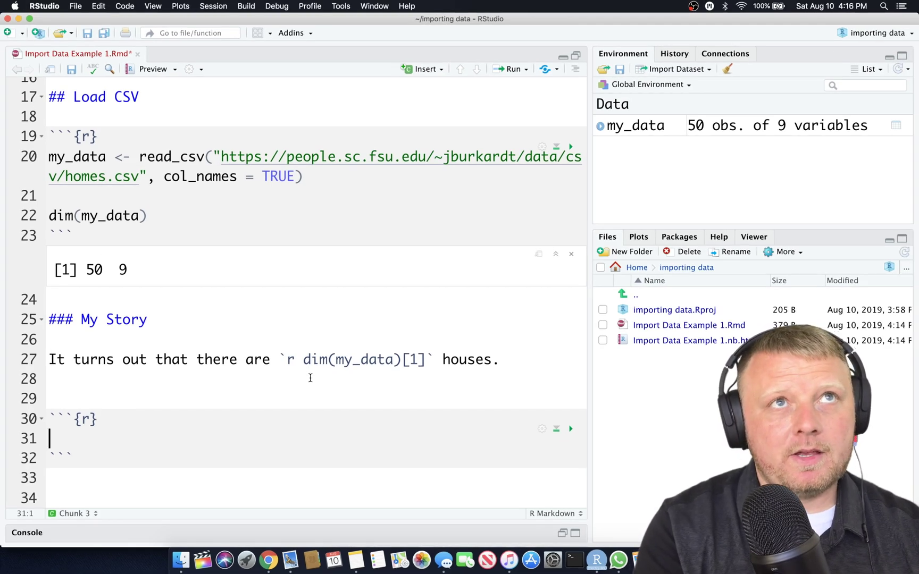
- Write plot(my_data) in the new chunk and run it for a pairs plot of all nine variables
text(plot(my_data)
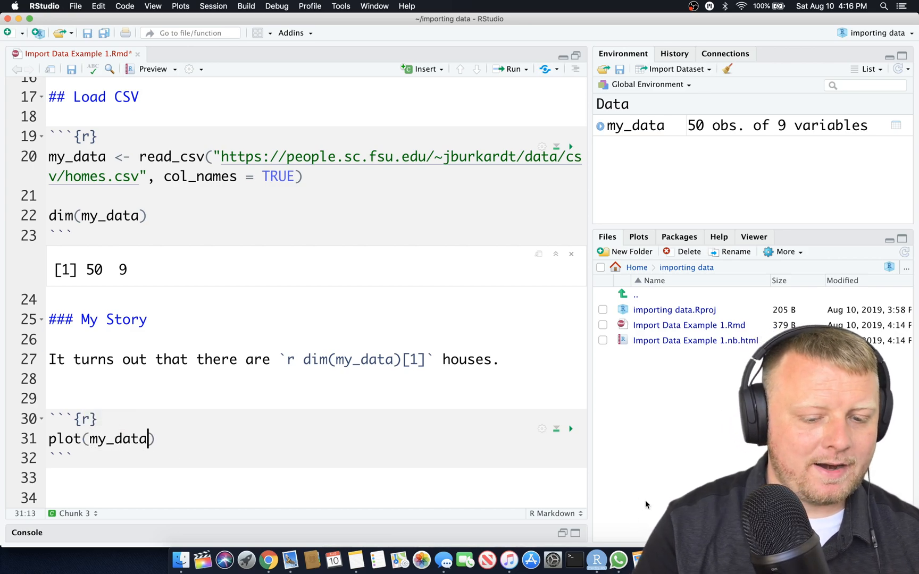
click(570, 429)
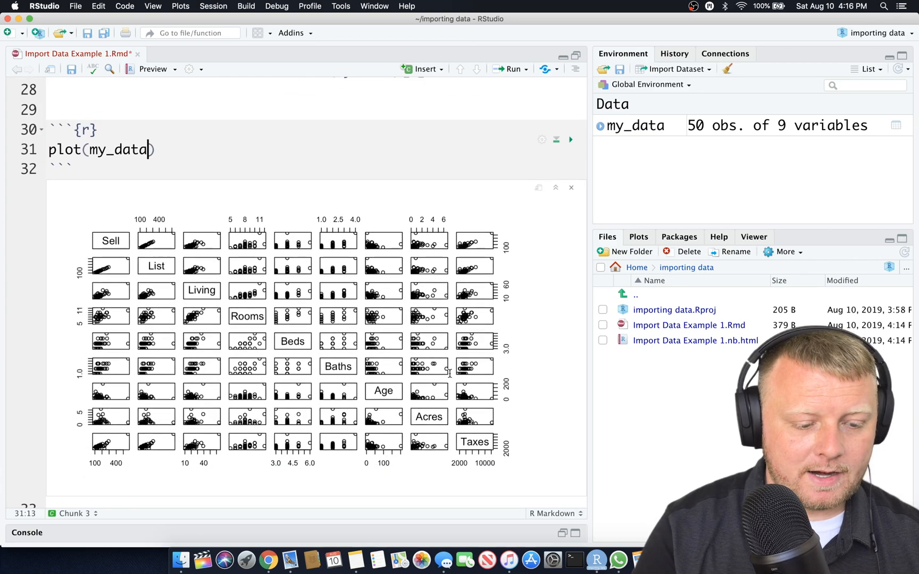